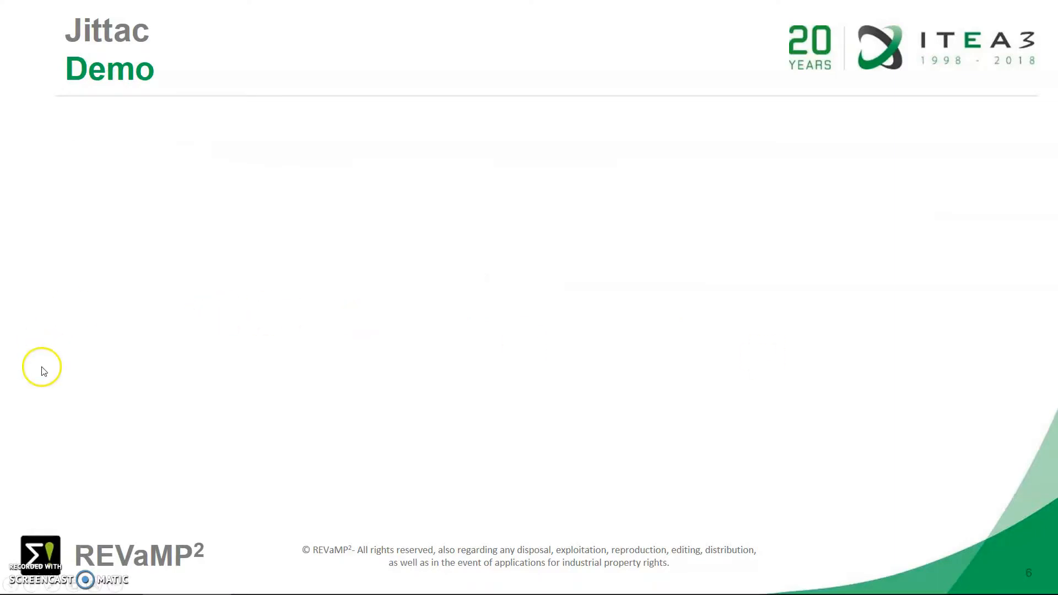
mouse_move(60, 455)
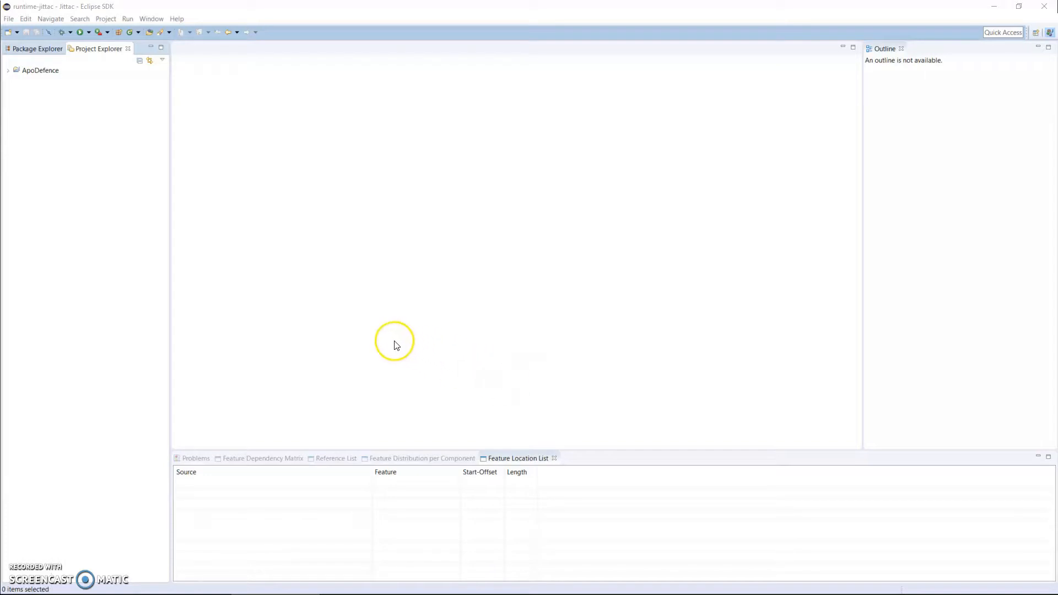
mouse_move(125, 195)
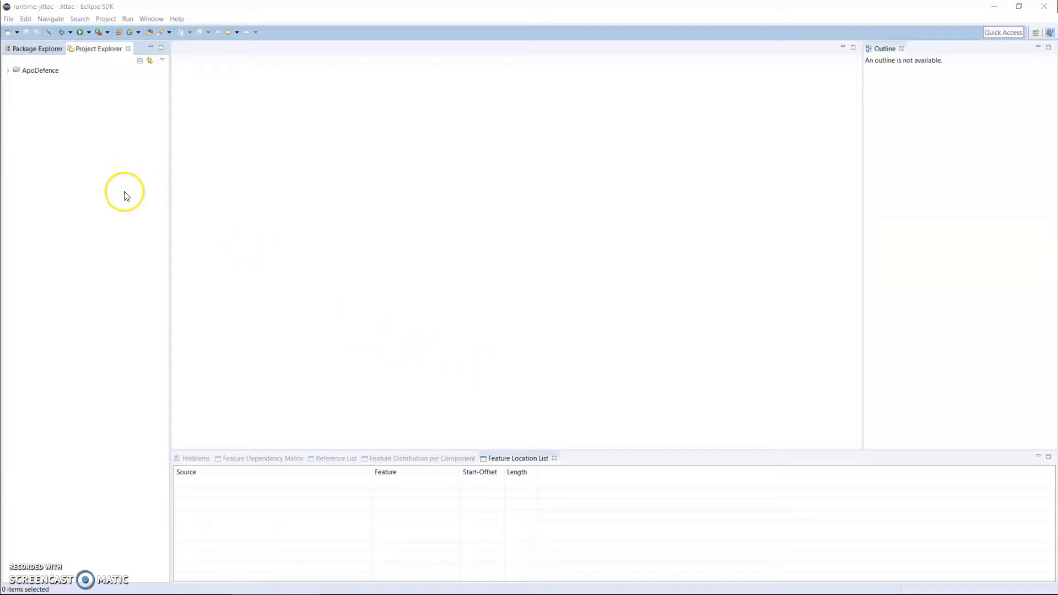
mouse_move(125, 188)
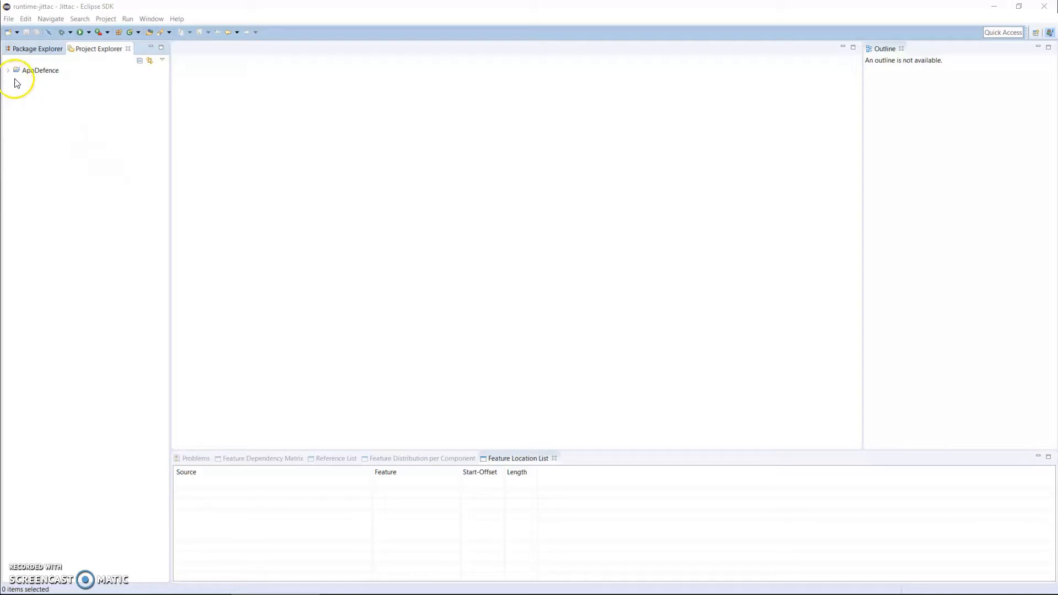
Expand the ApoDefence project in Project Explorer to reveal src, JRE library and feat_locs.csv
click(6, 70)
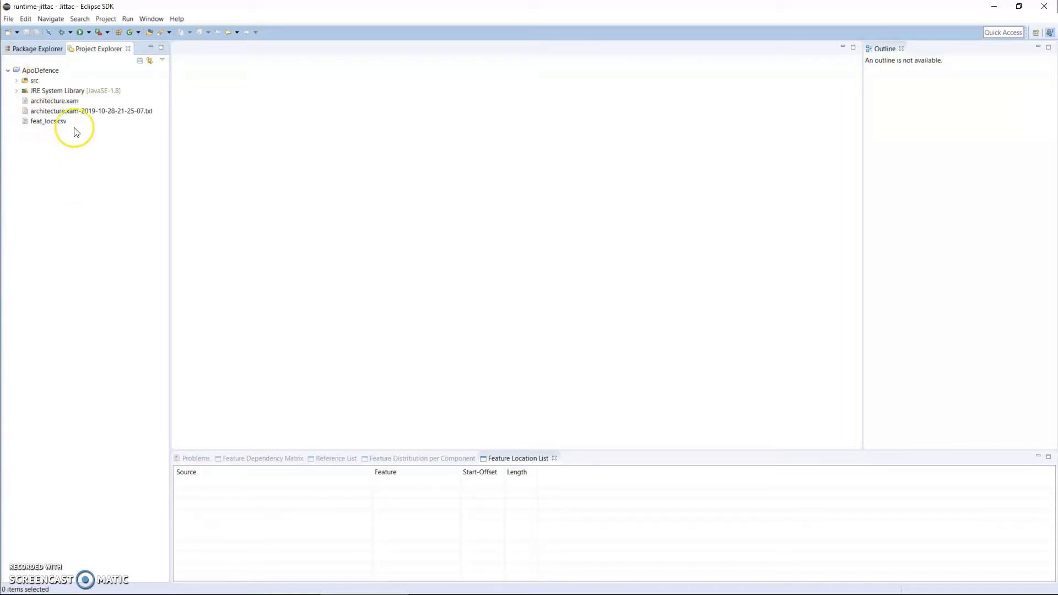
Create a new Jittac Architecture Model named apodefence-architecture.xam in the ApoDefence project
right_click(41, 69)
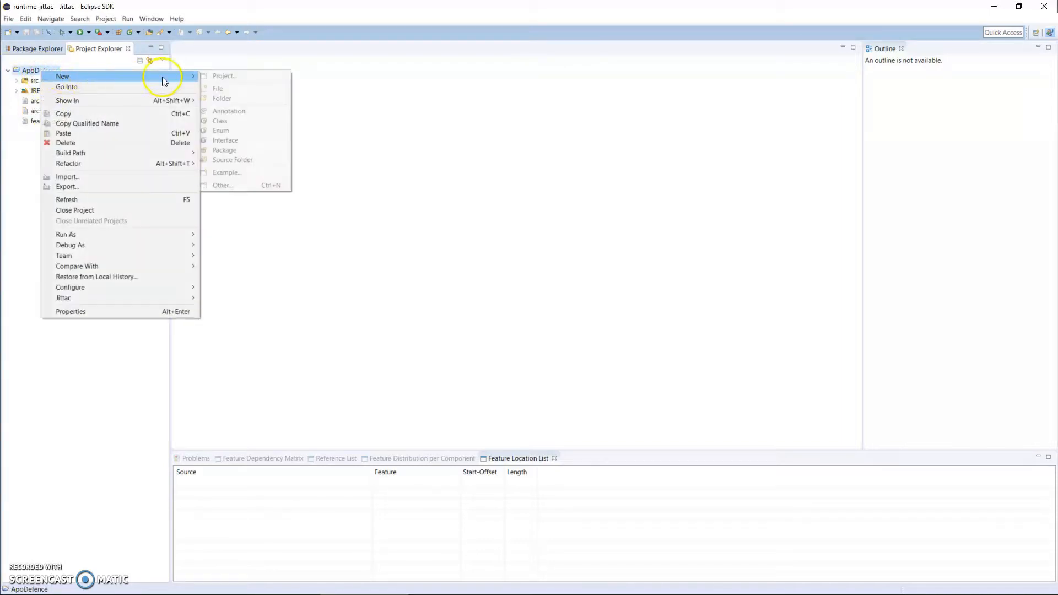
click(223, 185)
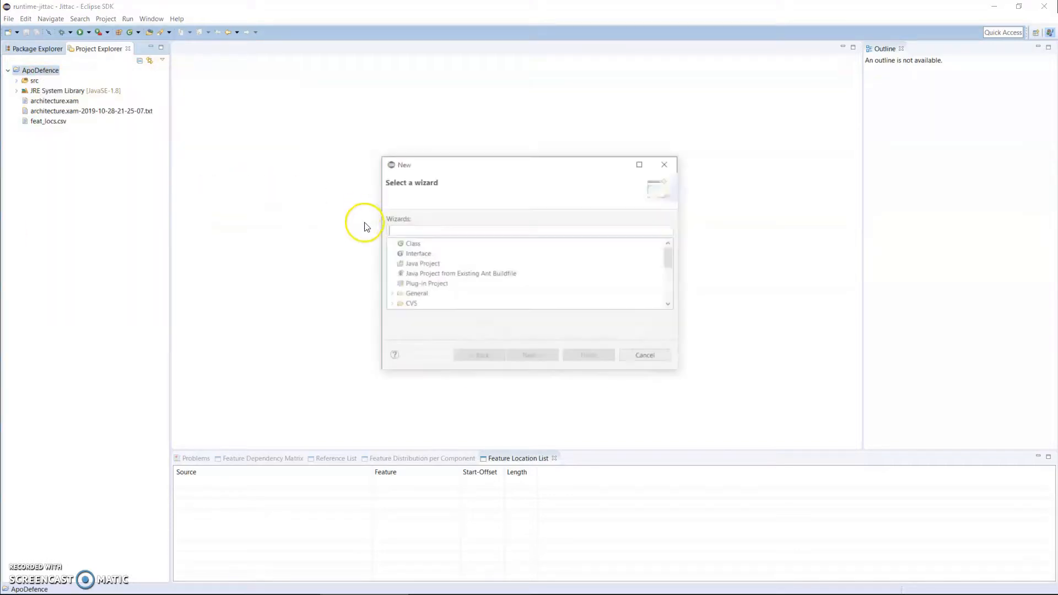
click(440, 303)
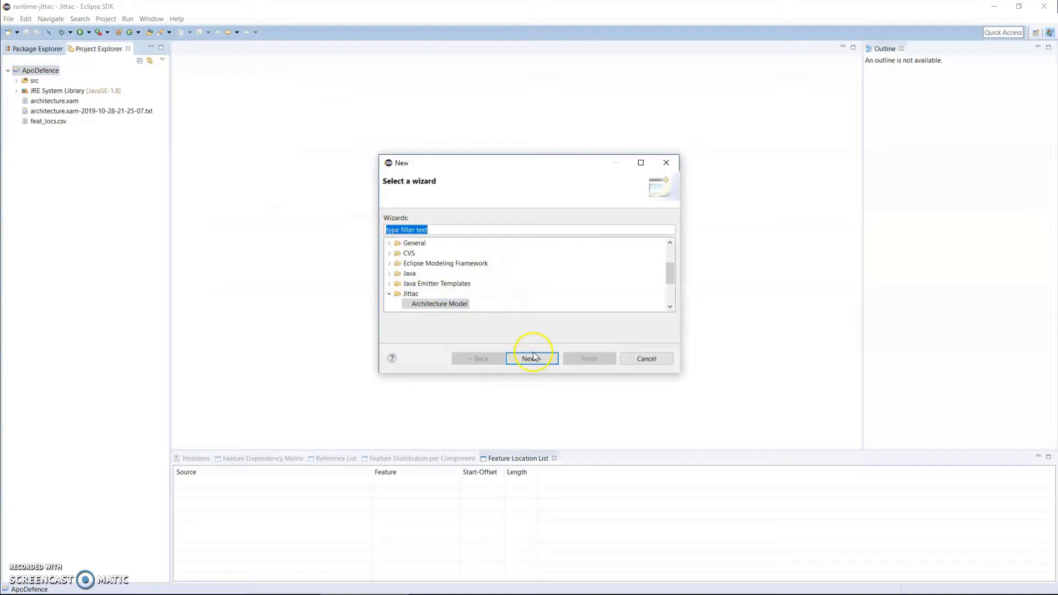
click(532, 358)
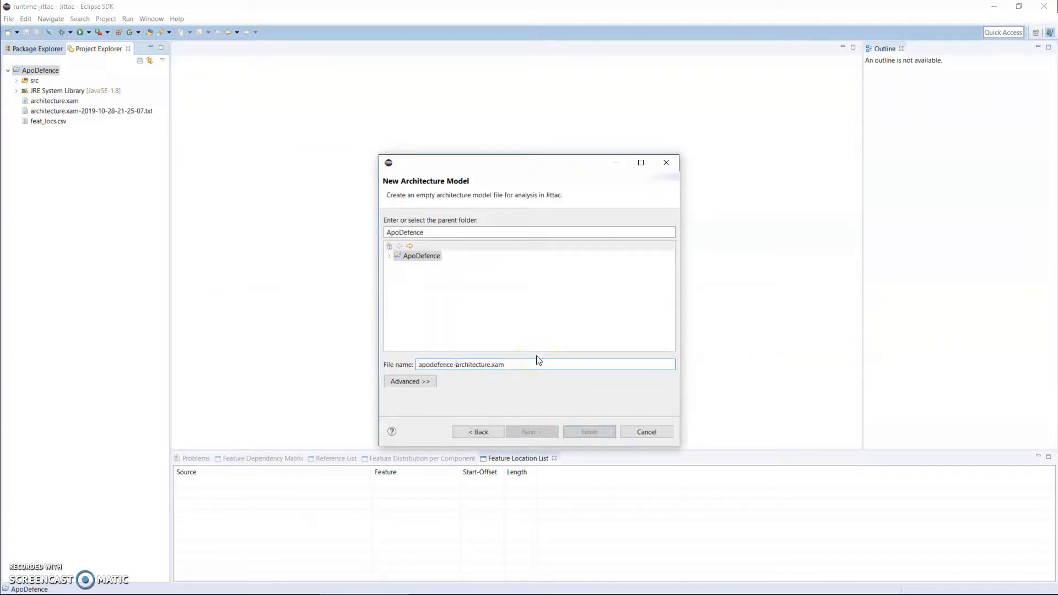
click(588, 432)
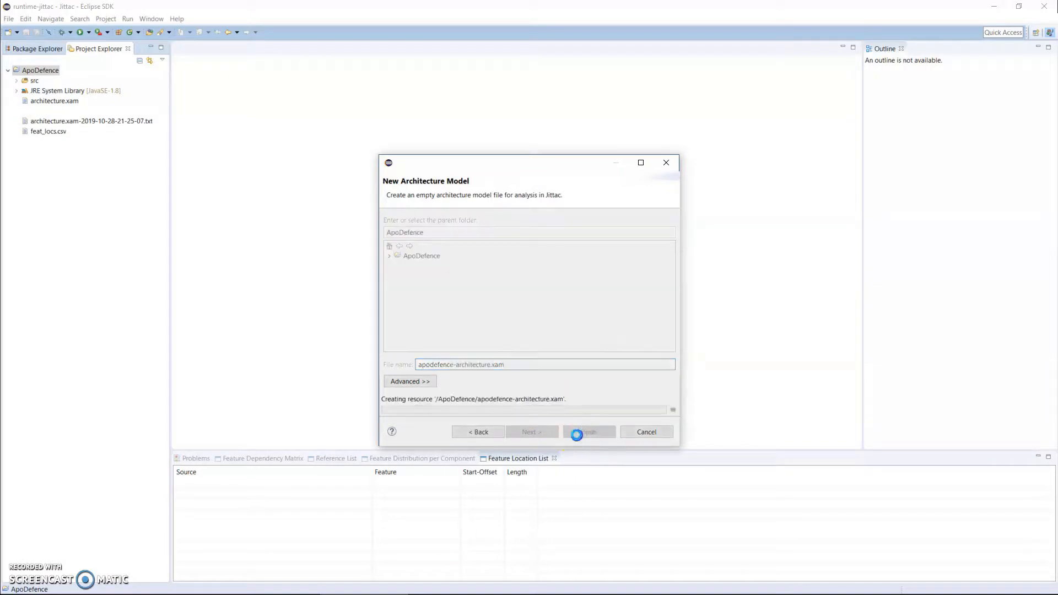
click(588, 432)
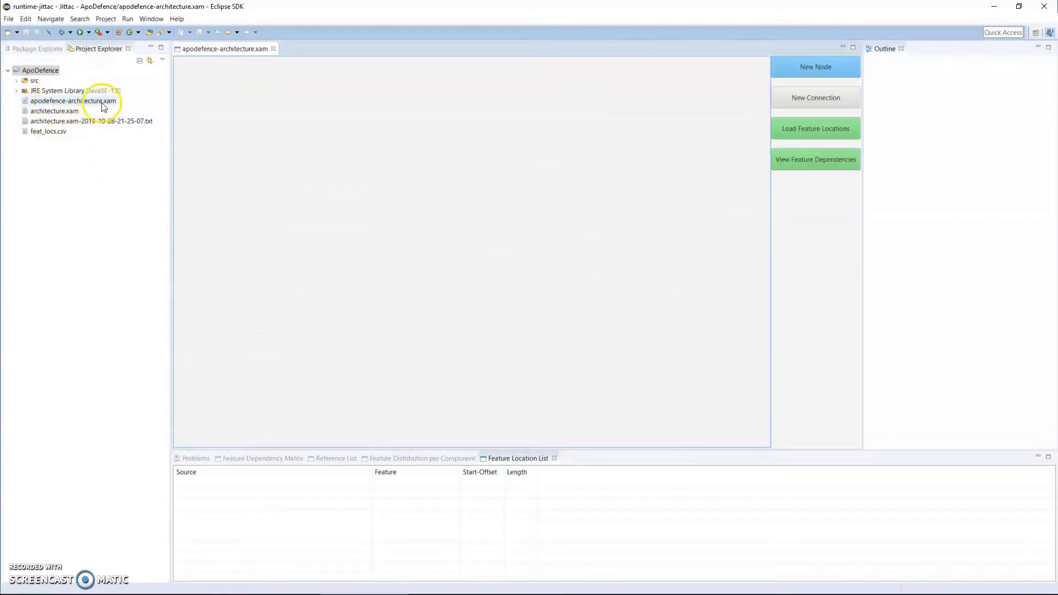
mouse_move(435, 293)
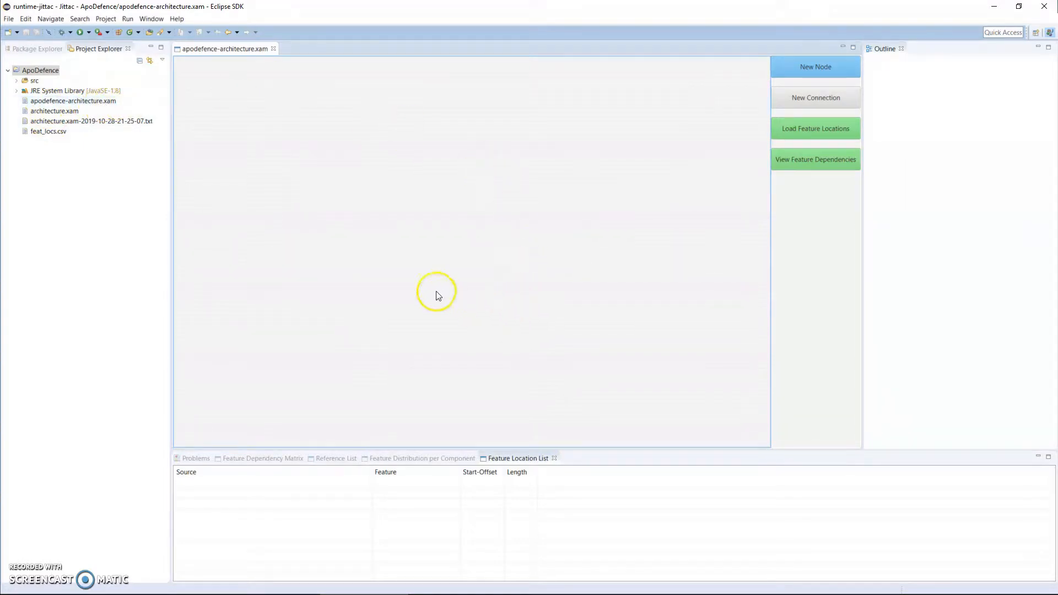
mouse_move(632, 252)
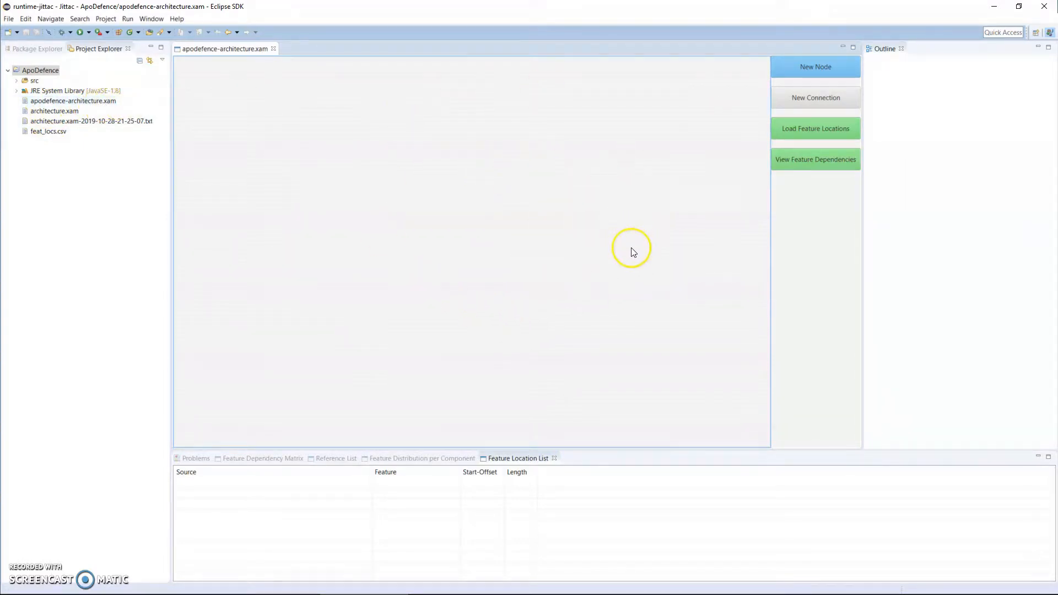
mouse_move(635, 247)
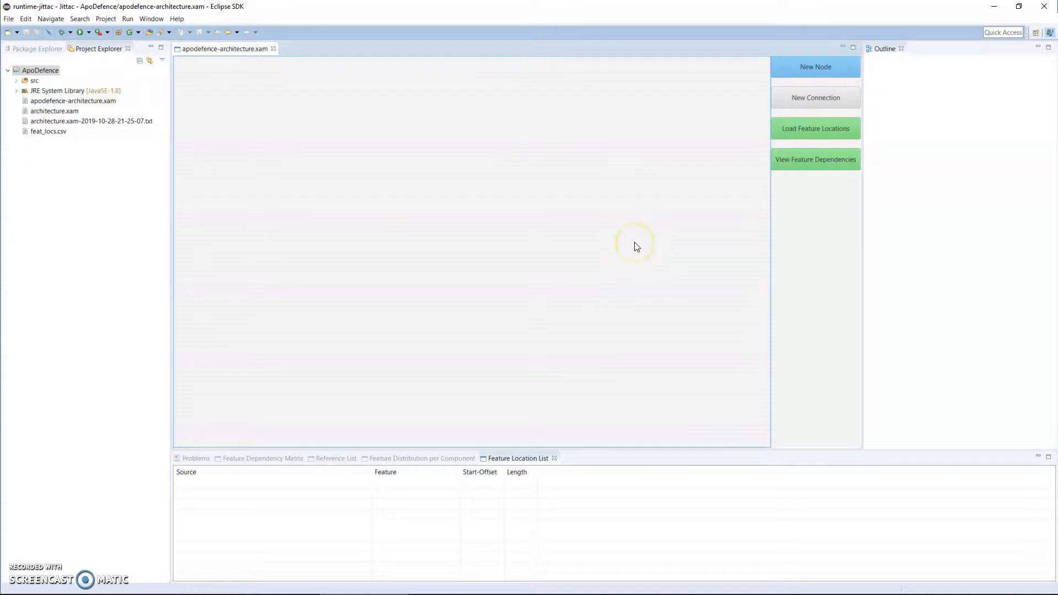
mouse_move(635, 247)
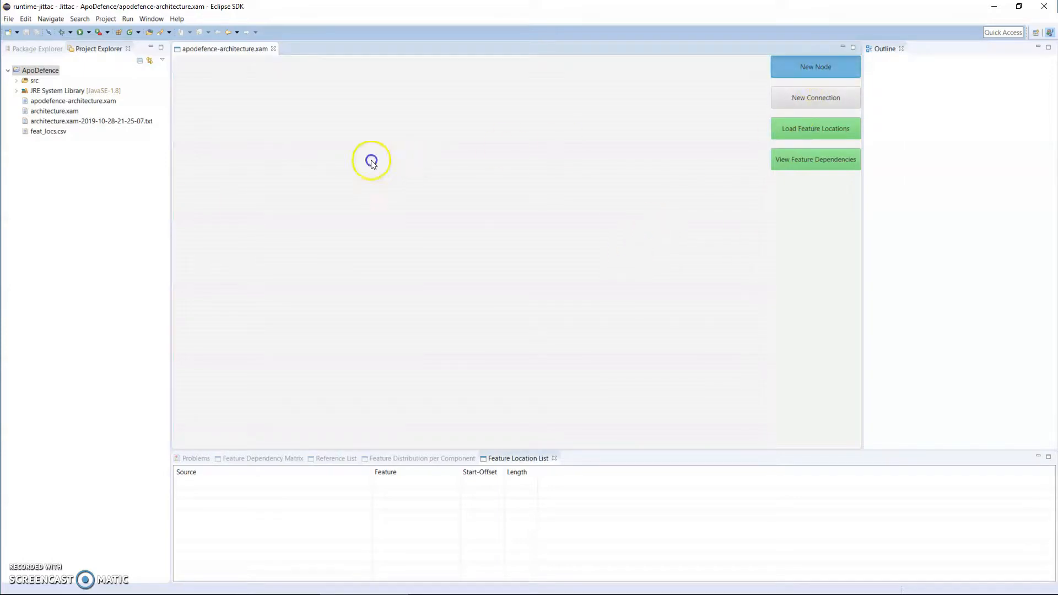
Add three component nodes to the canvas, named GUI, ENTITY and HELP
click(815, 66)
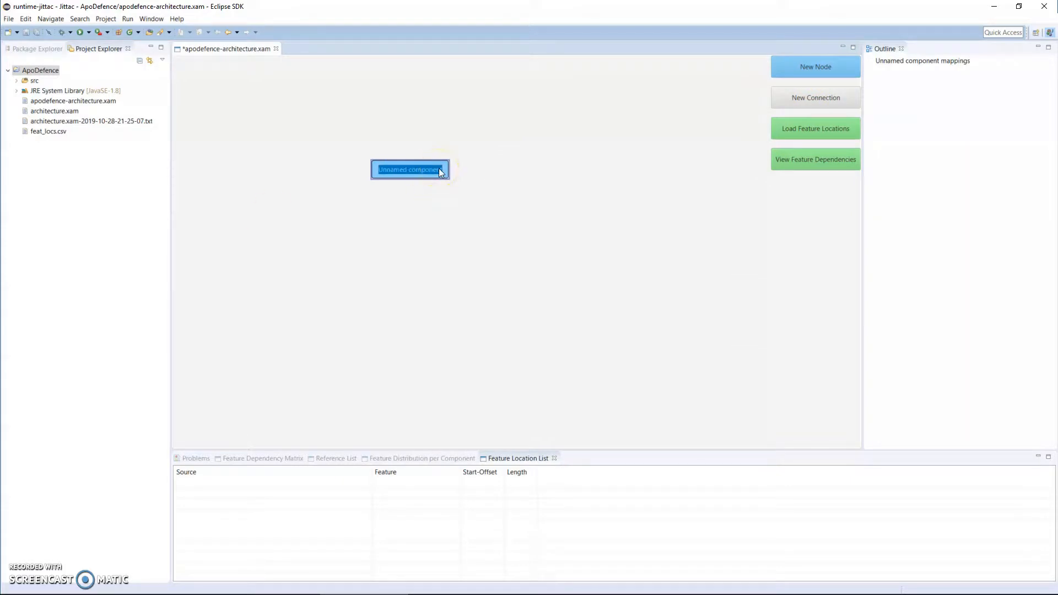
text(GUI)
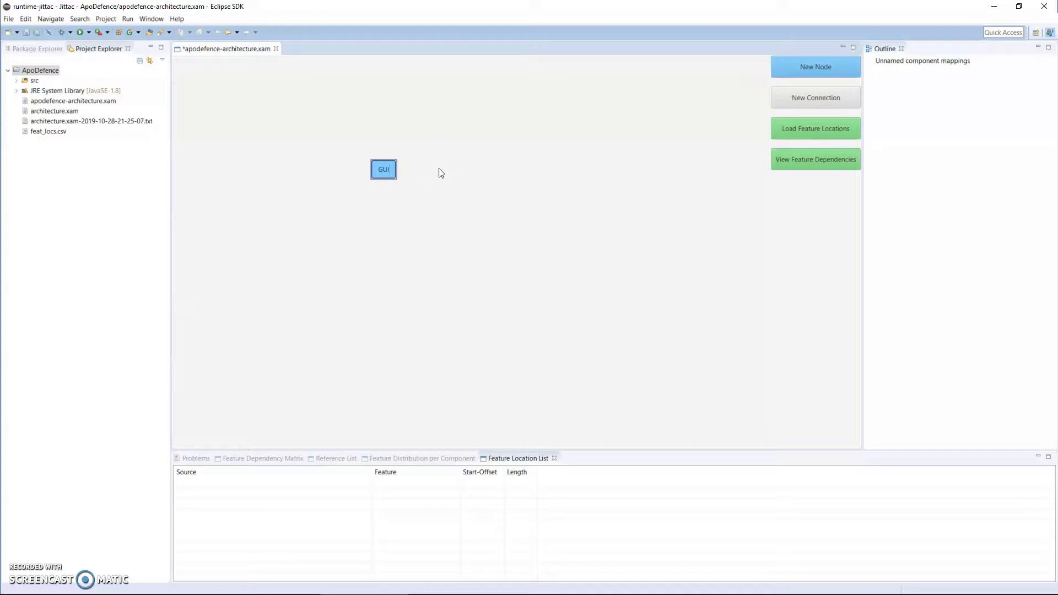
click(384, 169)
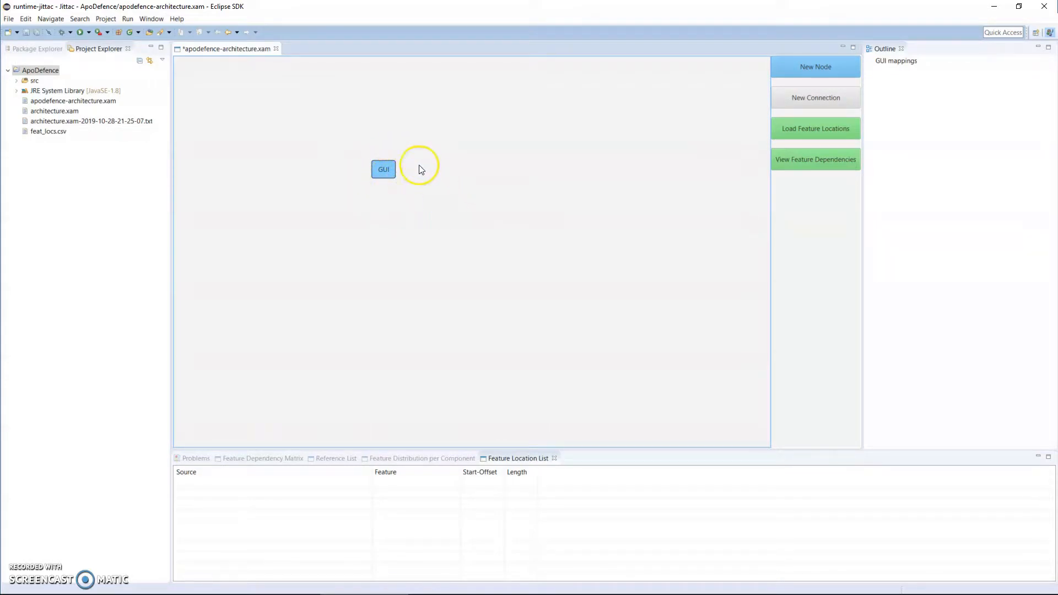
mouse_move(566, 240)
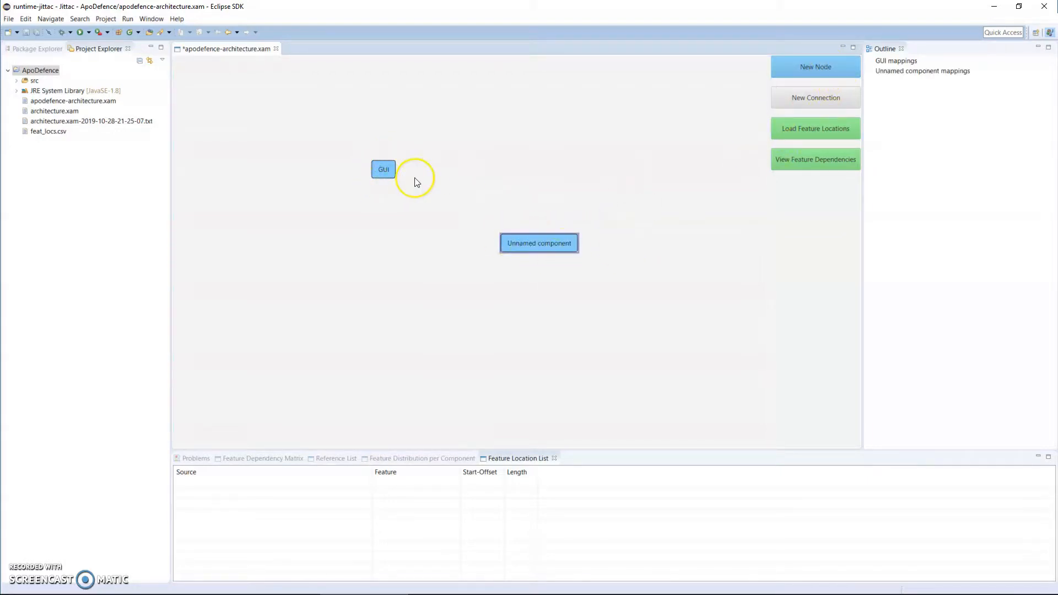
double_click(538, 243)
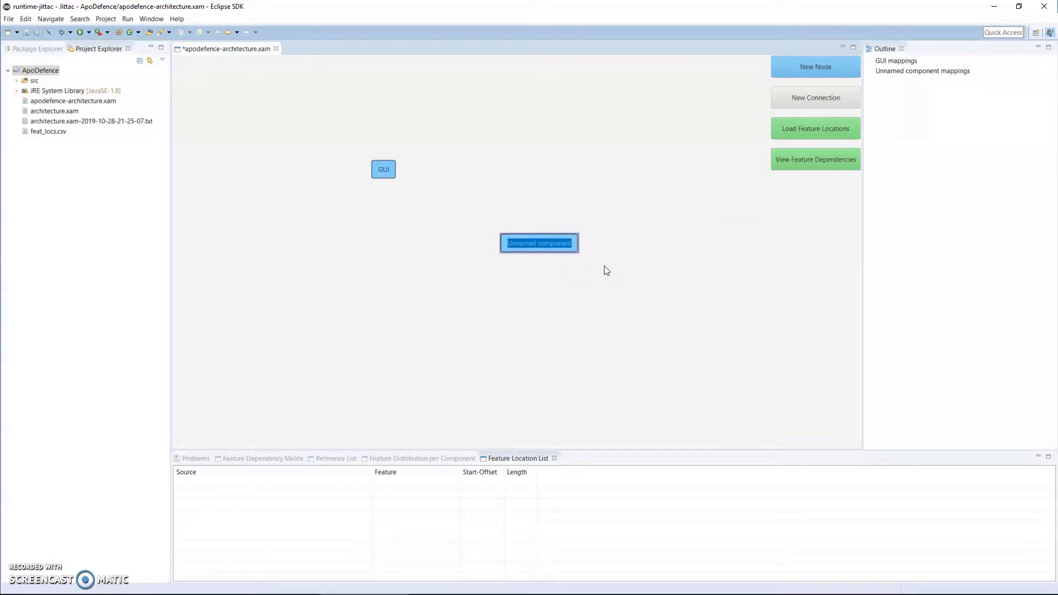
text(ENTITY)
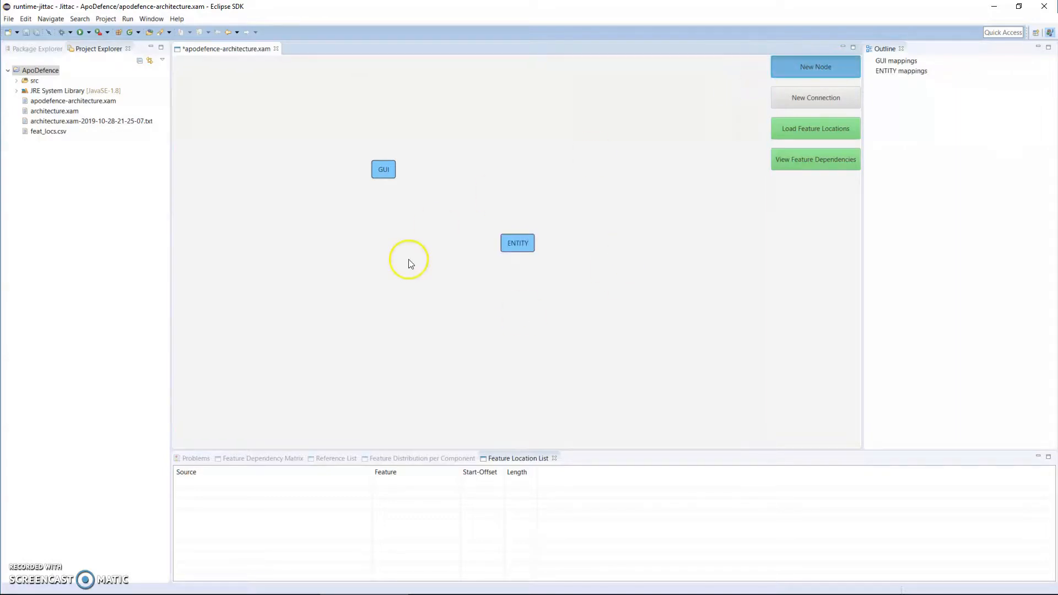
click(816, 67)
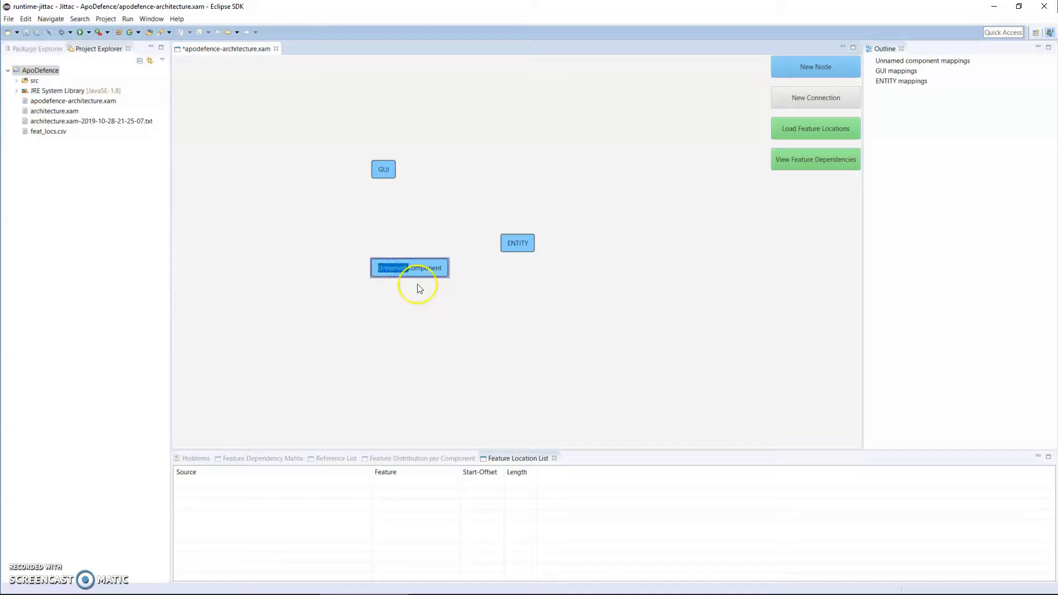
text(HELP)
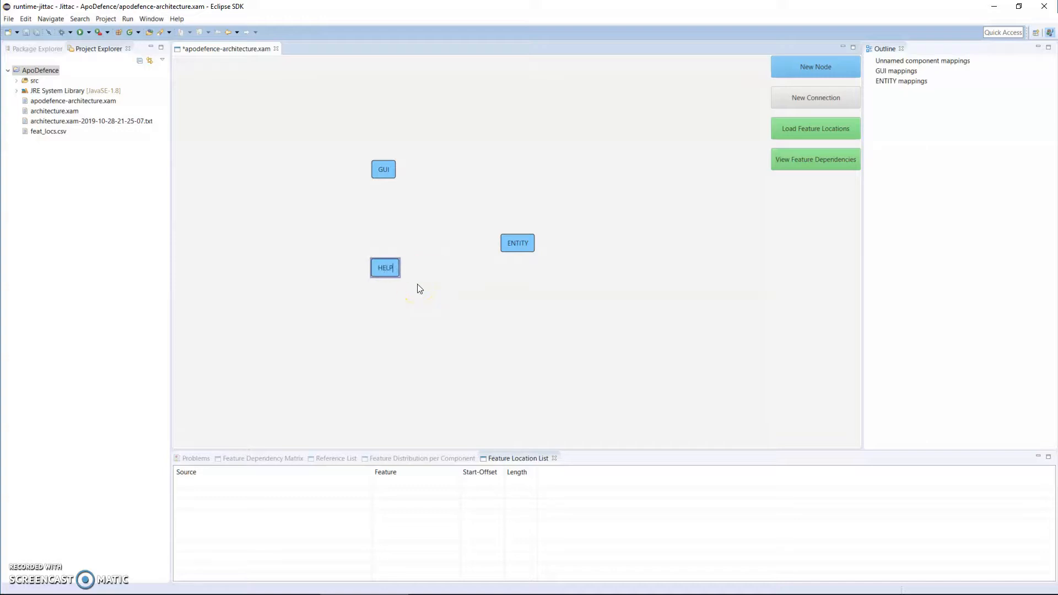
click(385, 268)
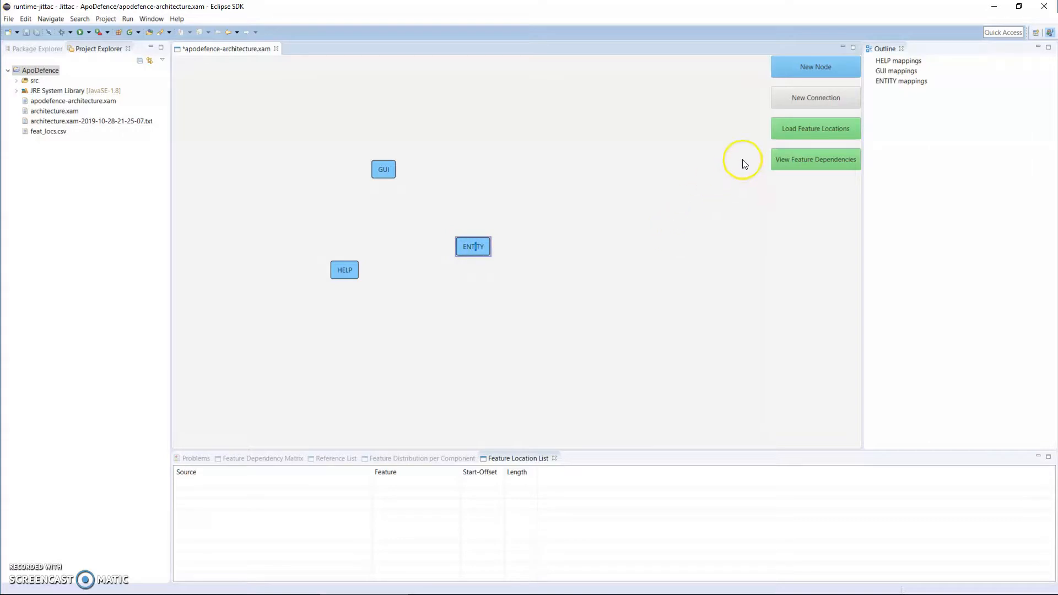
mouse_move(816, 97)
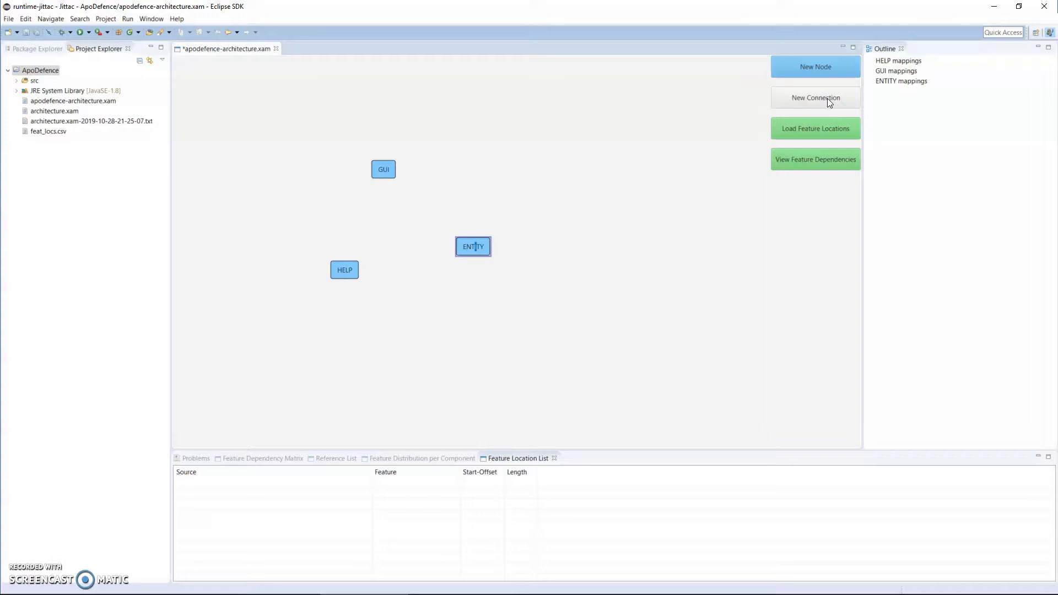
click(815, 97)
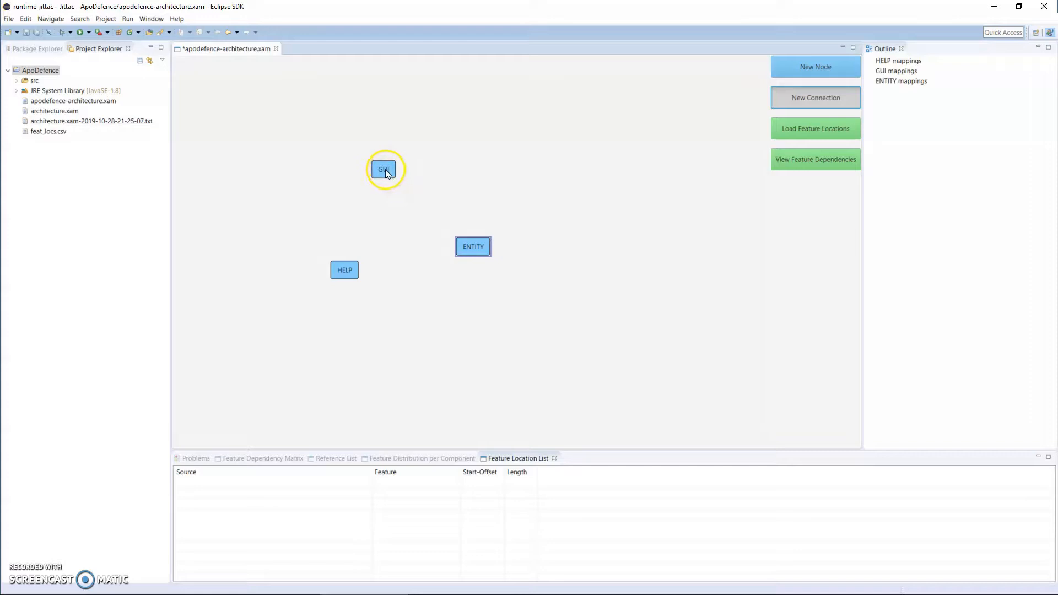
click(473, 246)
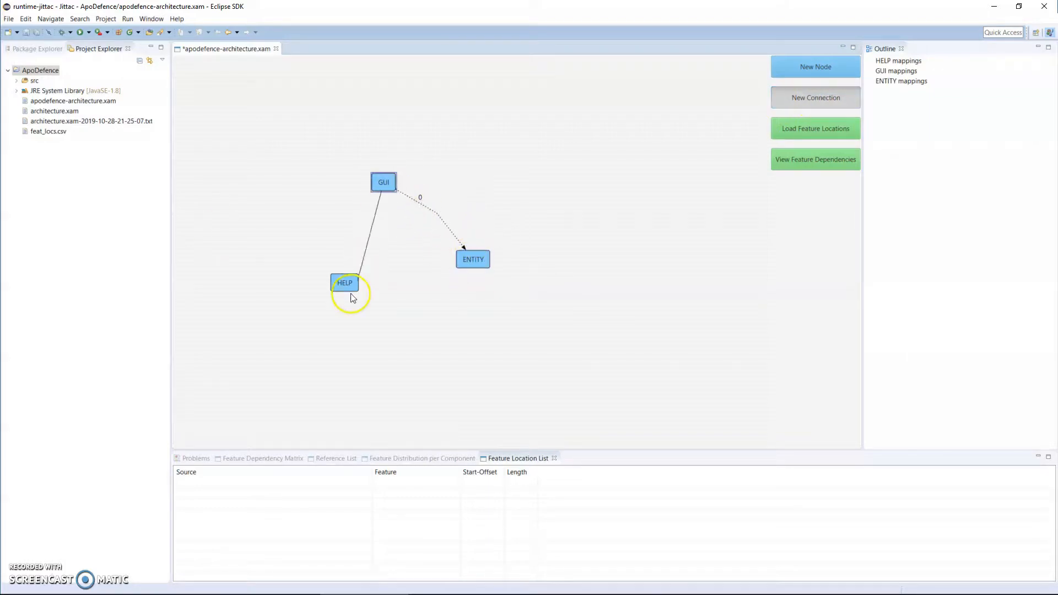
click(816, 97)
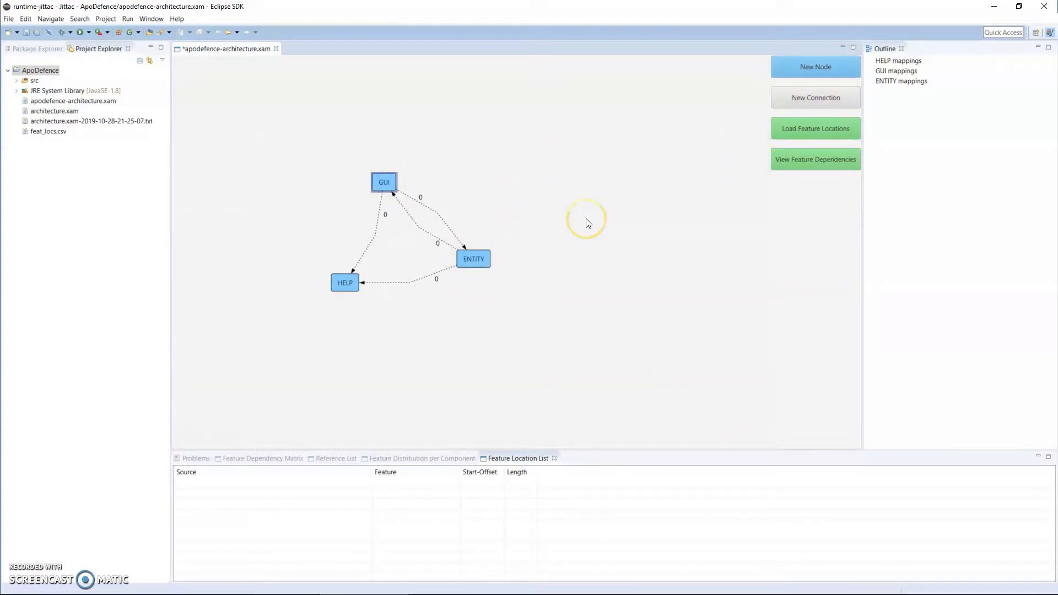
mouse_move(586, 223)
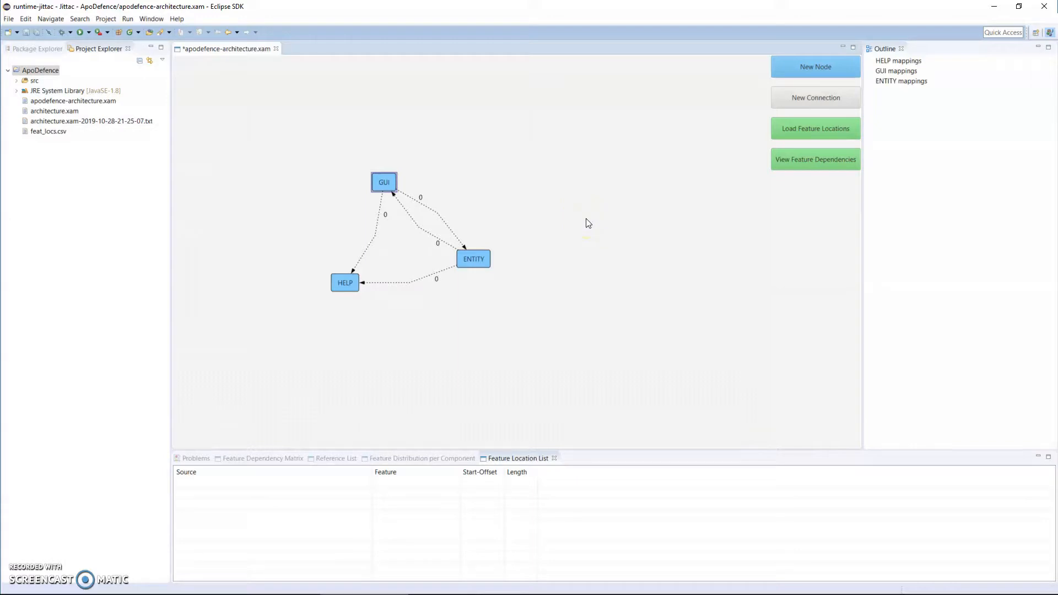
mouse_move(569, 255)
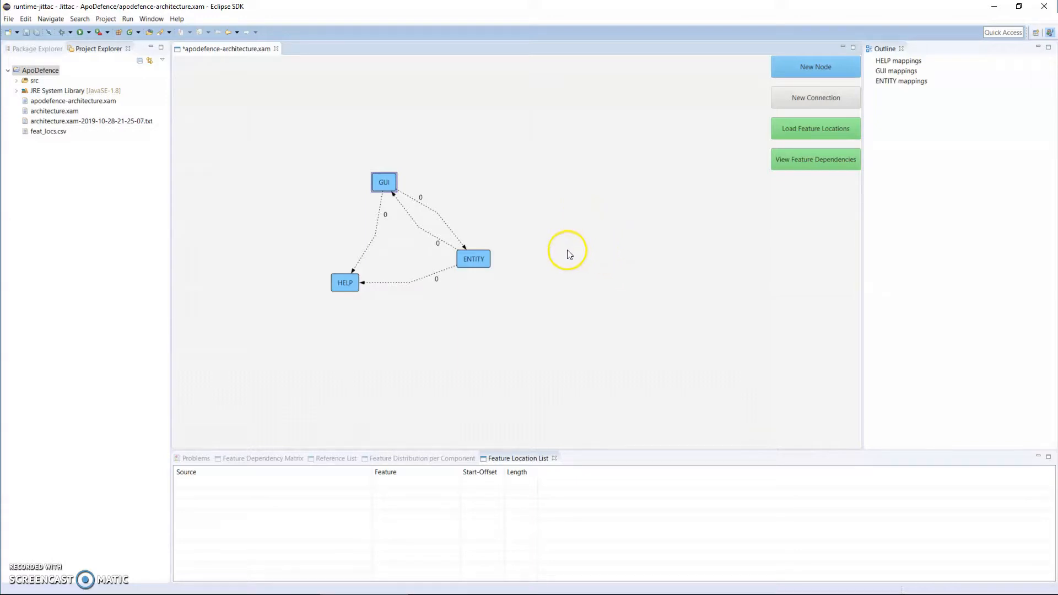
mouse_move(569, 252)
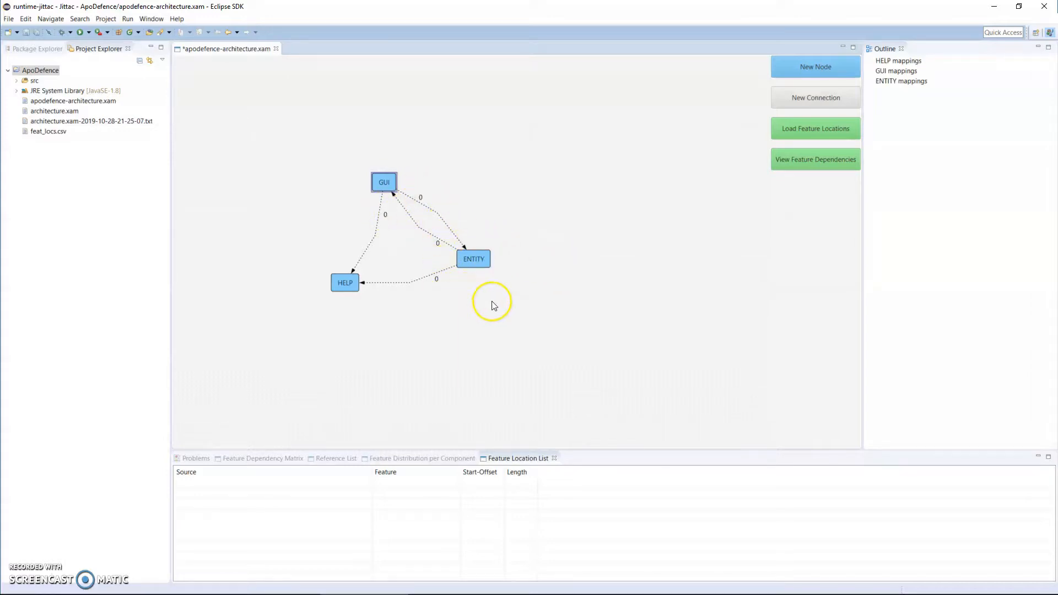
mouse_move(514, 284)
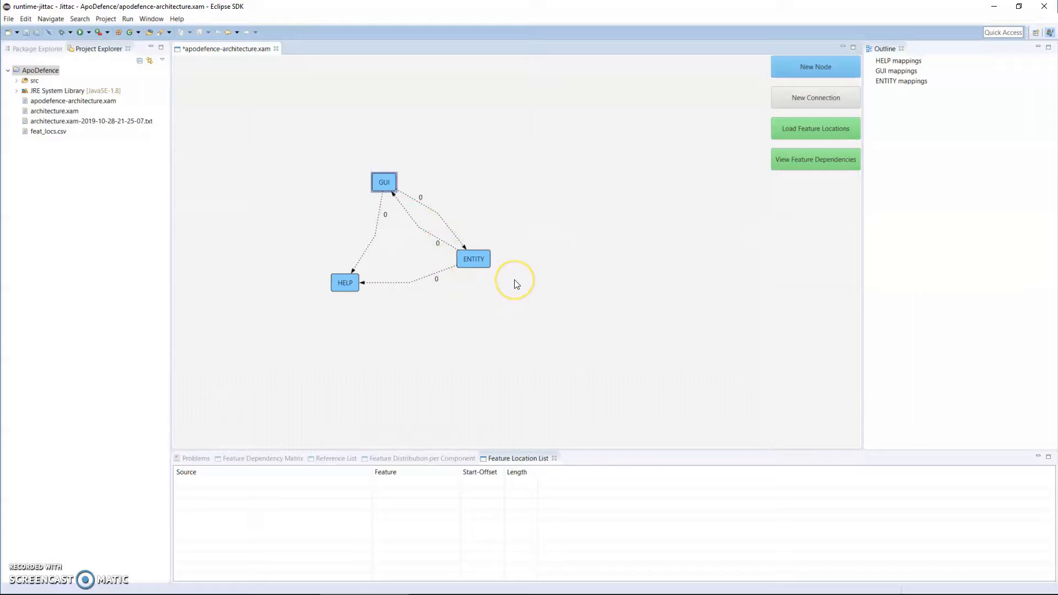
mouse_move(515, 284)
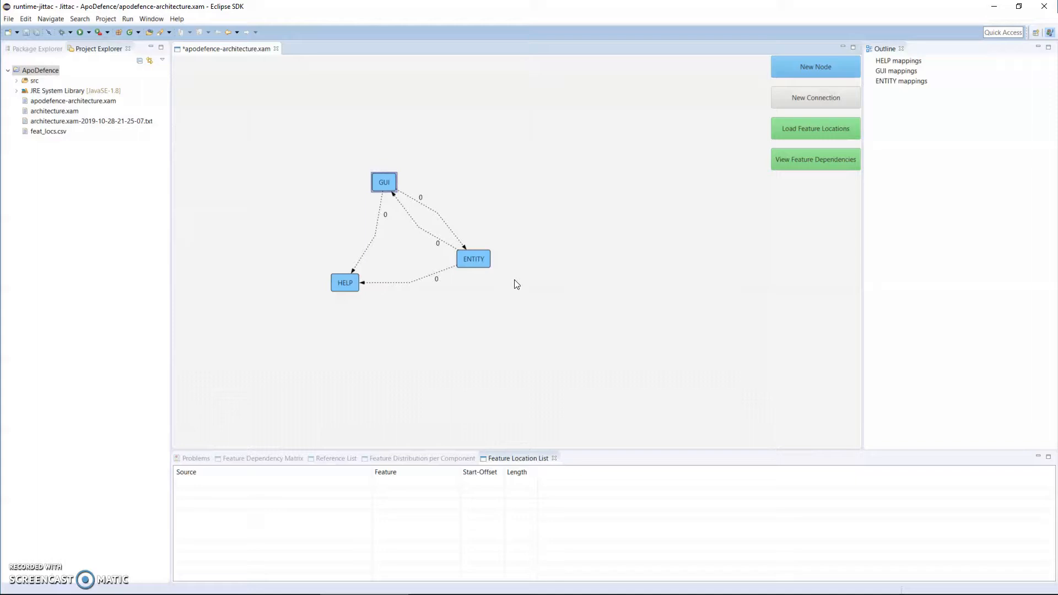
mouse_move(523, 309)
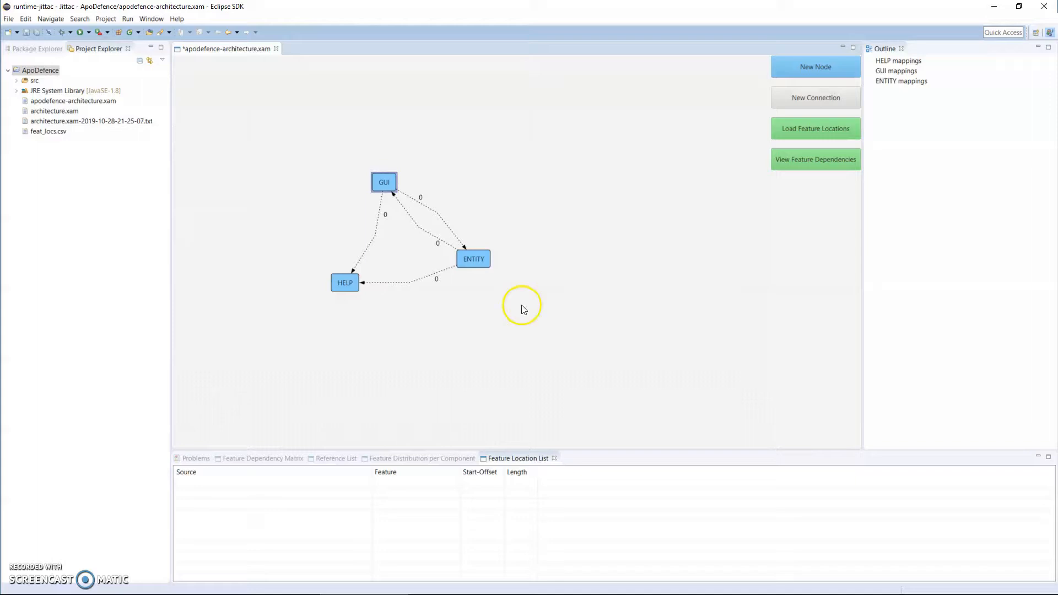
mouse_move(533, 290)
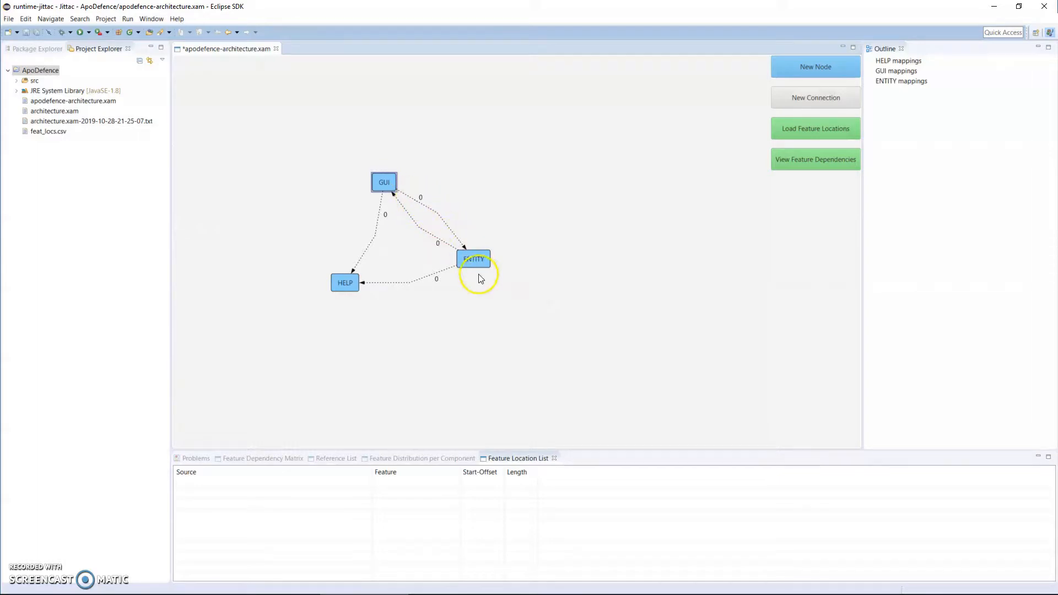
mouse_move(480, 294)
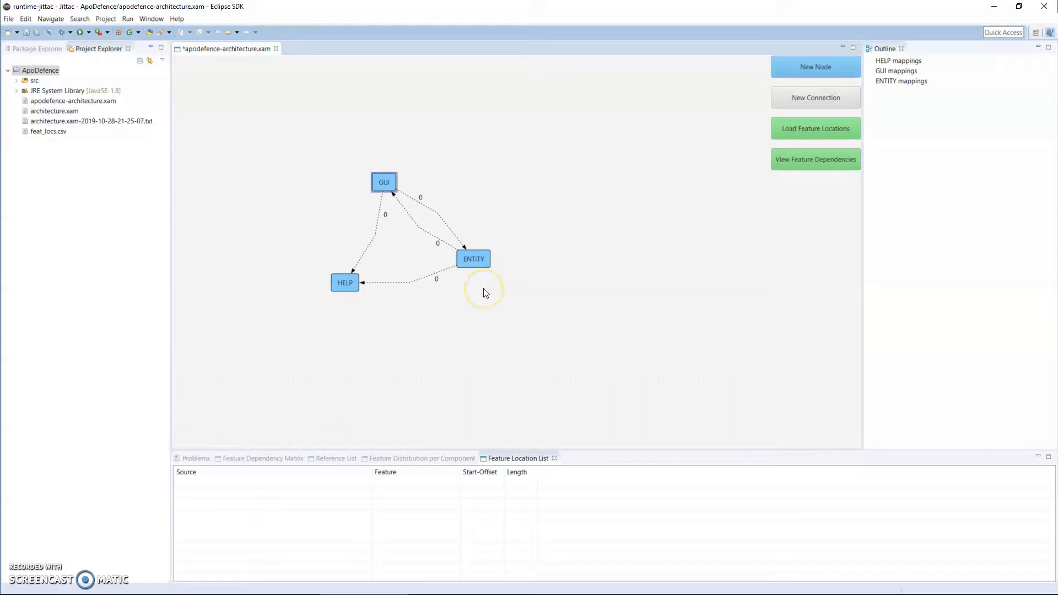
mouse_move(502, 309)
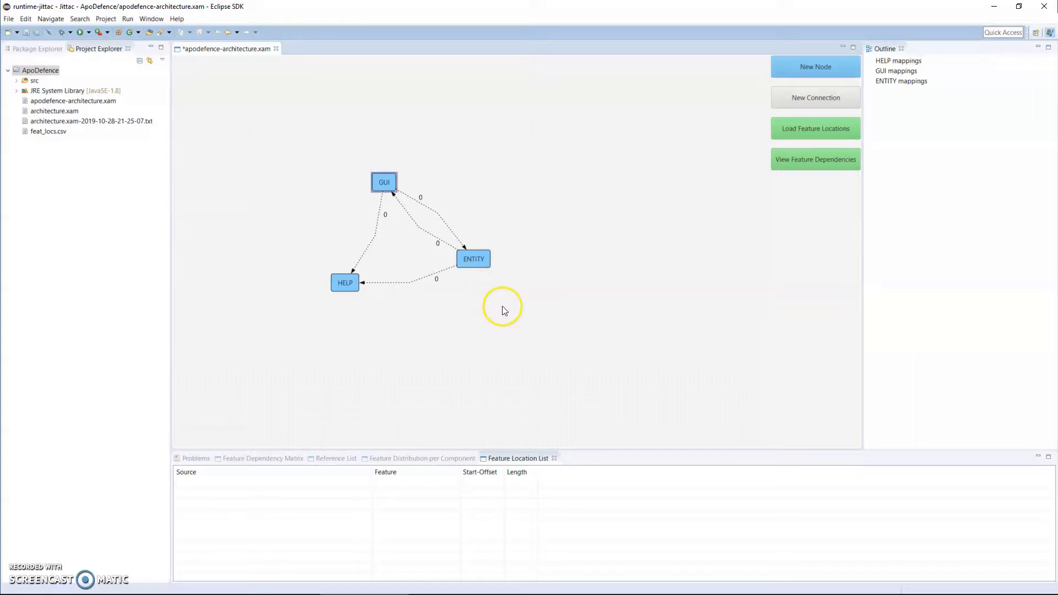
mouse_move(11, 122)
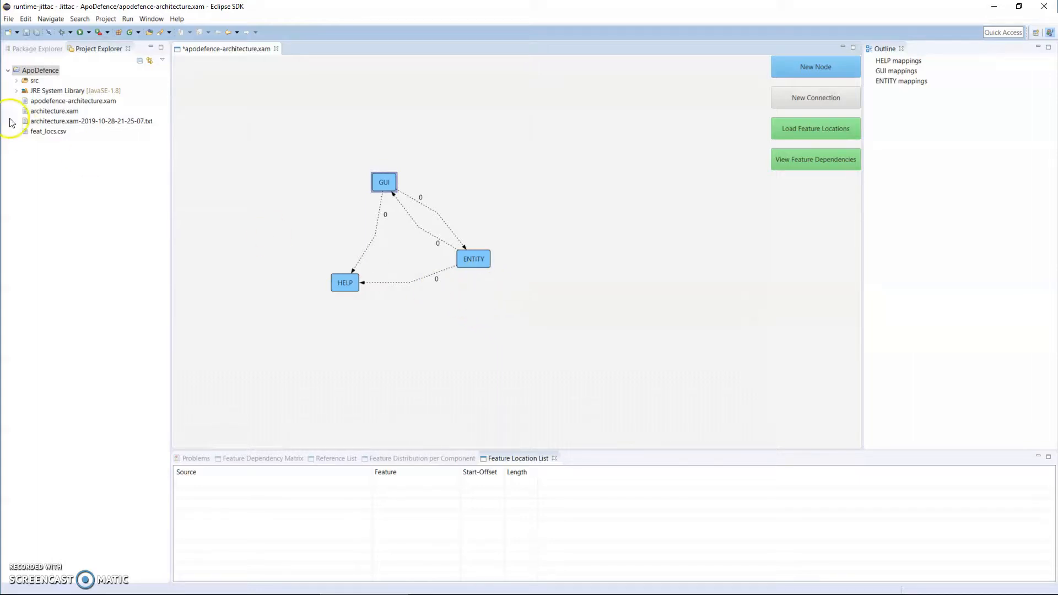
Expand the src packages and map the GUI classes, including ApoDefenceButton.java, to GUI
click(16, 80)
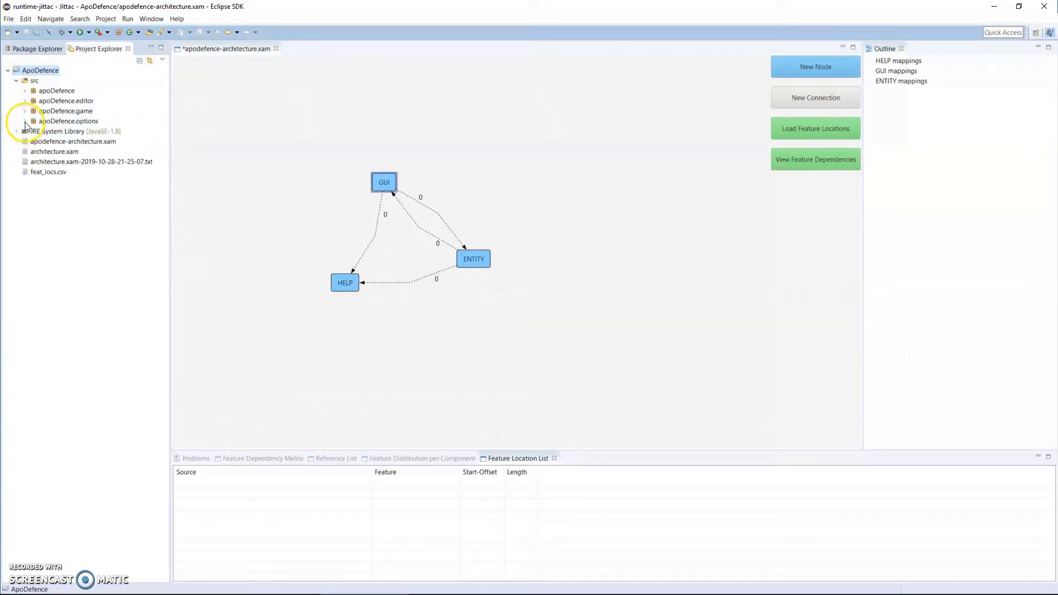
click(24, 120)
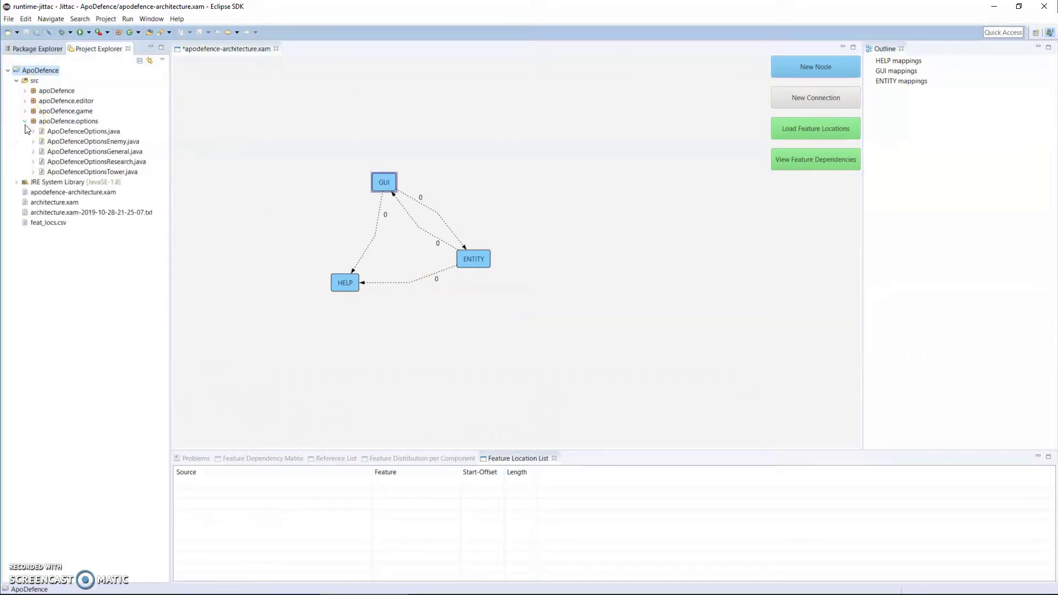
click(57, 91)
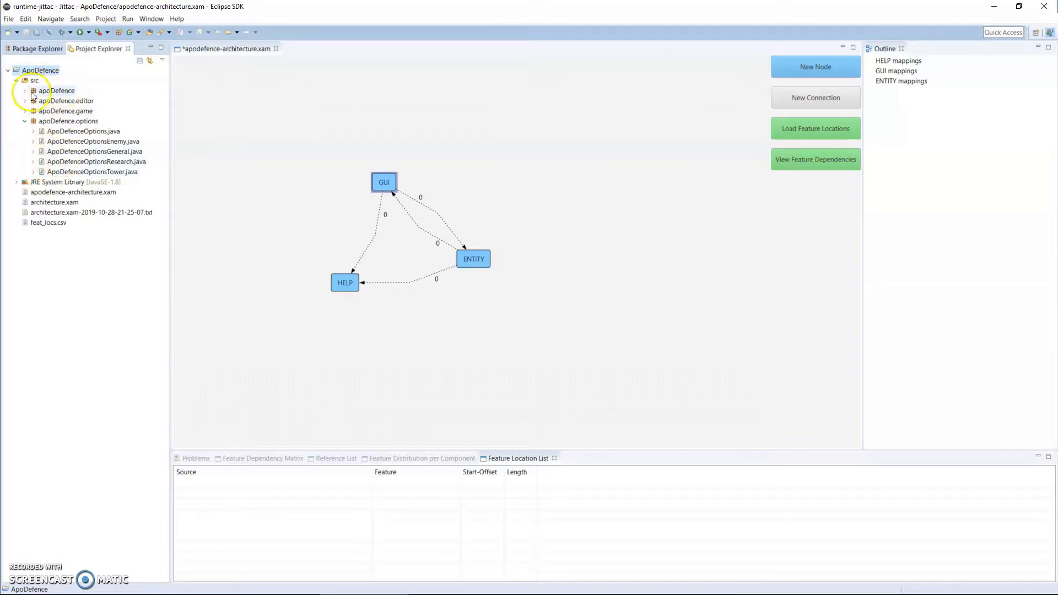
click(26, 90)
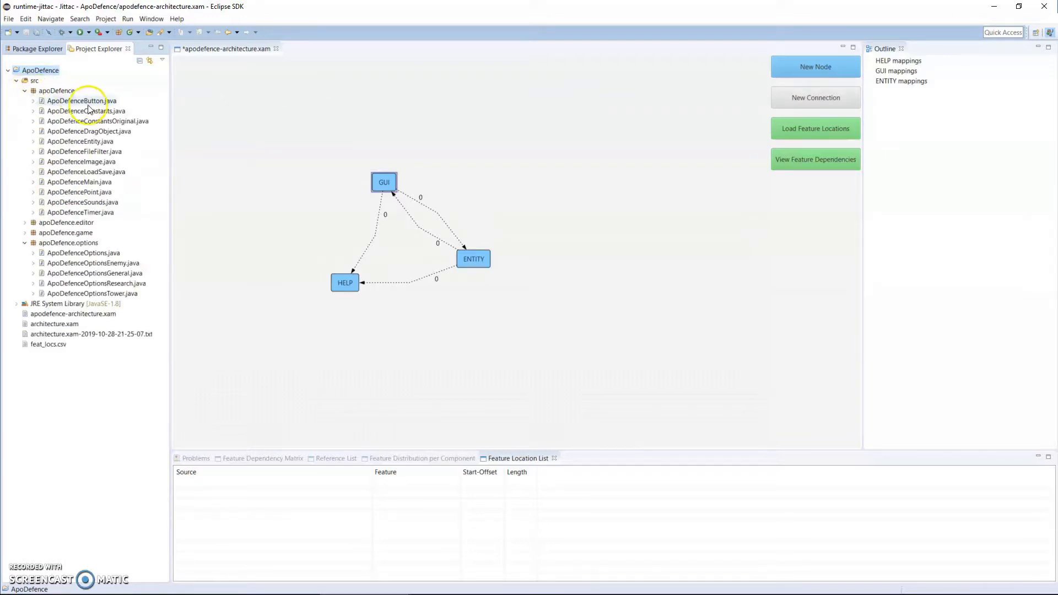
mouse_move(984, 70)
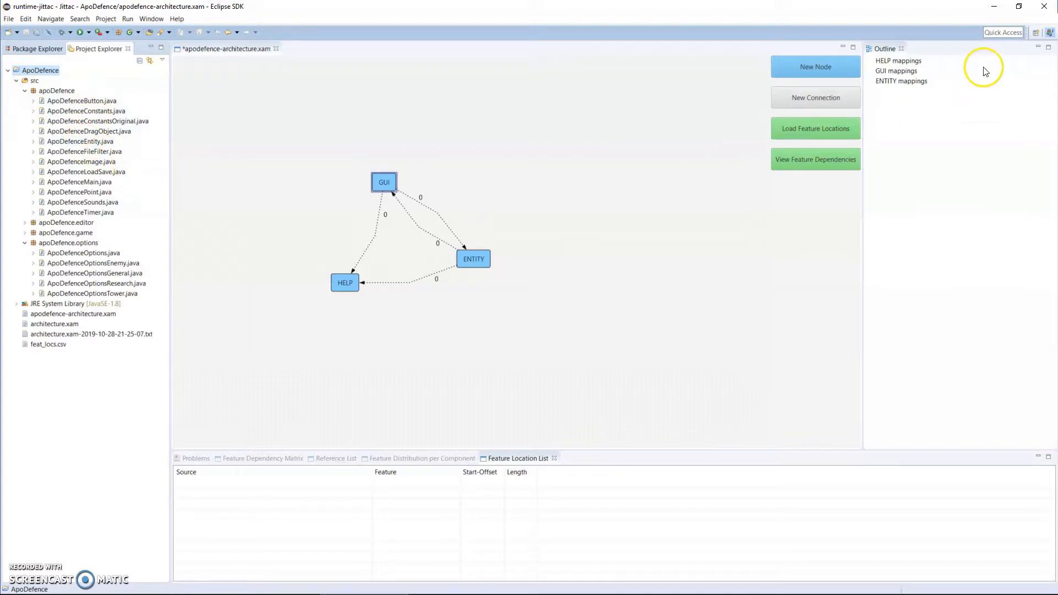
mouse_move(909, 110)
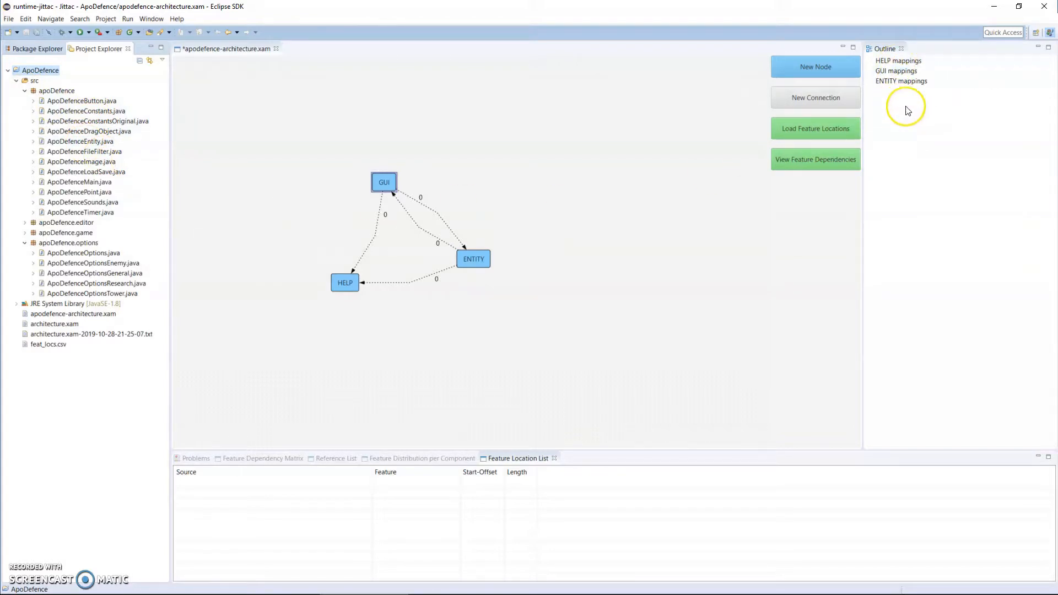
mouse_move(193, 147)
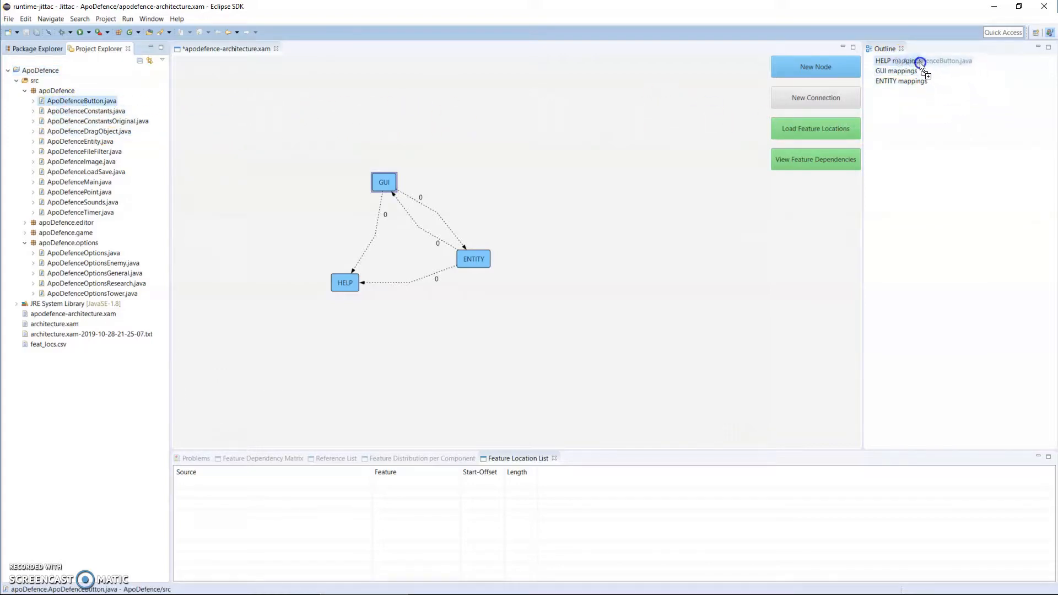
click(873, 61)
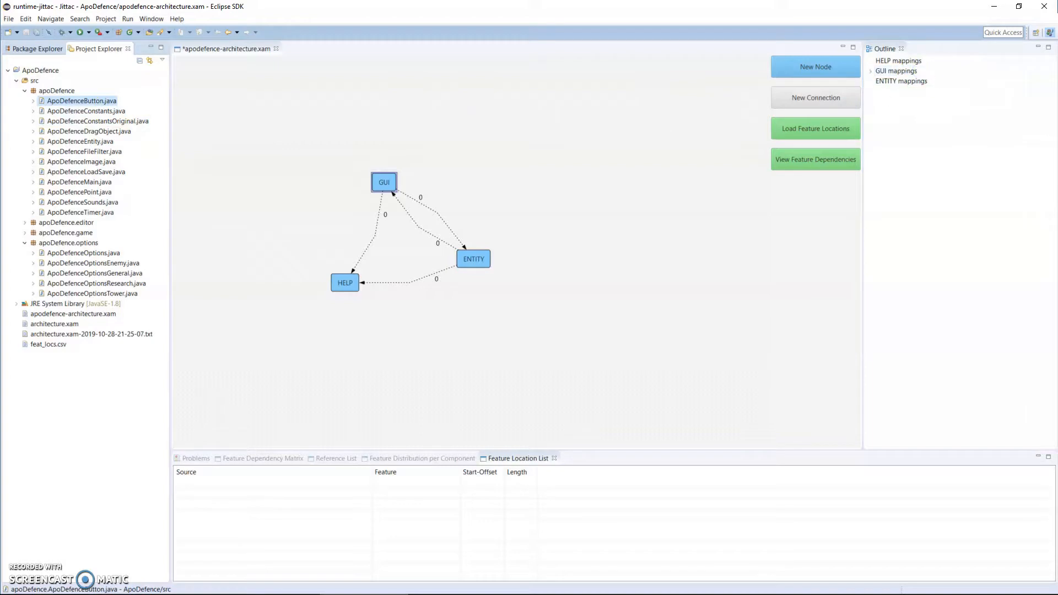
click(872, 72)
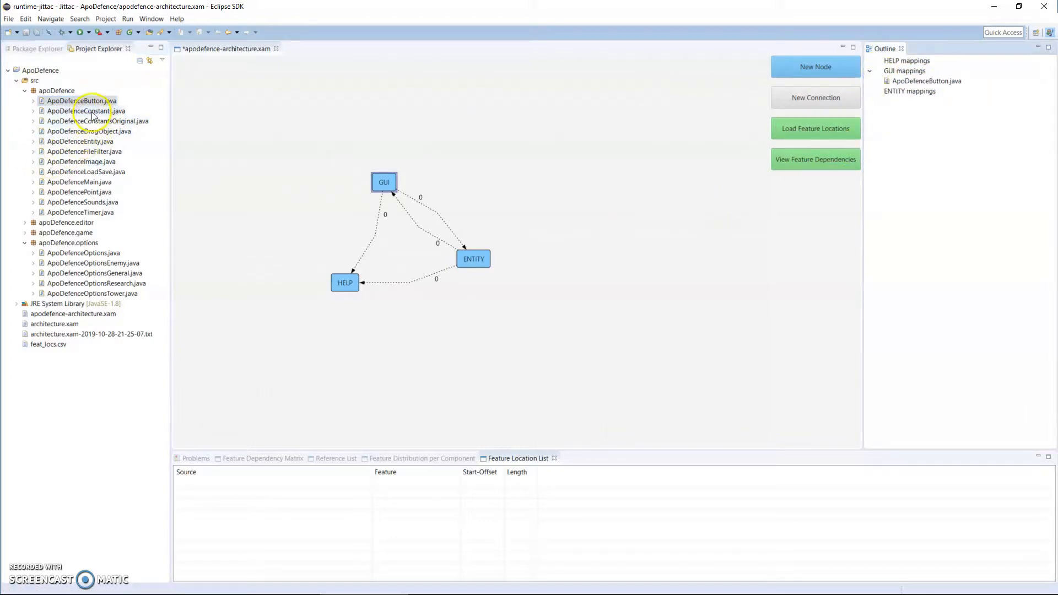
Map both Constants files and the apoDefence.game package to ENTITY
click(87, 111)
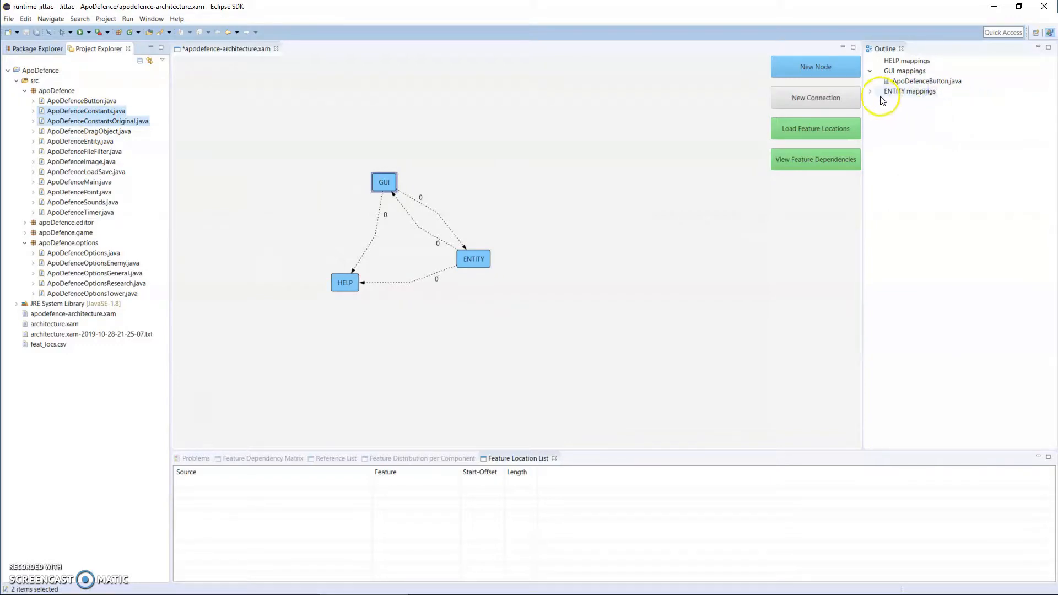
click(871, 91)
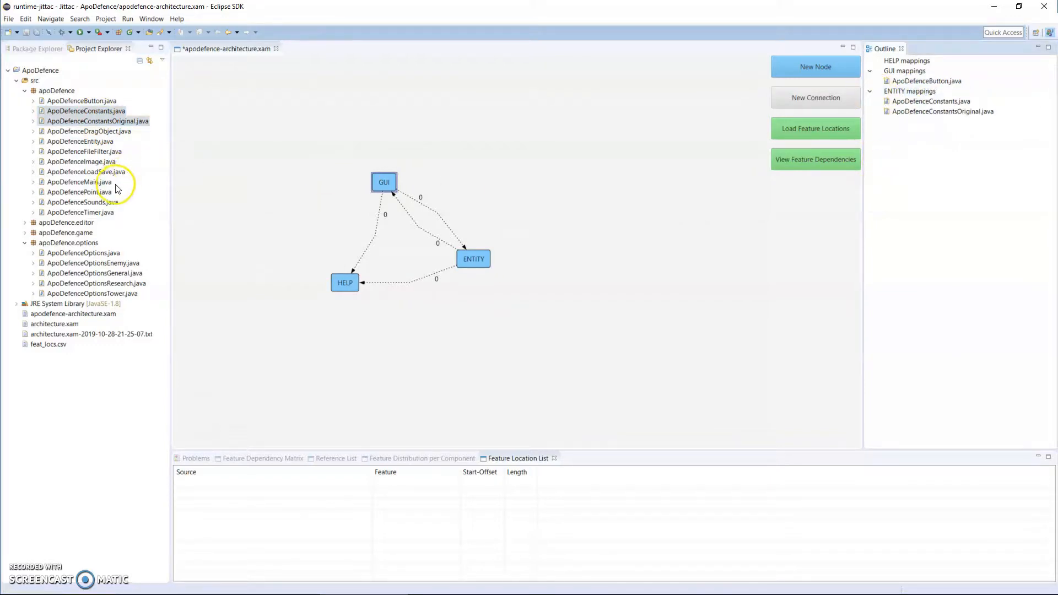
mouse_move(78, 148)
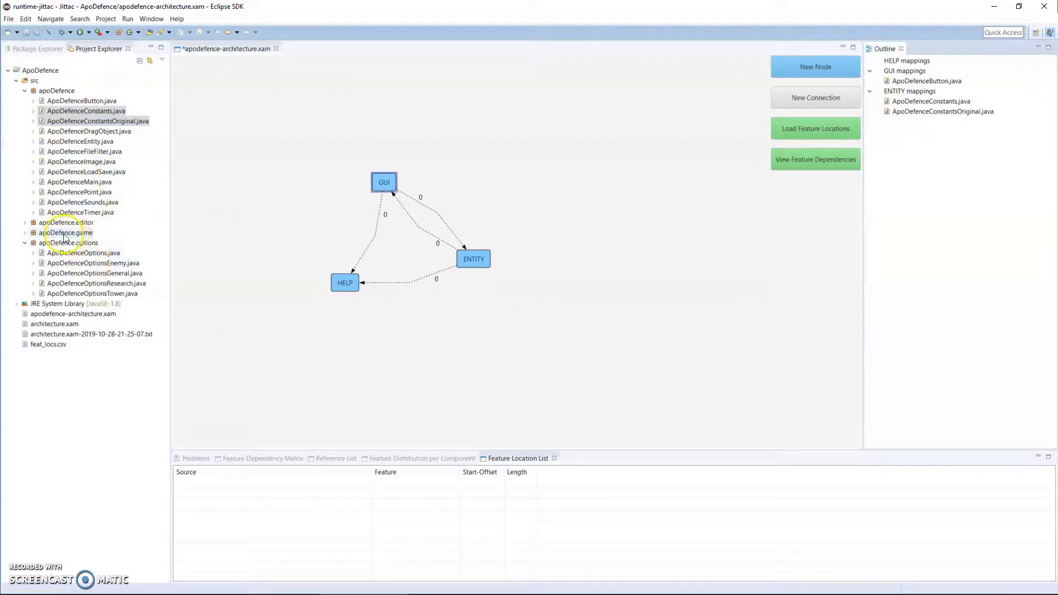
click(69, 242)
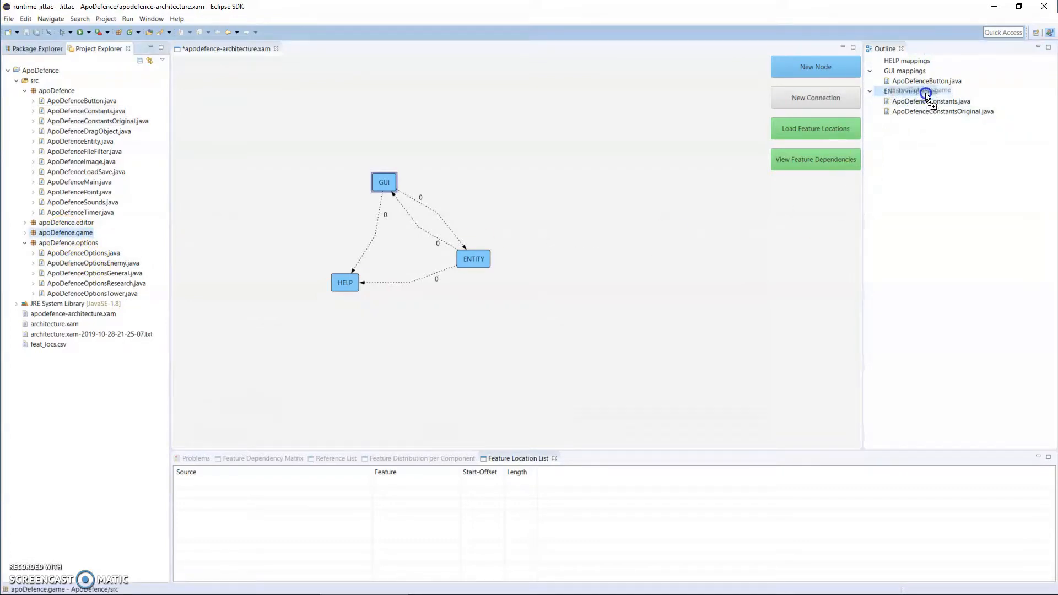
click(870, 91)
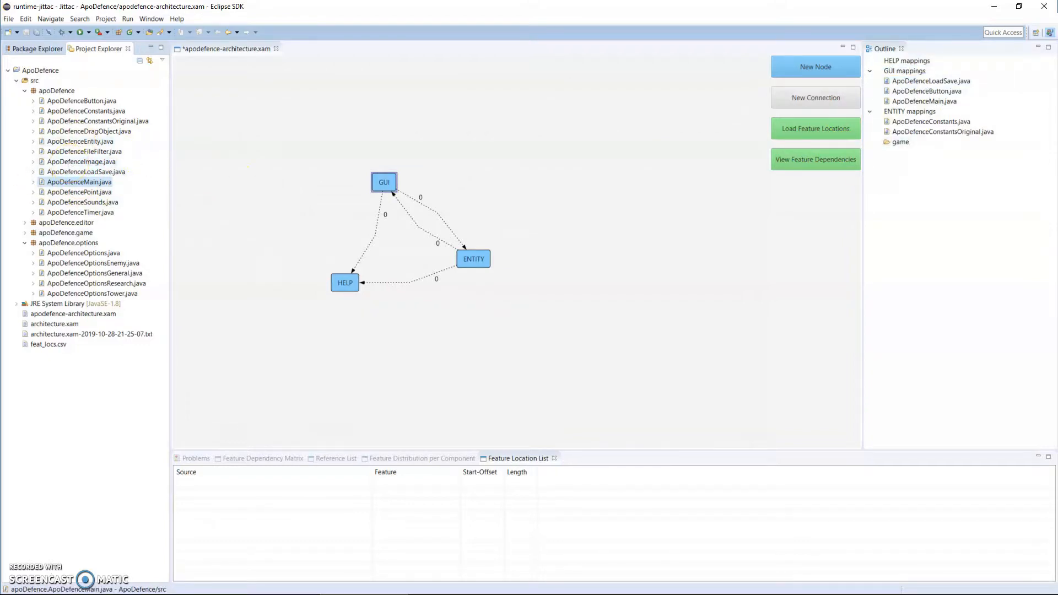
click(816, 129)
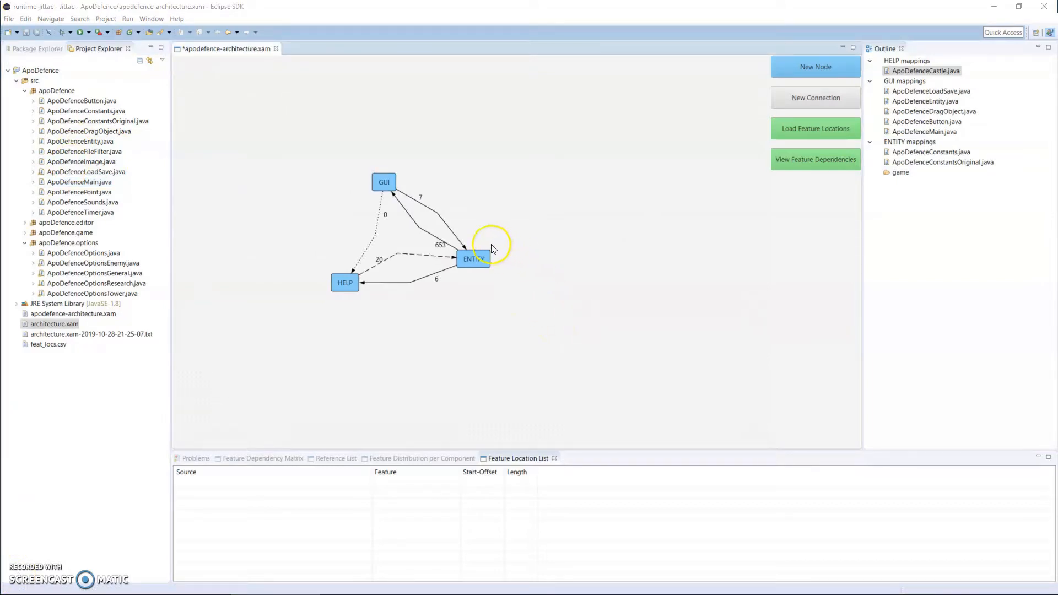
mouse_move(407, 238)
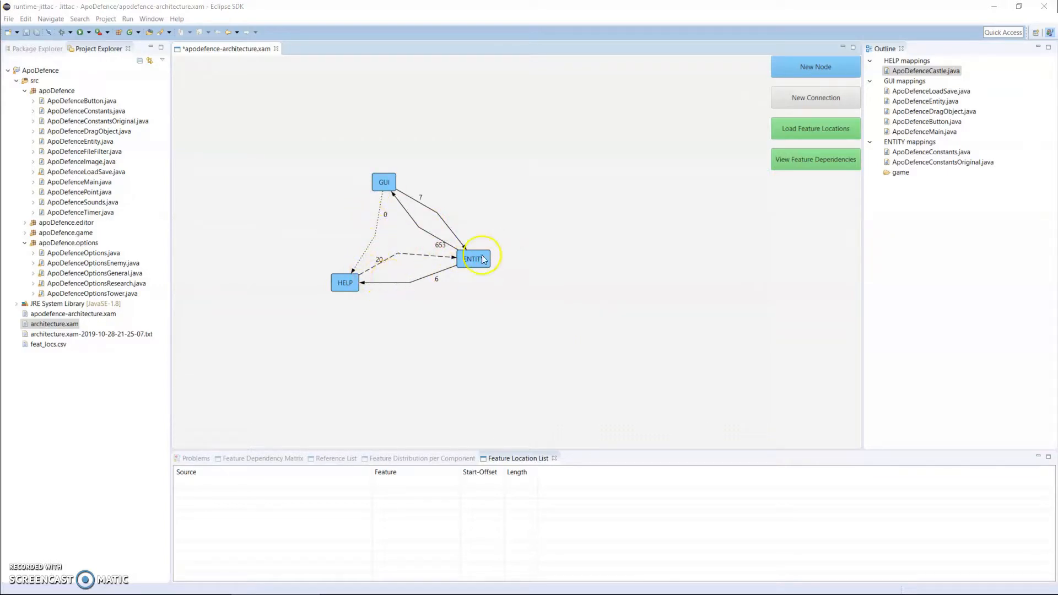
mouse_move(412, 287)
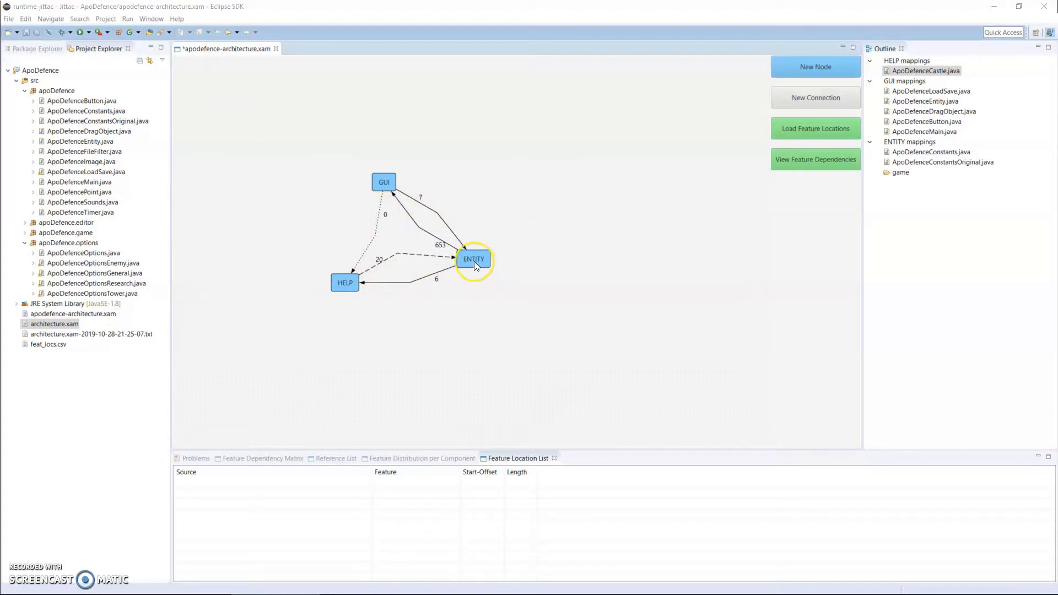
mouse_move(475, 259)
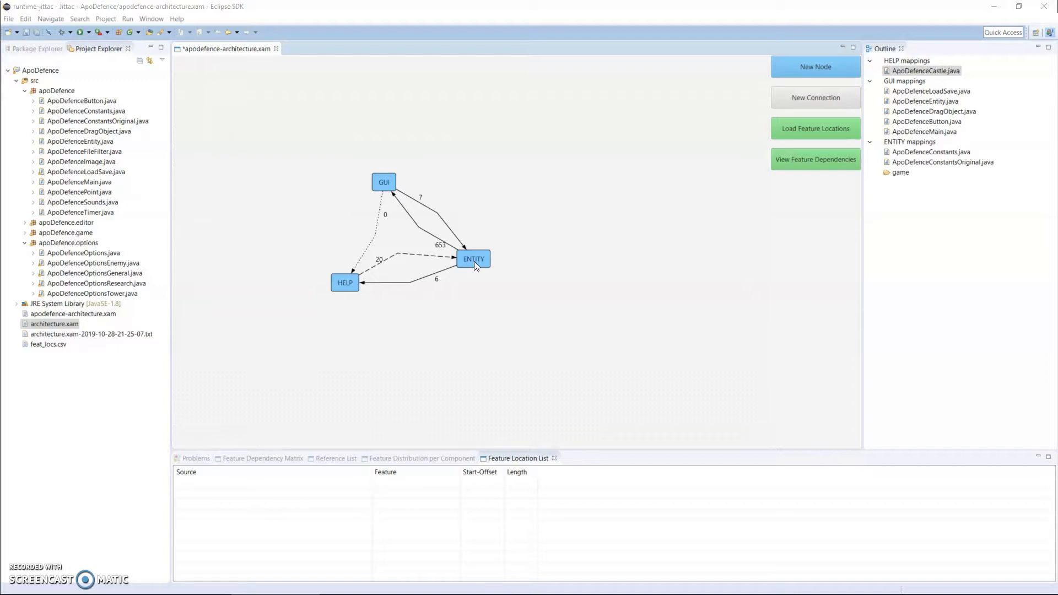
click(384, 182)
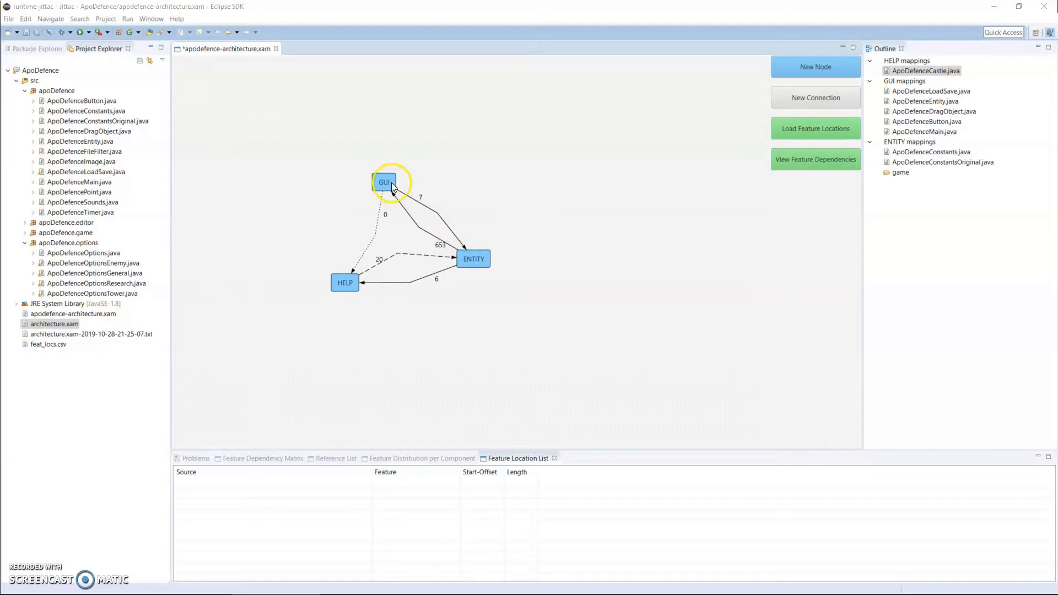
mouse_move(393, 196)
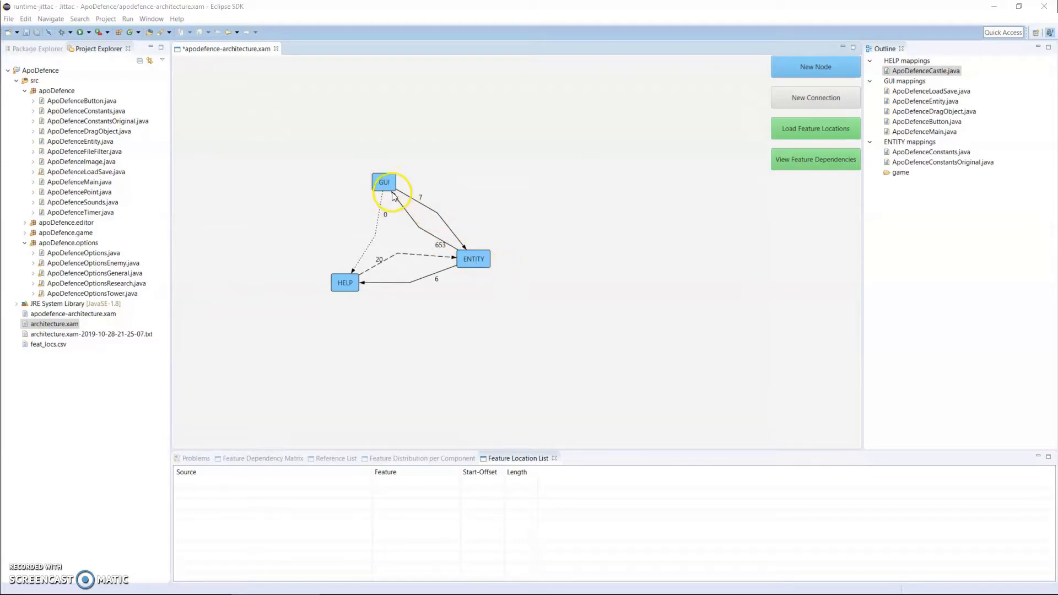
mouse_move(463, 236)
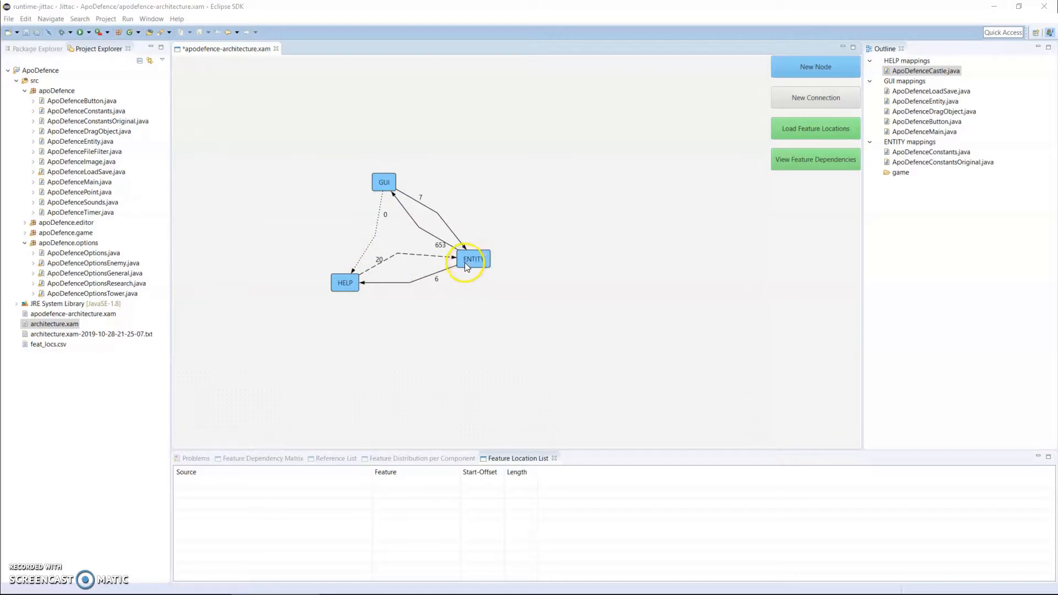
mouse_move(483, 267)
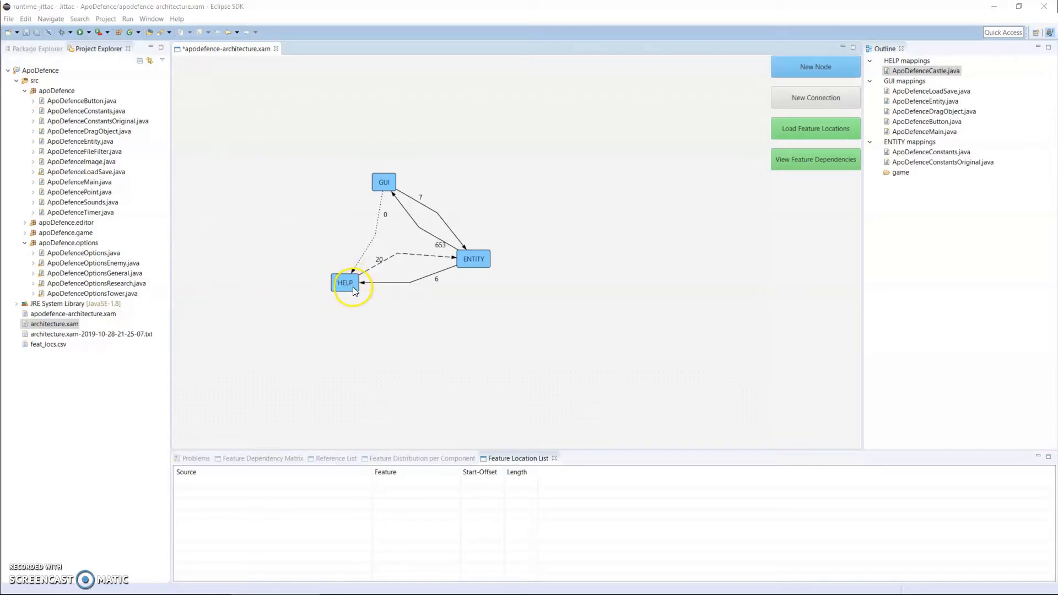
mouse_move(503, 256)
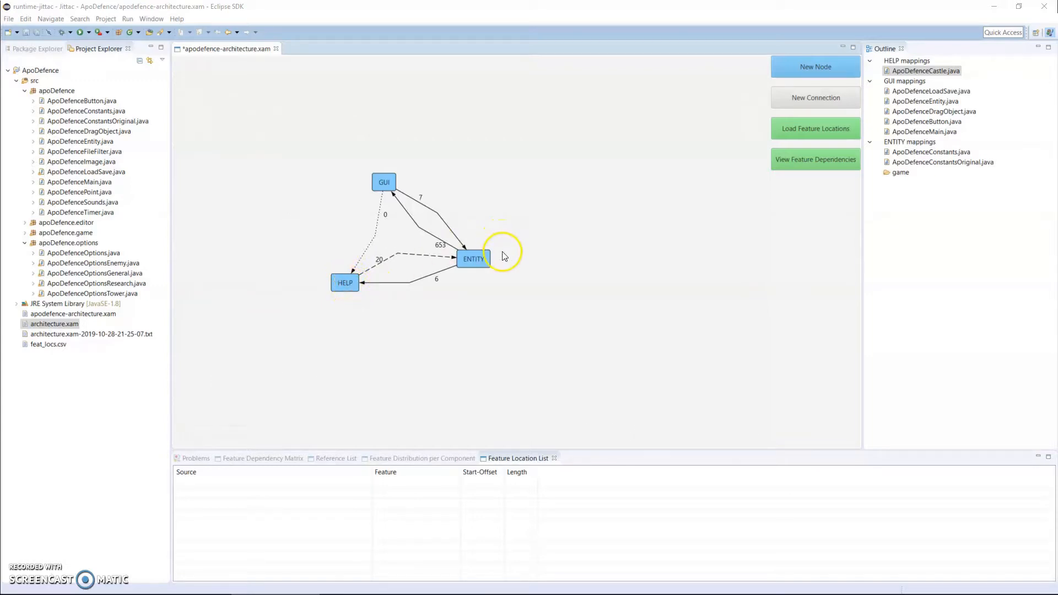
mouse_move(526, 291)
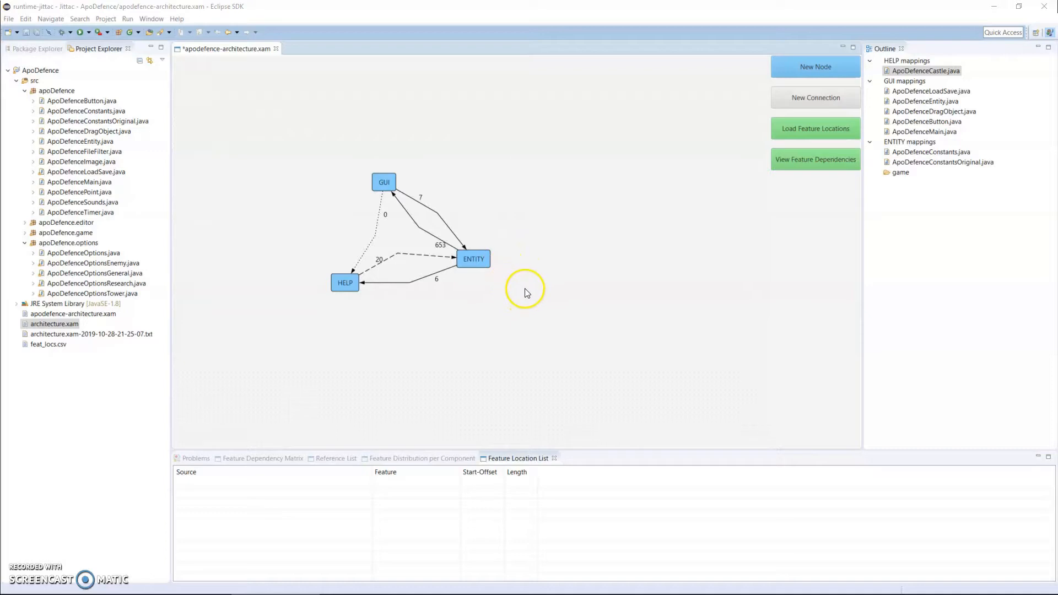
mouse_move(529, 297)
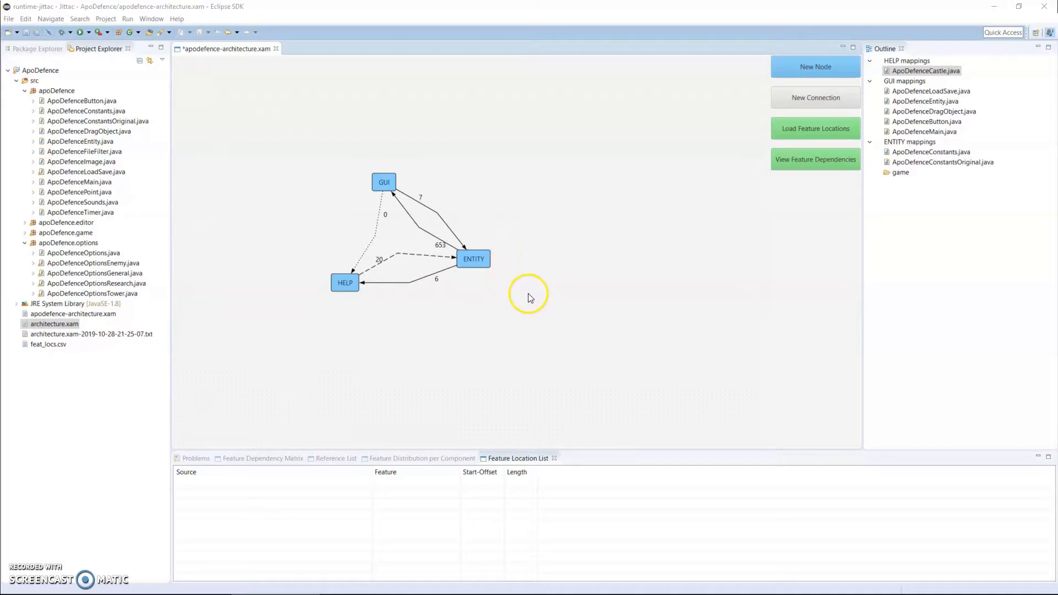
mouse_move(531, 293)
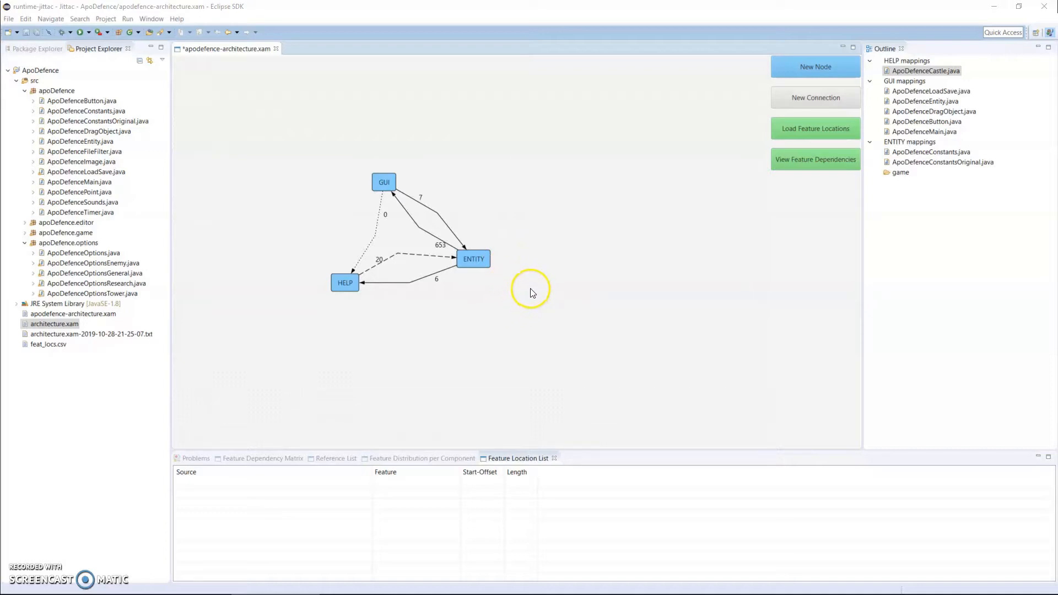
mouse_move(532, 290)
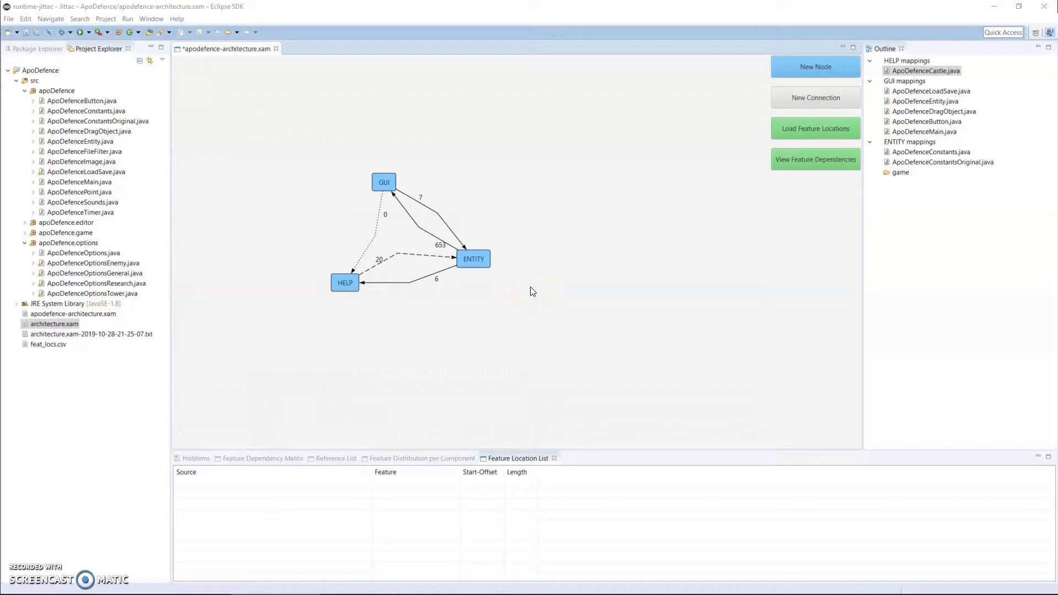
mouse_move(530, 293)
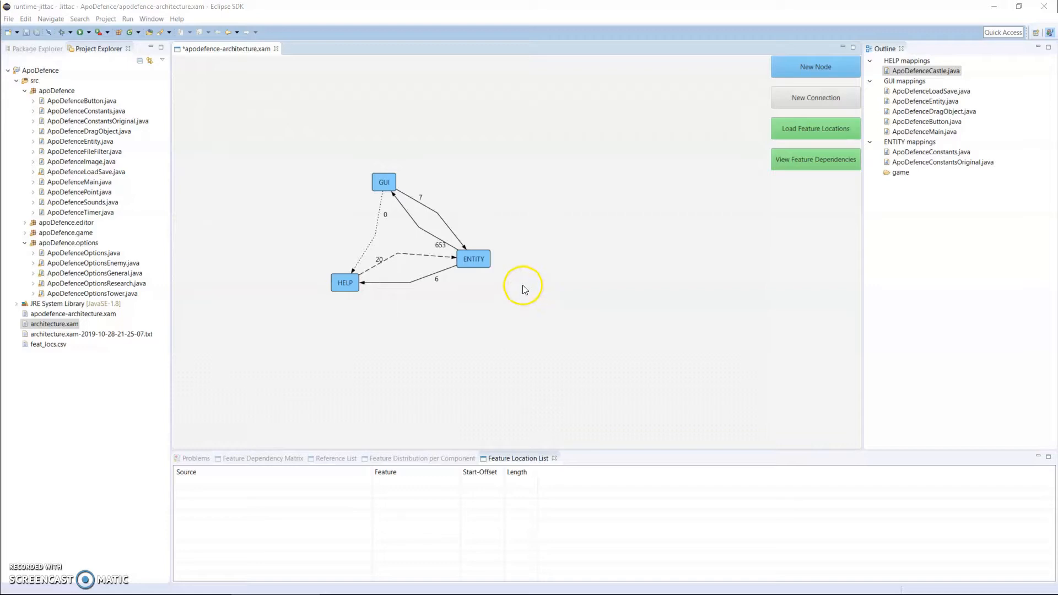
mouse_move(19, 125)
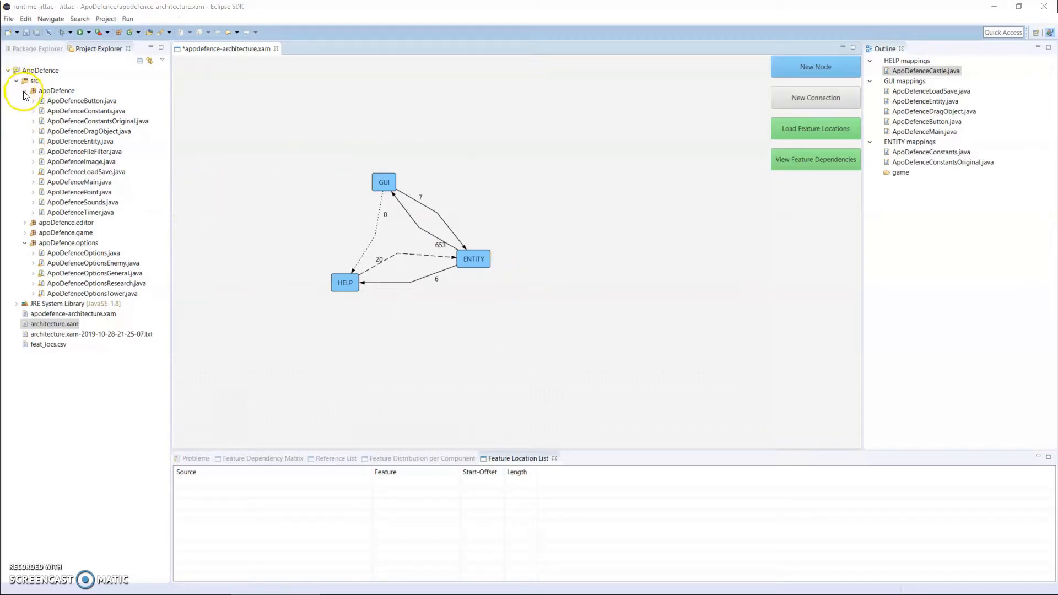
Open architecture.xam, move ENTITY up-left, and collapse the GUI and ENTITY mapping lists
click(24, 90)
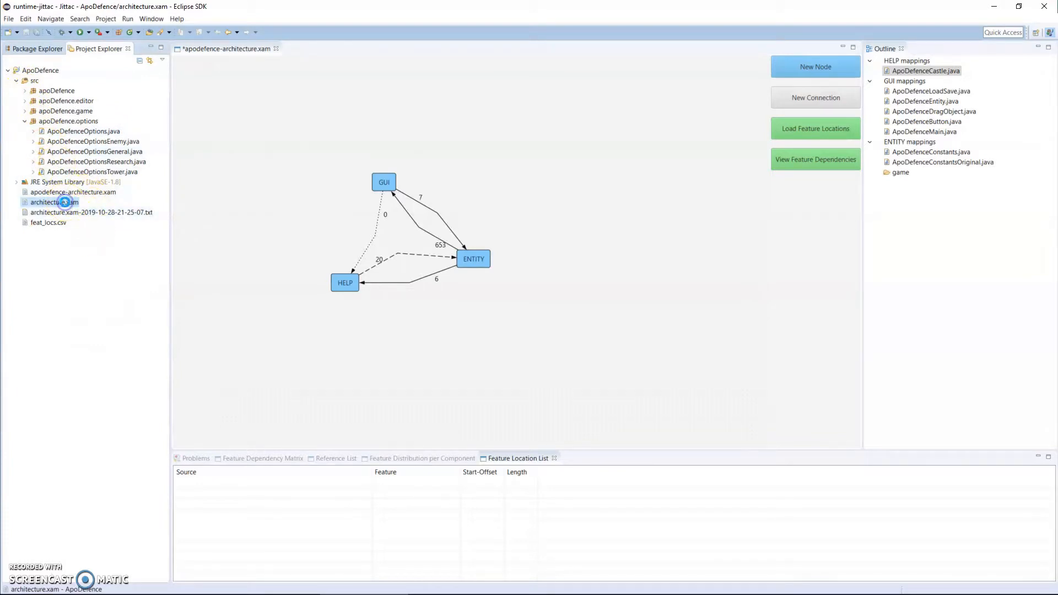
double_click(55, 202)
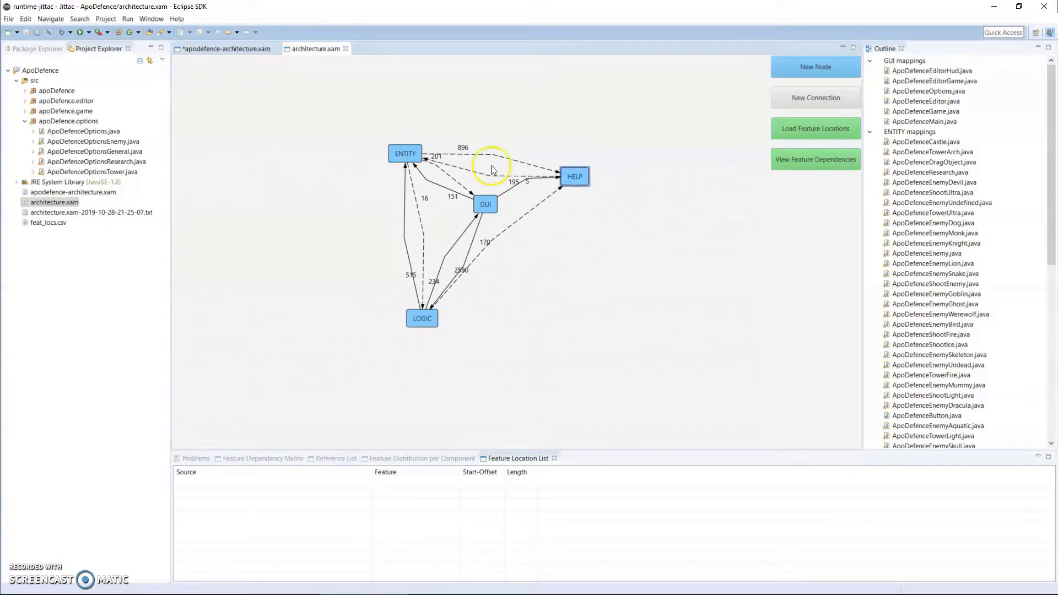
drag(405, 154, 361, 129)
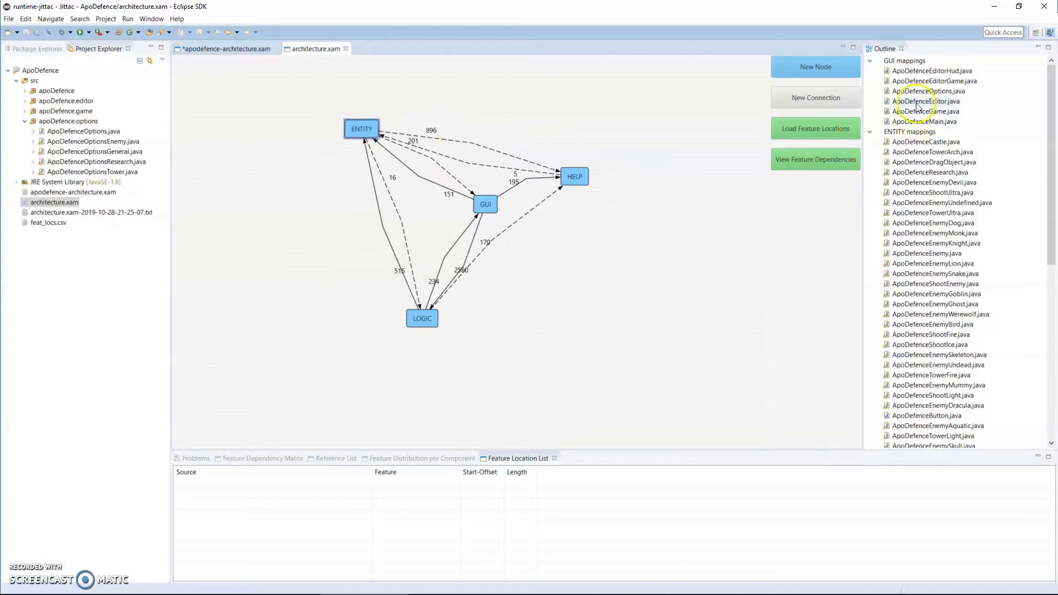
click(871, 61)
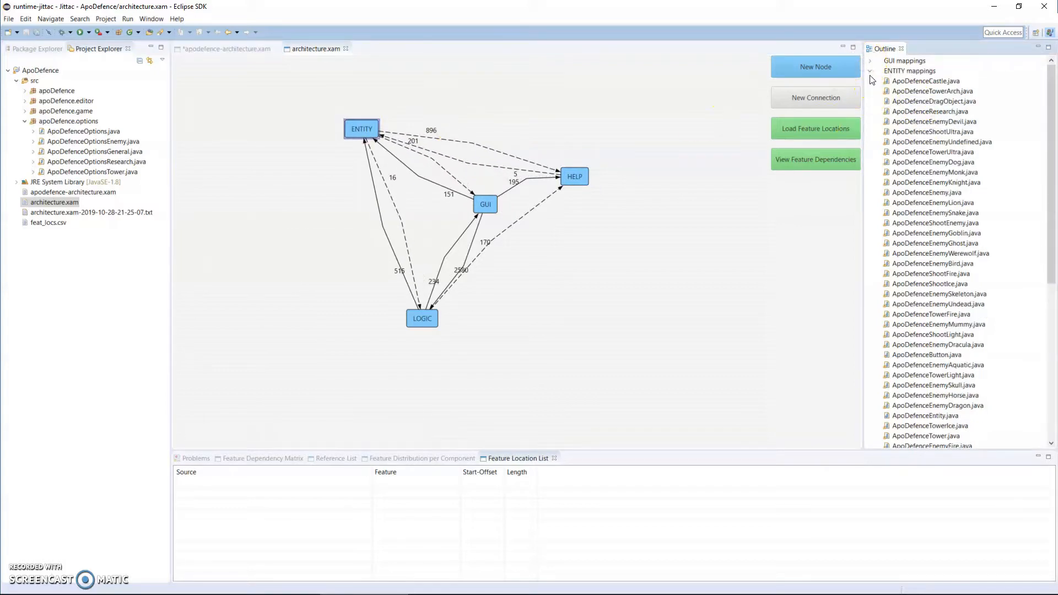
click(871, 71)
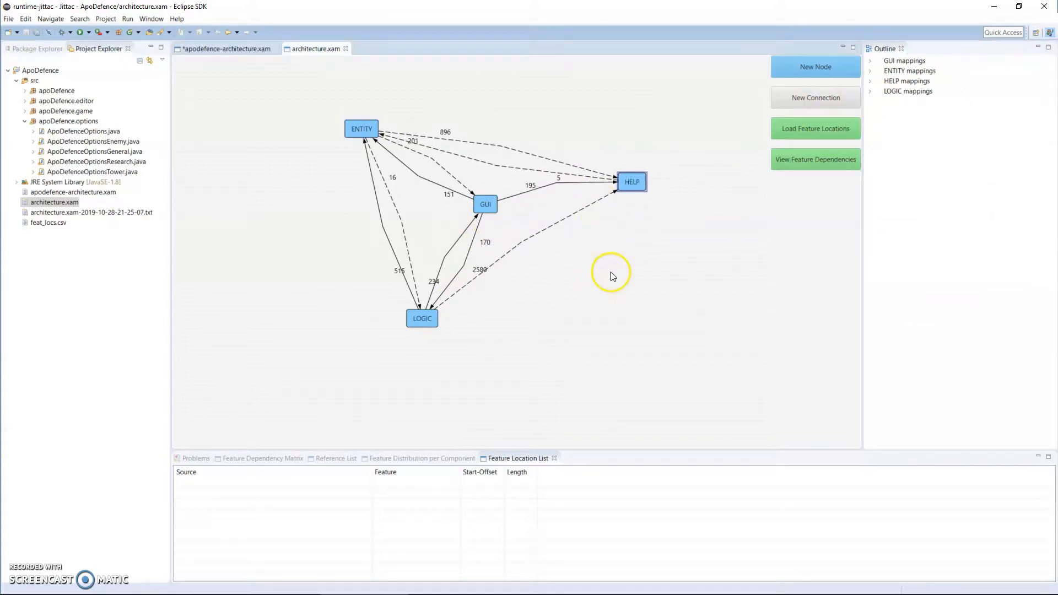
mouse_move(613, 276)
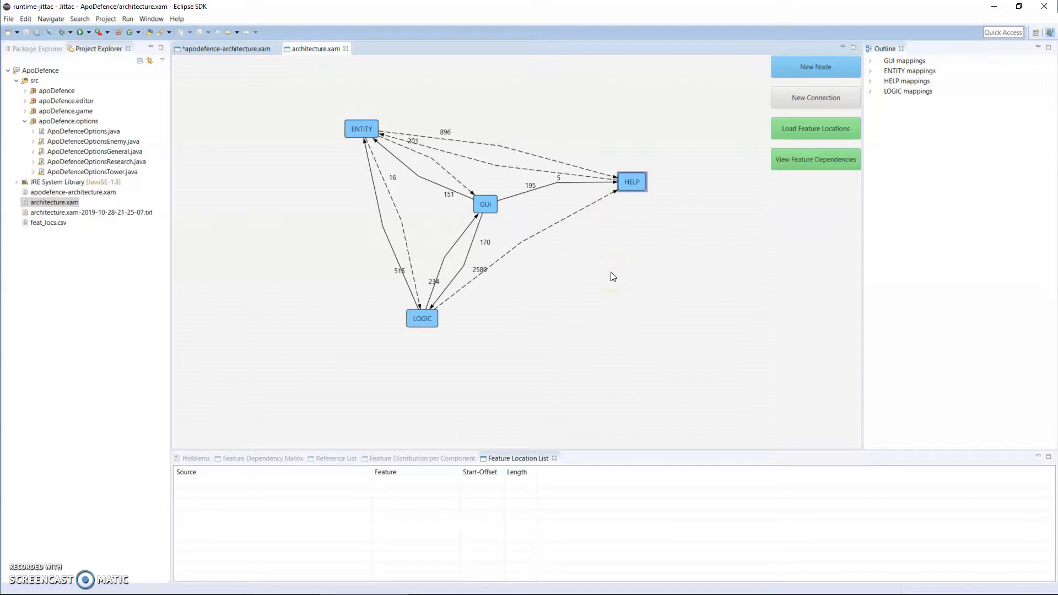
mouse_move(487, 299)
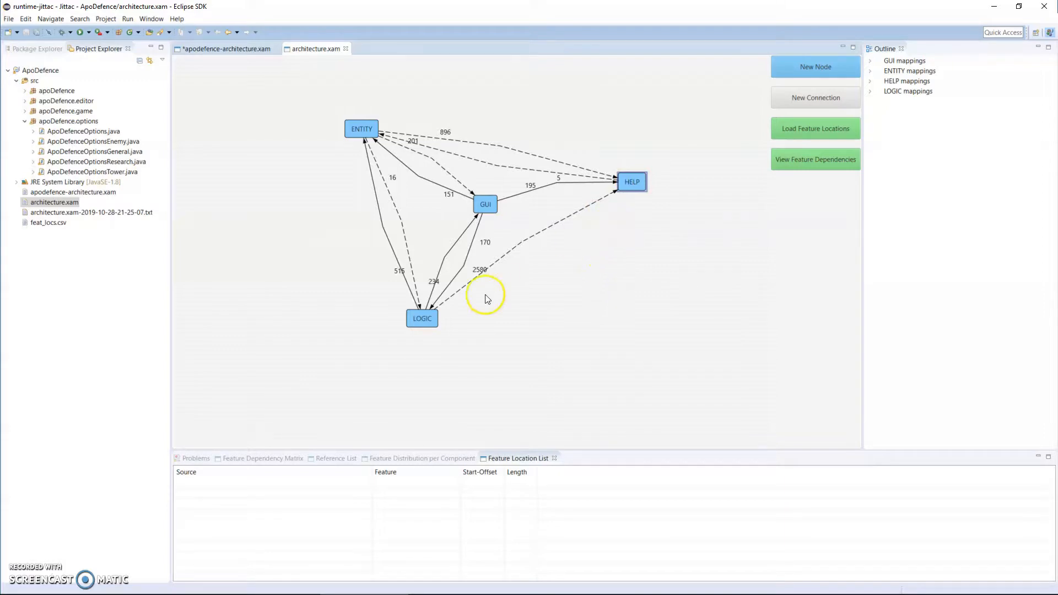
mouse_move(620, 270)
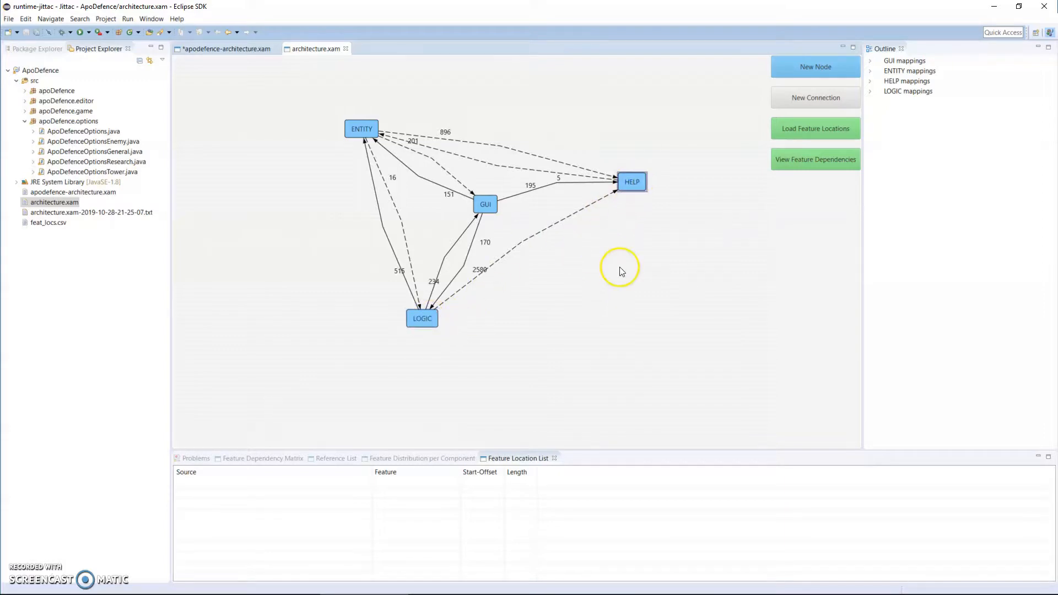
mouse_move(557, 328)
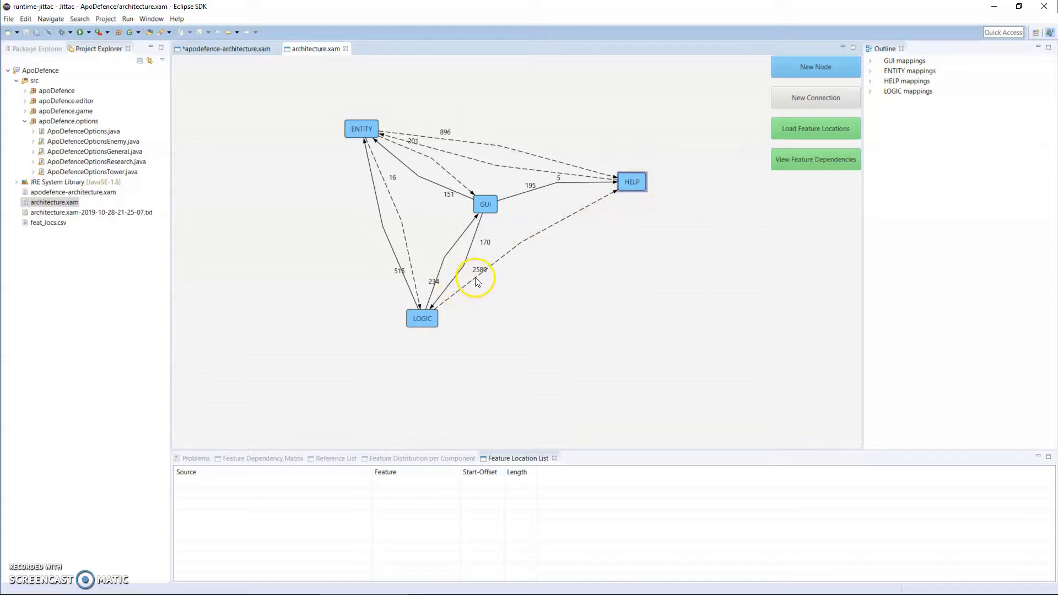
mouse_move(476, 276)
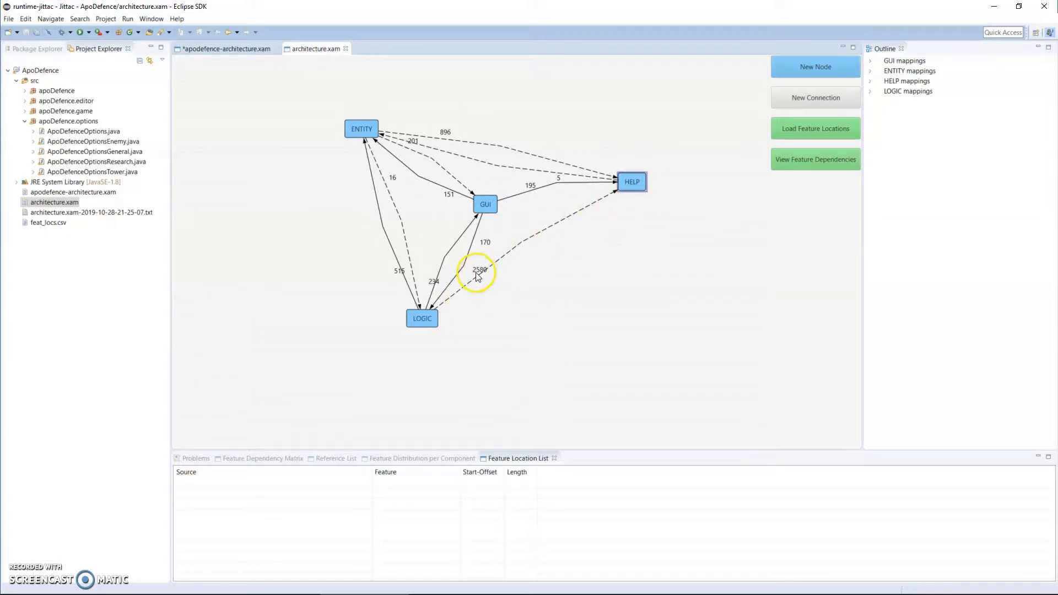
mouse_move(646, 186)
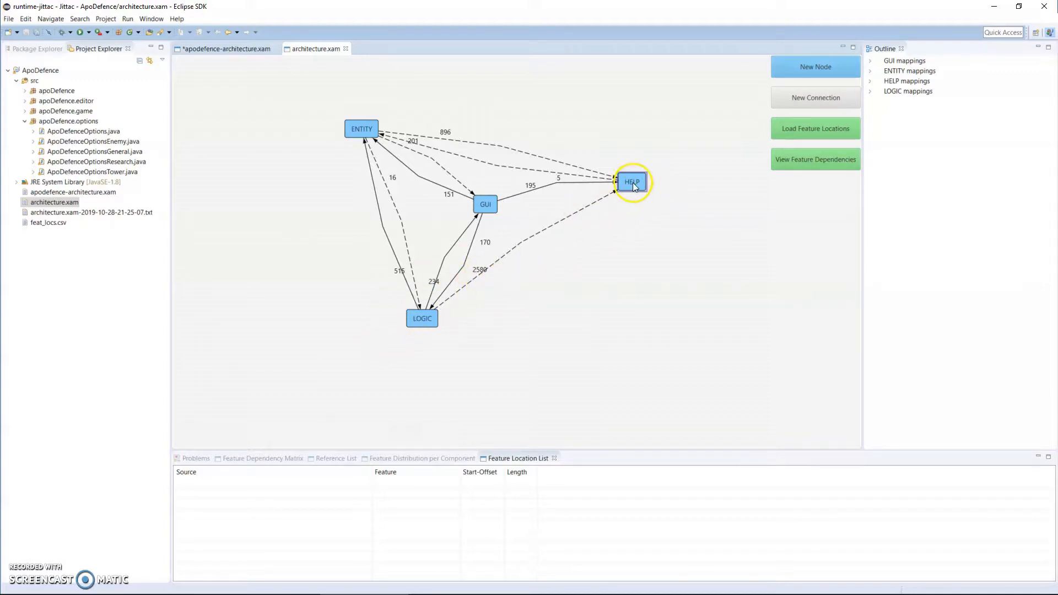
mouse_move(653, 222)
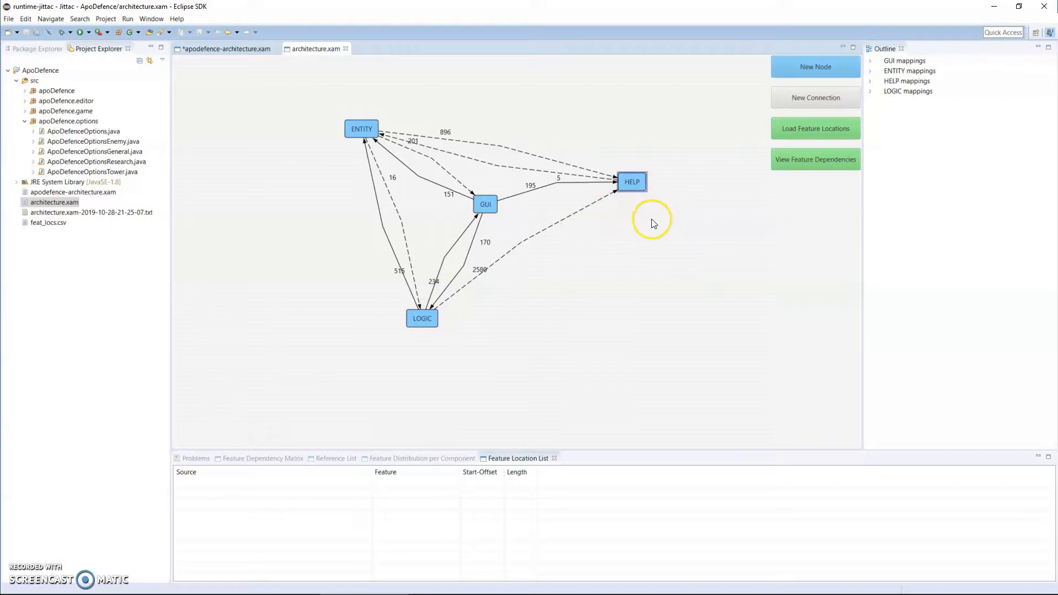
mouse_move(650, 227)
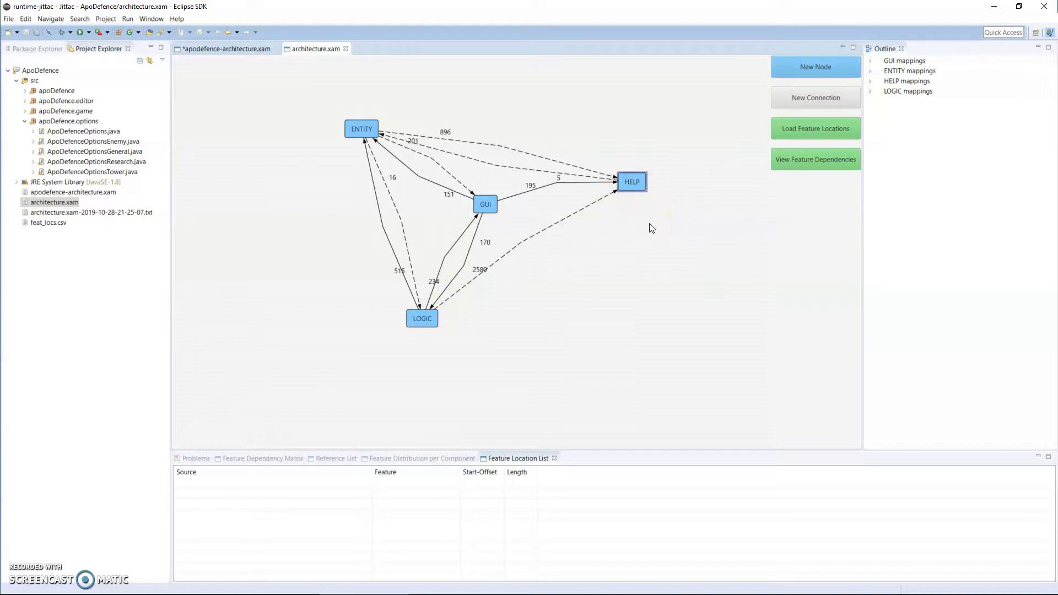
mouse_move(580, 312)
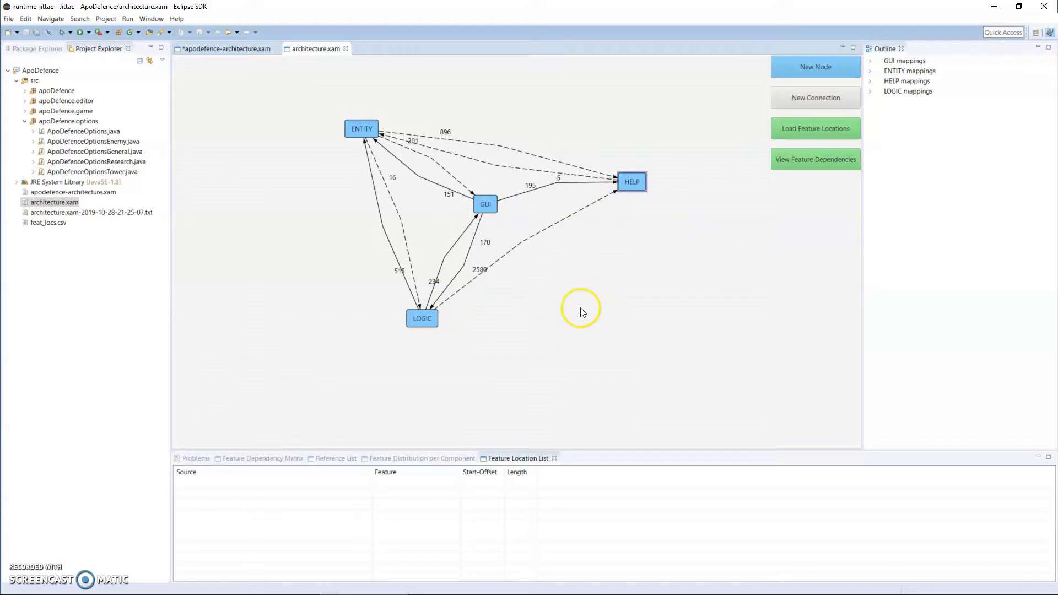
mouse_move(490, 273)
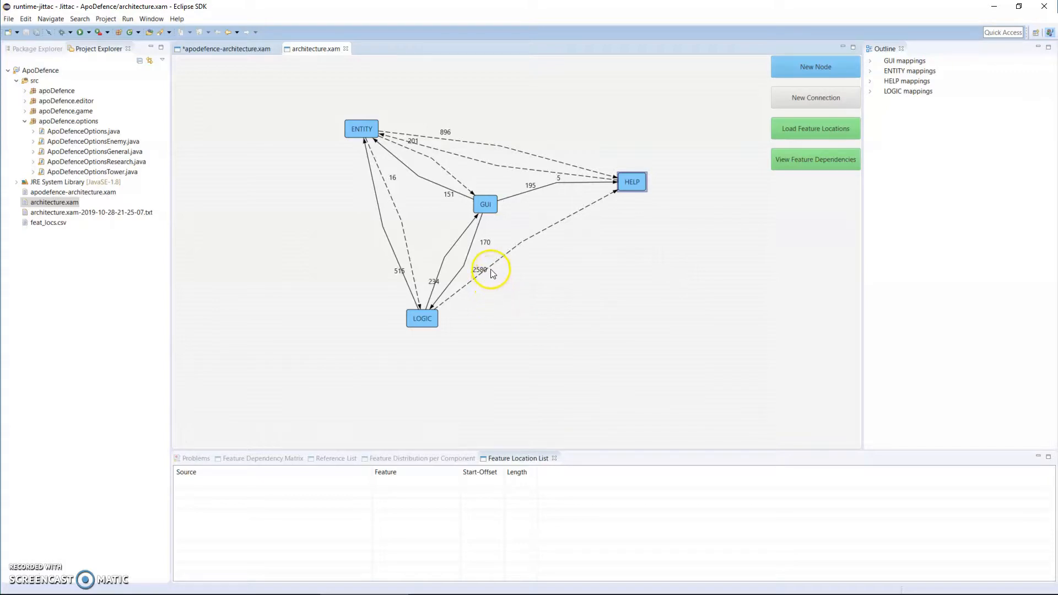
mouse_move(443, 270)
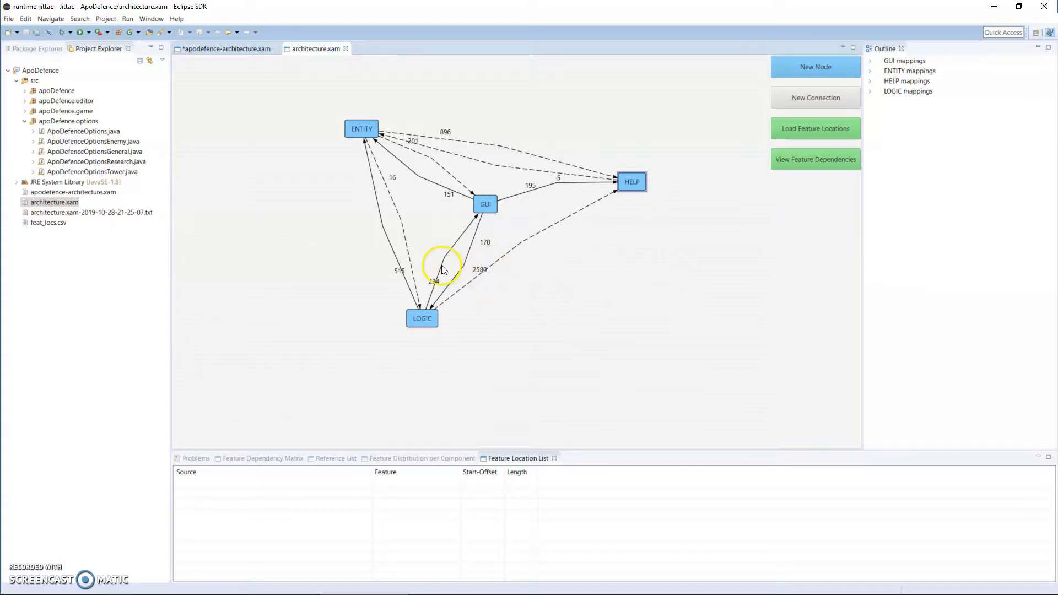
mouse_move(598, 332)
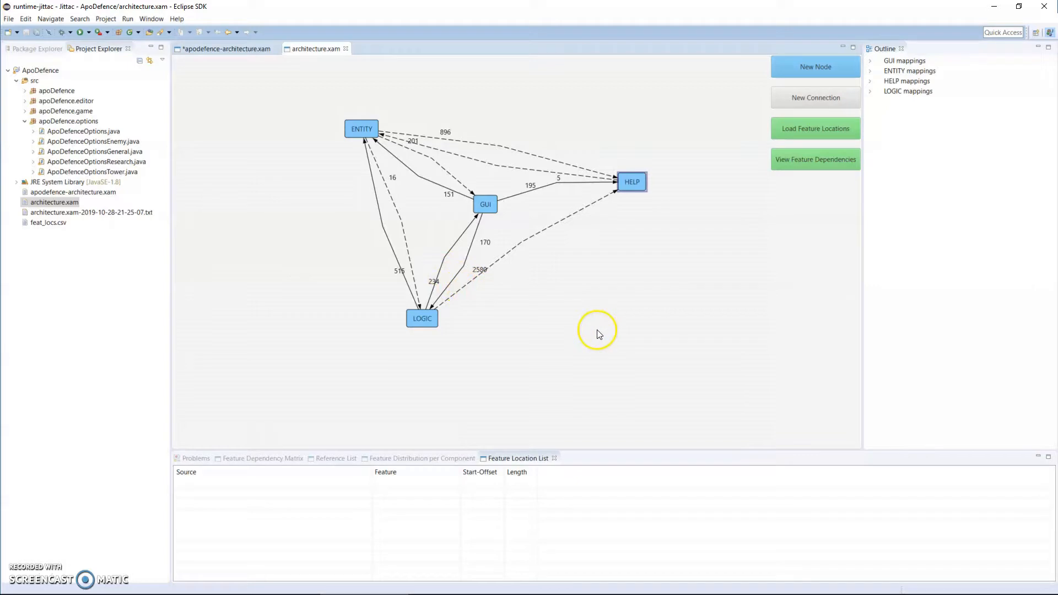
mouse_move(596, 334)
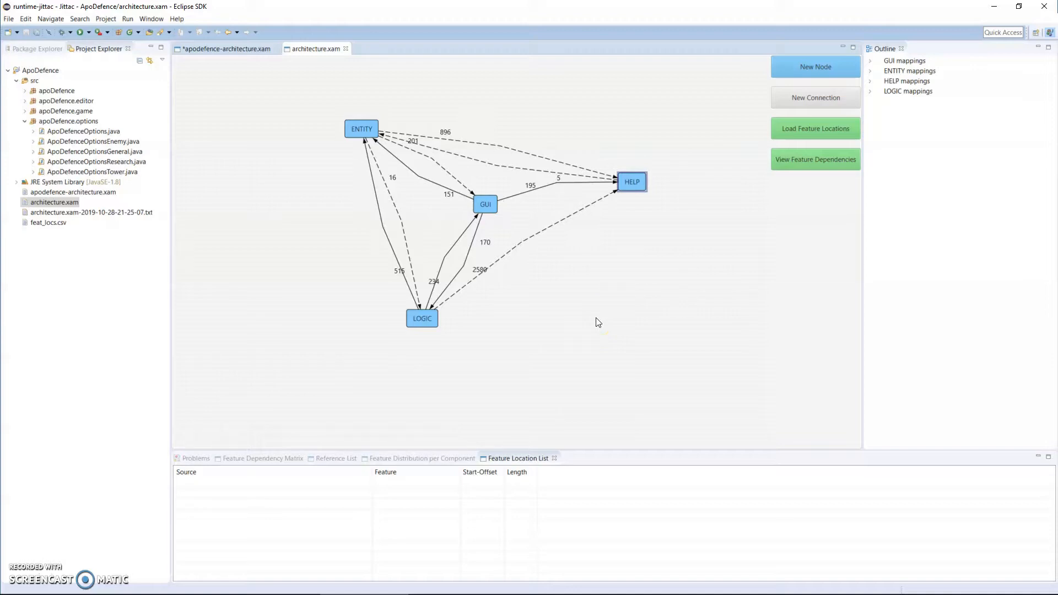
mouse_move(595, 340)
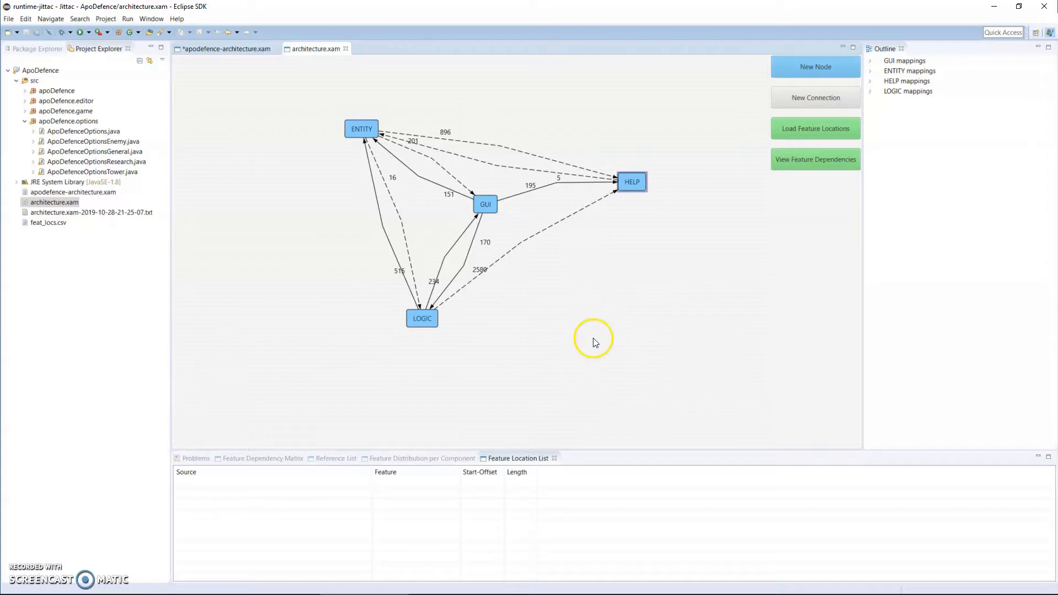
mouse_move(445, 330)
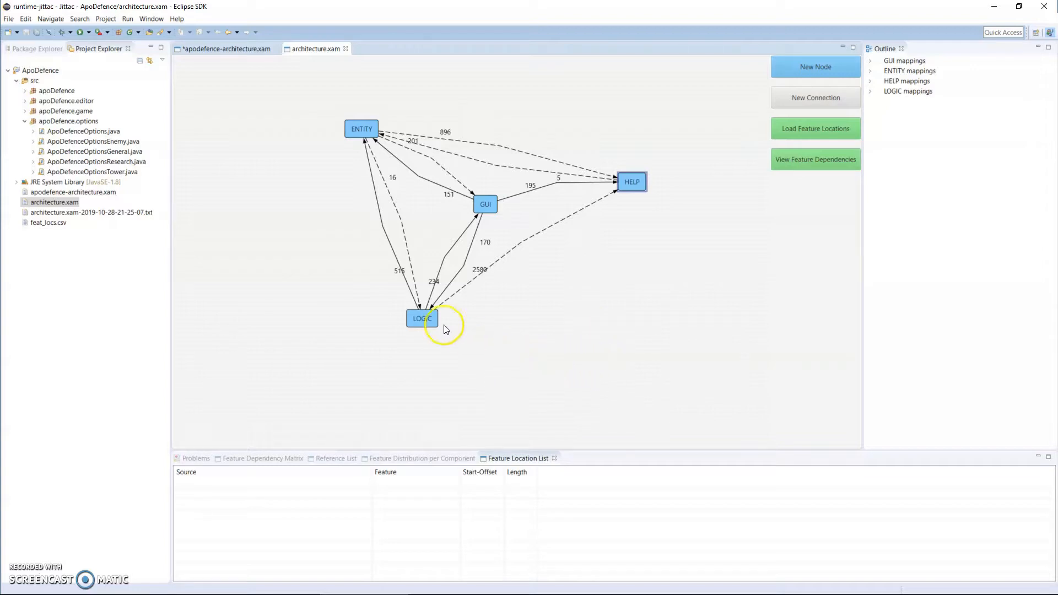
mouse_move(517, 459)
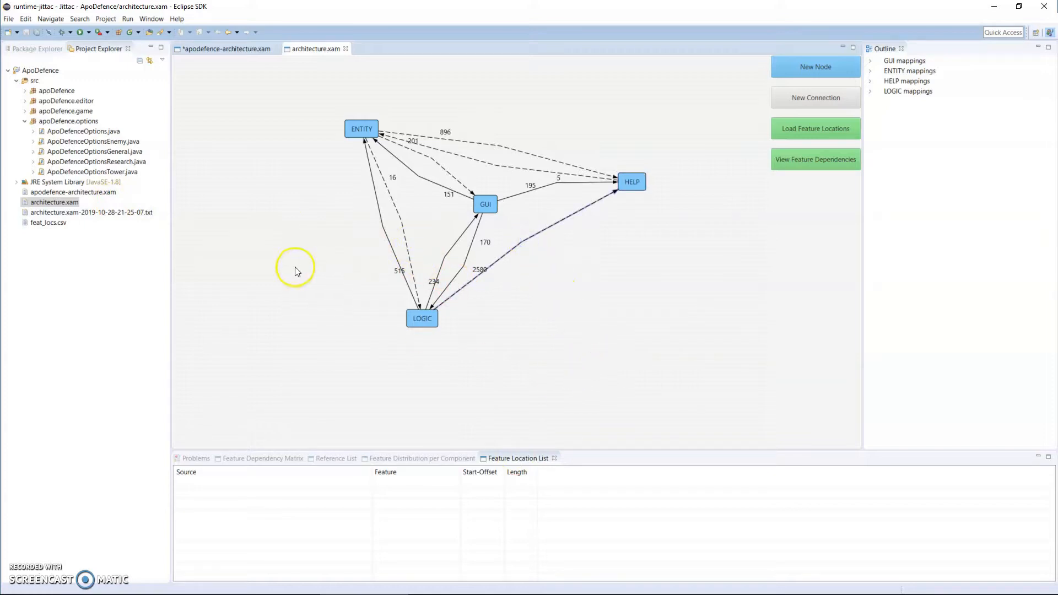
Open the project build options from the menu bar
click(105, 19)
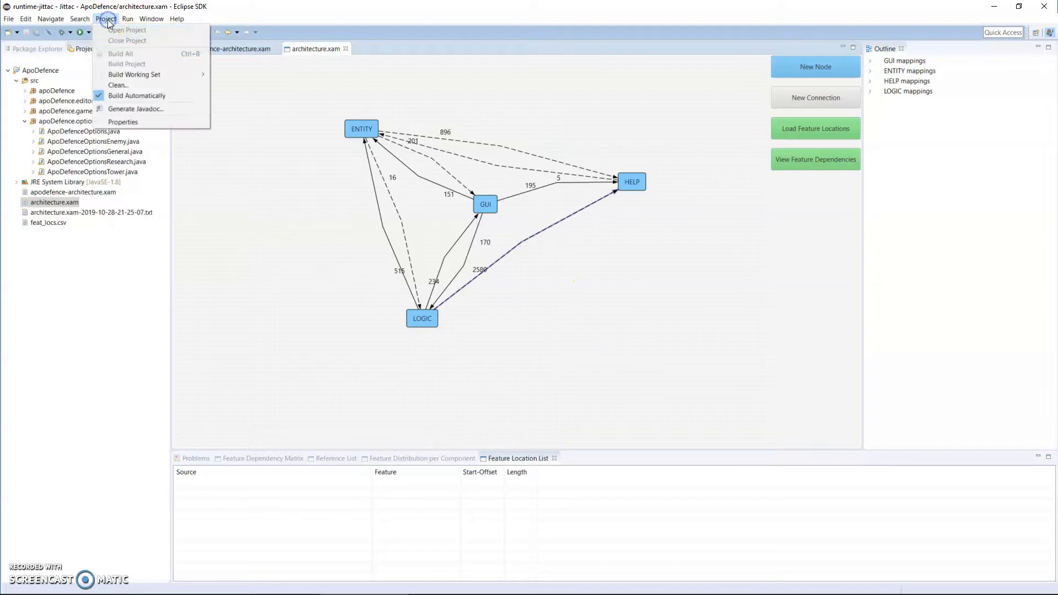
mouse_move(137, 95)
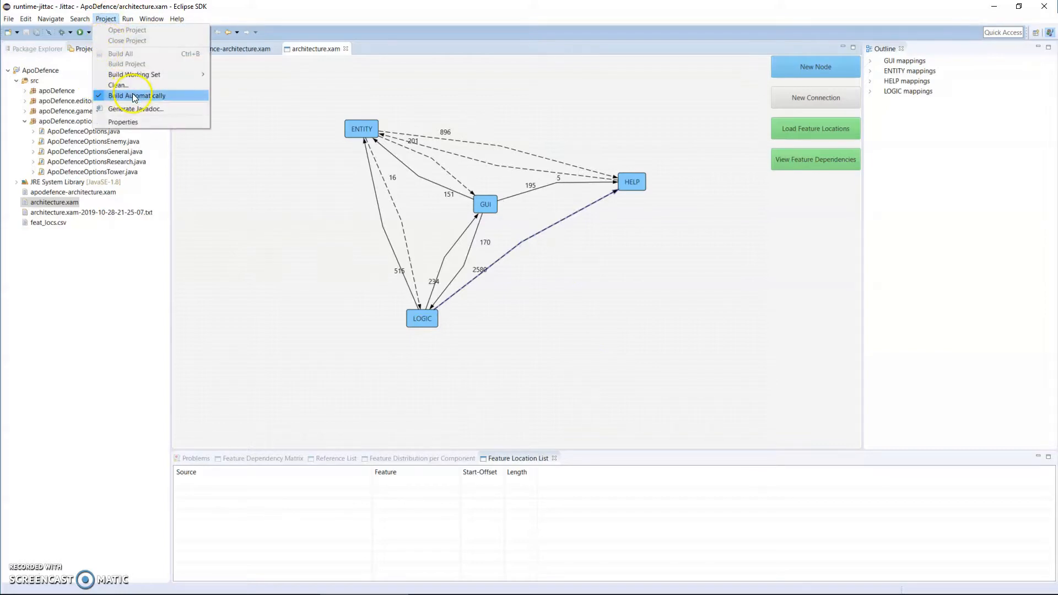
mouse_move(118, 85)
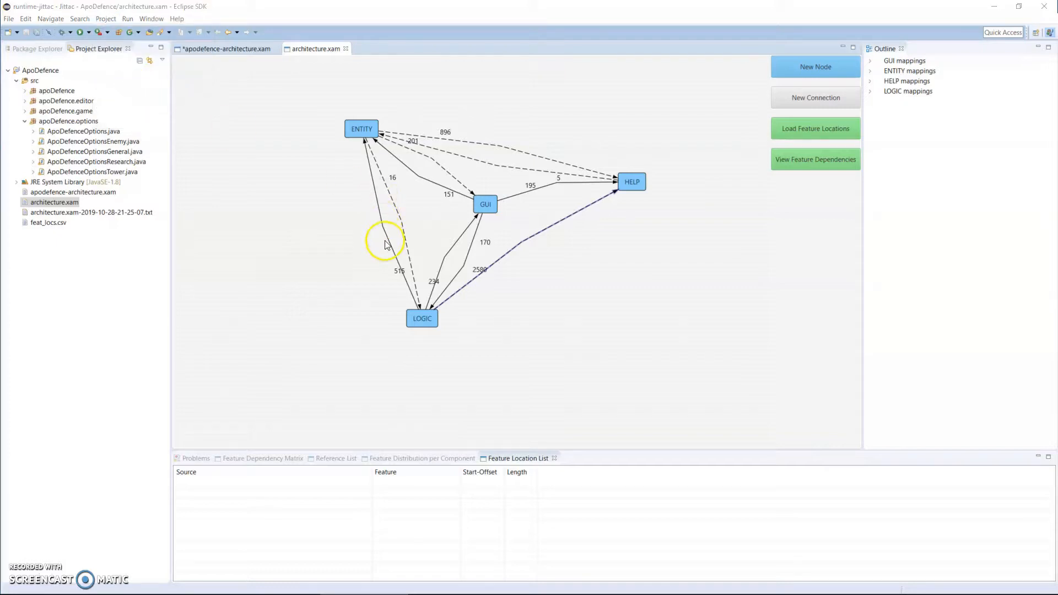
mouse_move(306, 234)
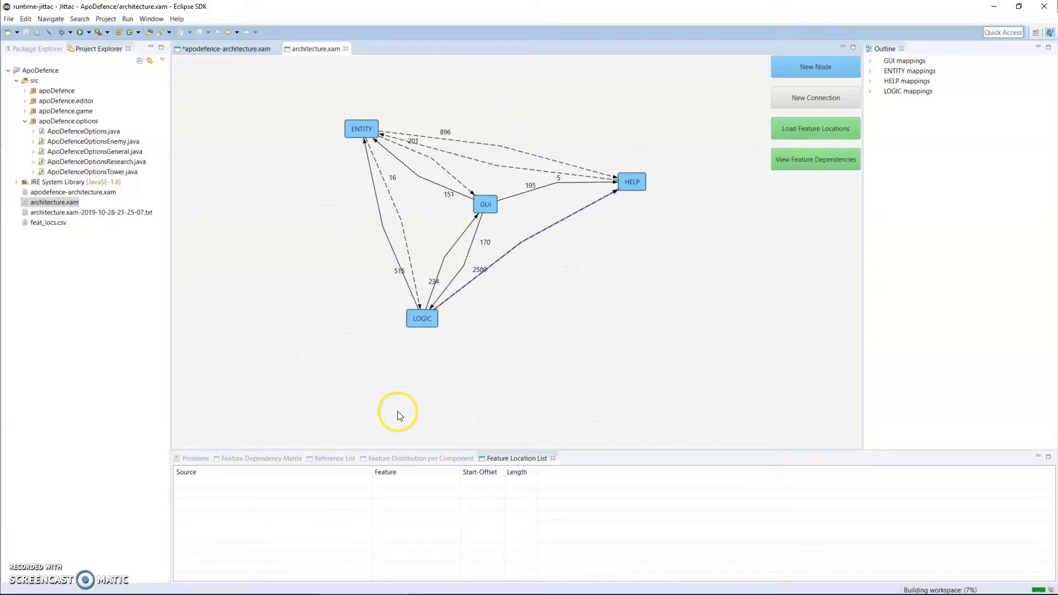
mouse_move(520, 506)
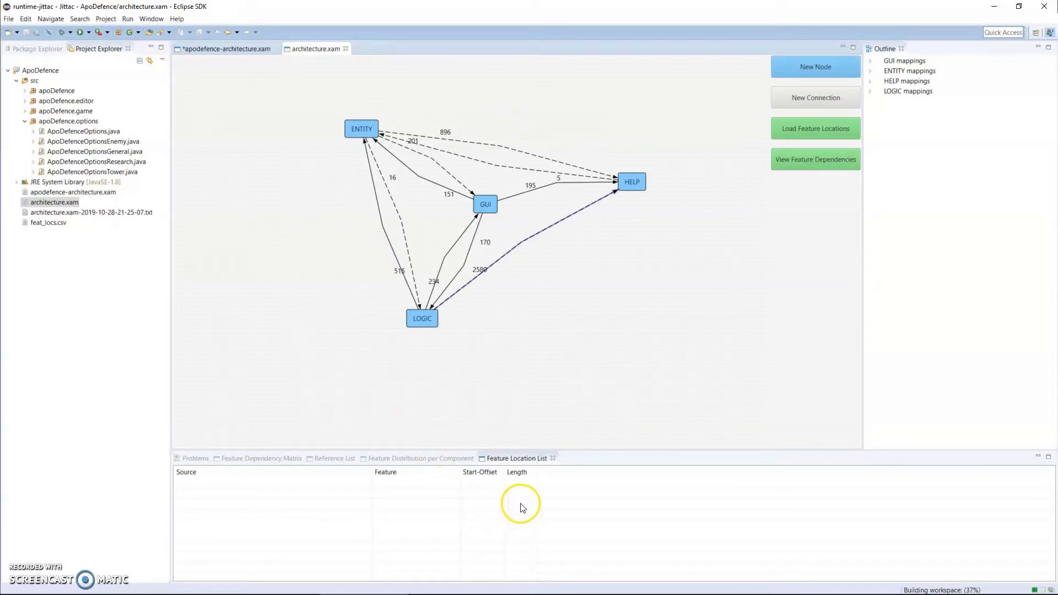
mouse_move(586, 454)
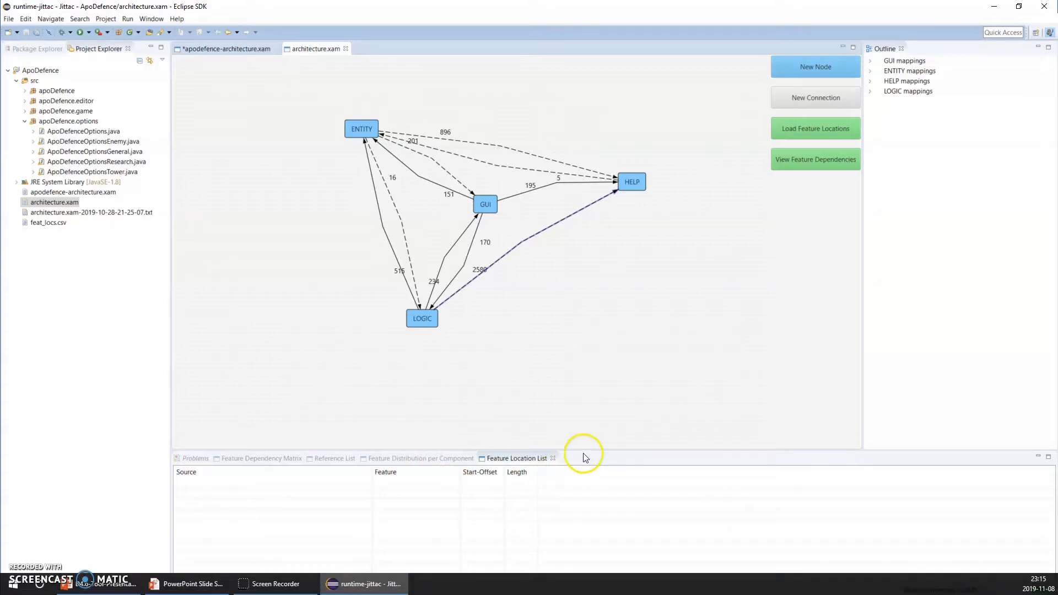
mouse_move(585, 451)
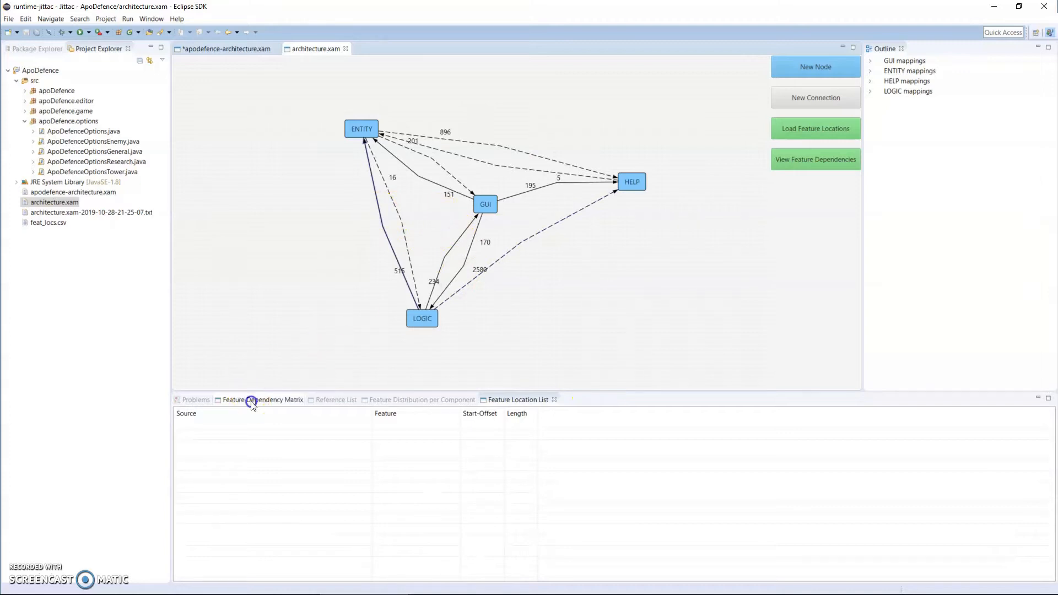
Show the feature distribution for the LOGIC, GUI and HELP components in turn
click(262, 400)
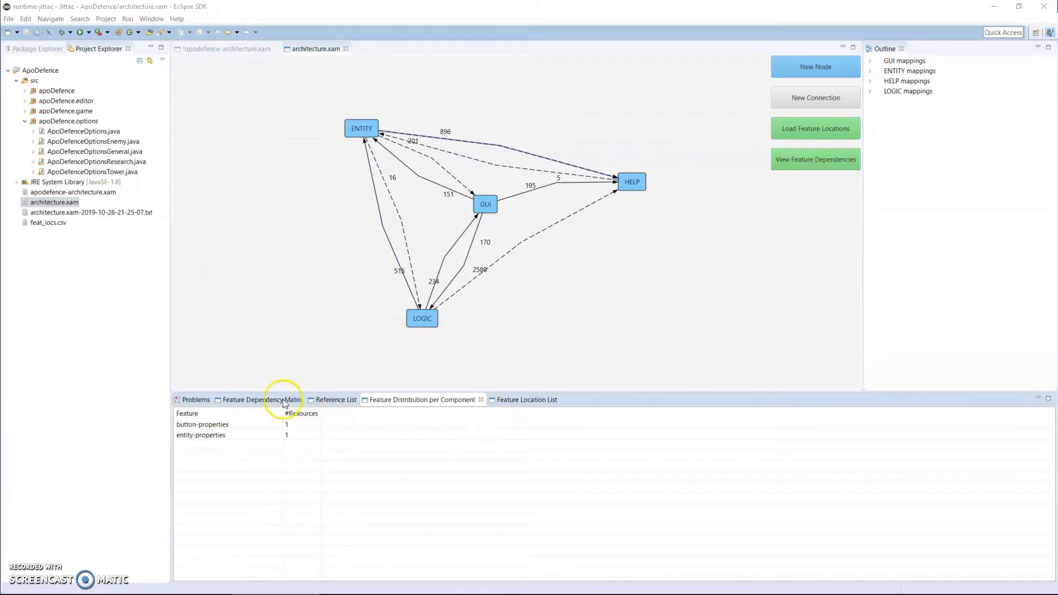
mouse_move(394, 412)
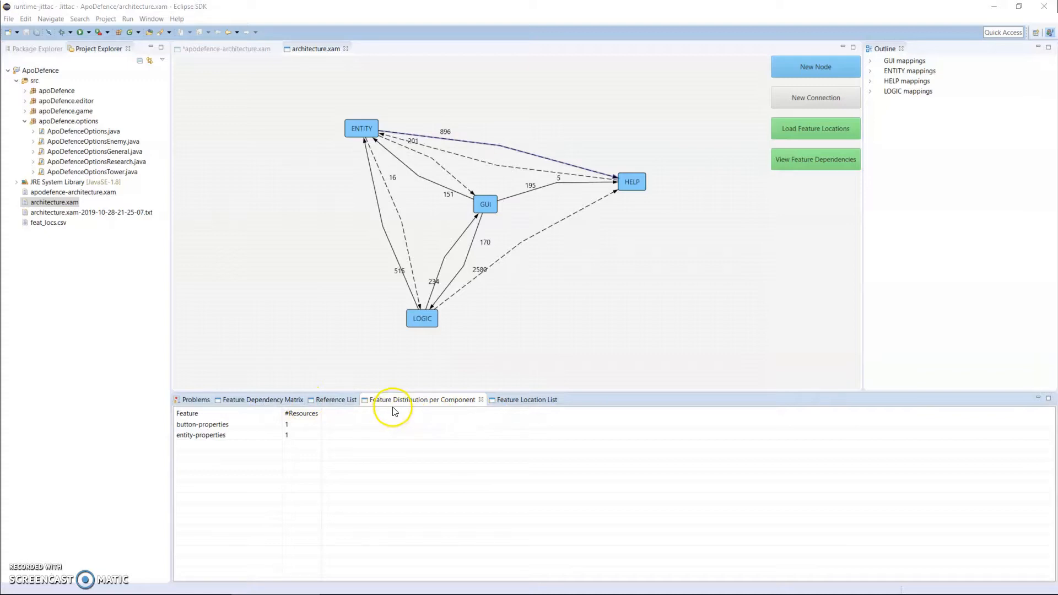
click(421, 318)
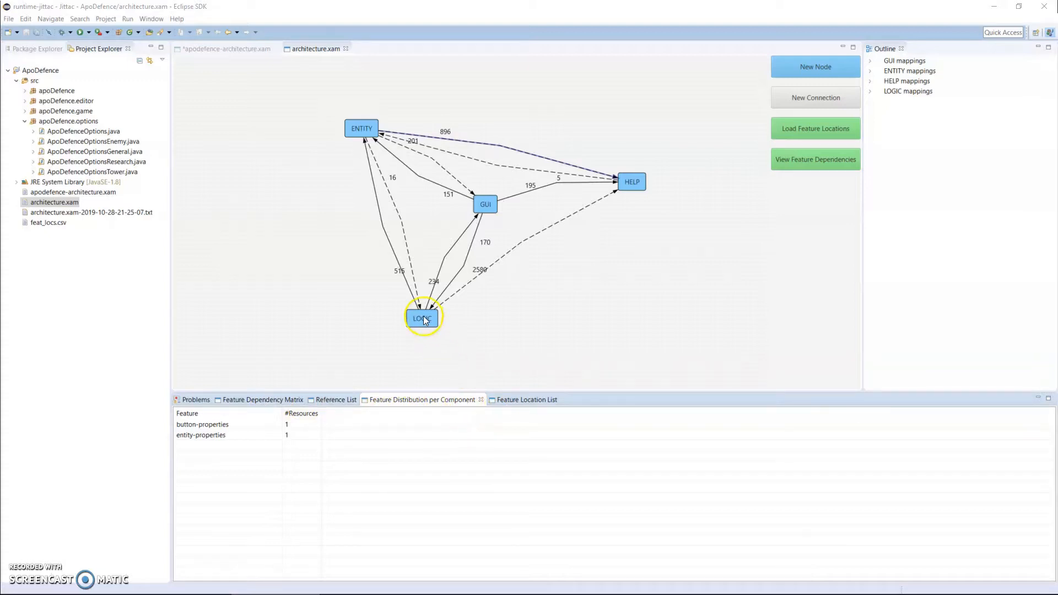
click(472, 352)
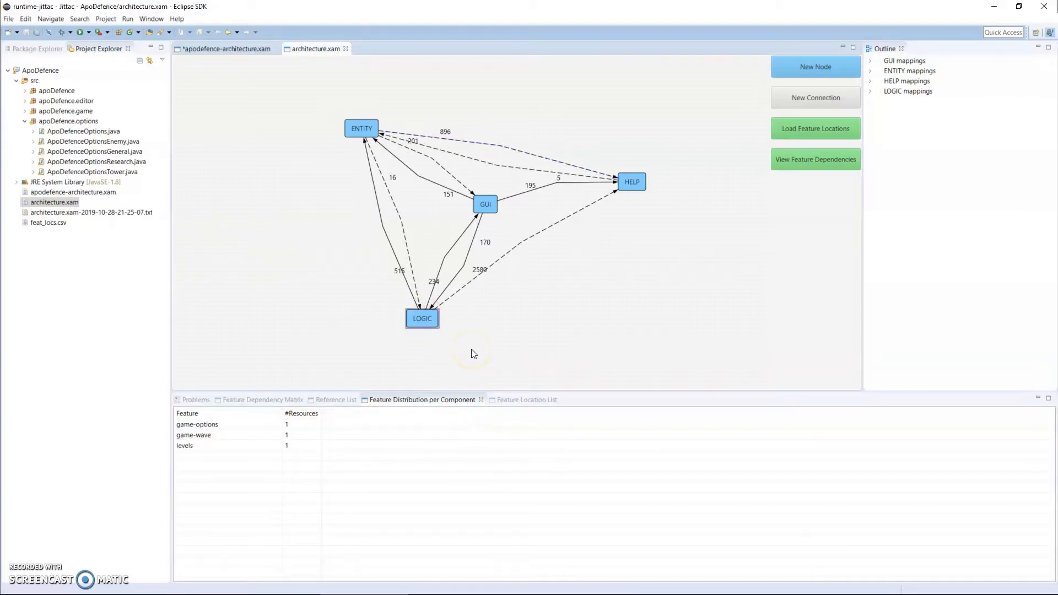
mouse_move(466, 388)
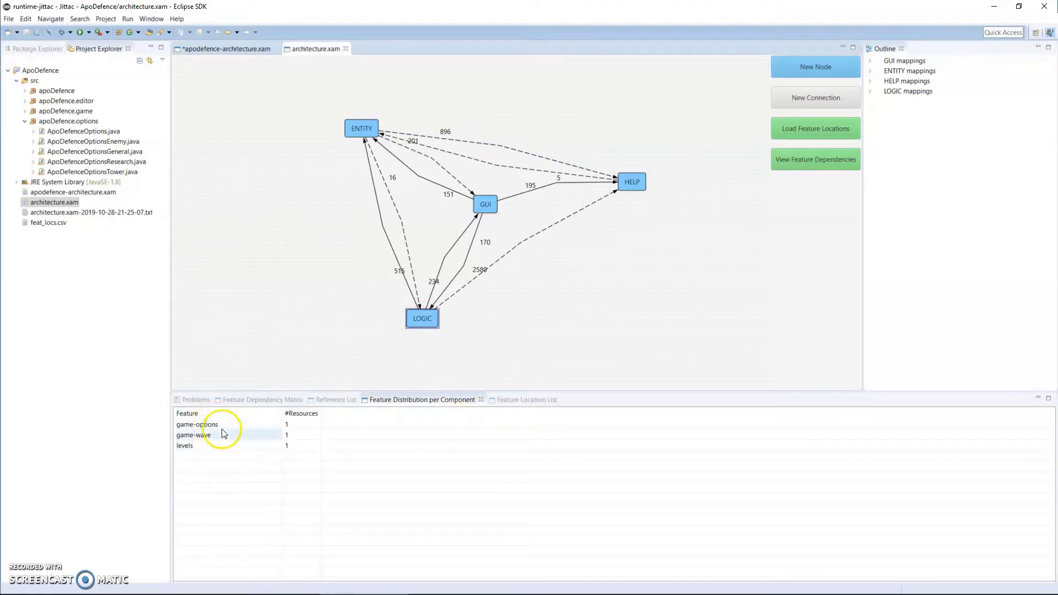
mouse_move(242, 425)
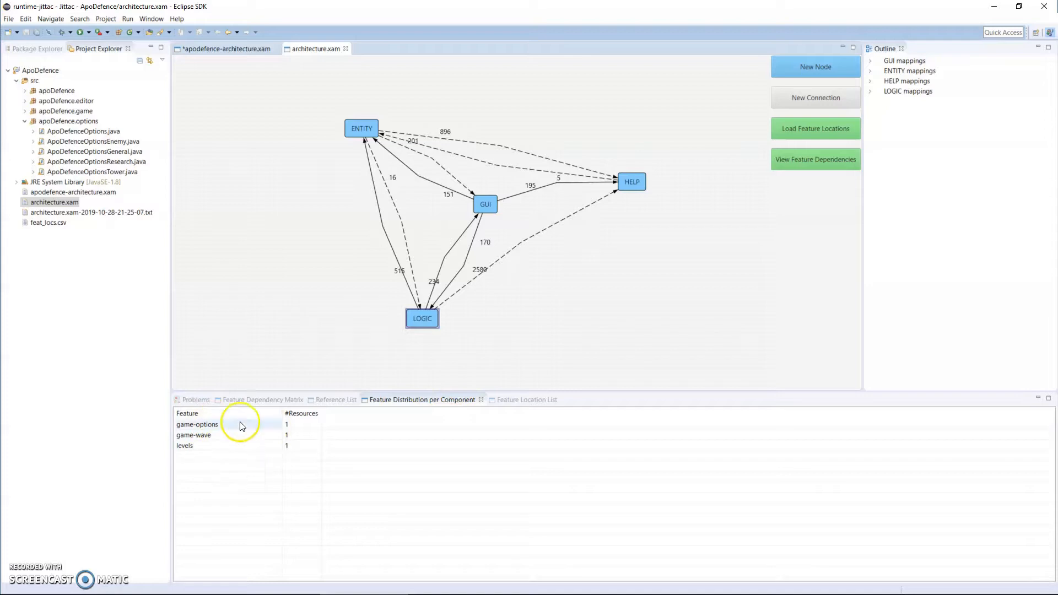
mouse_move(306, 450)
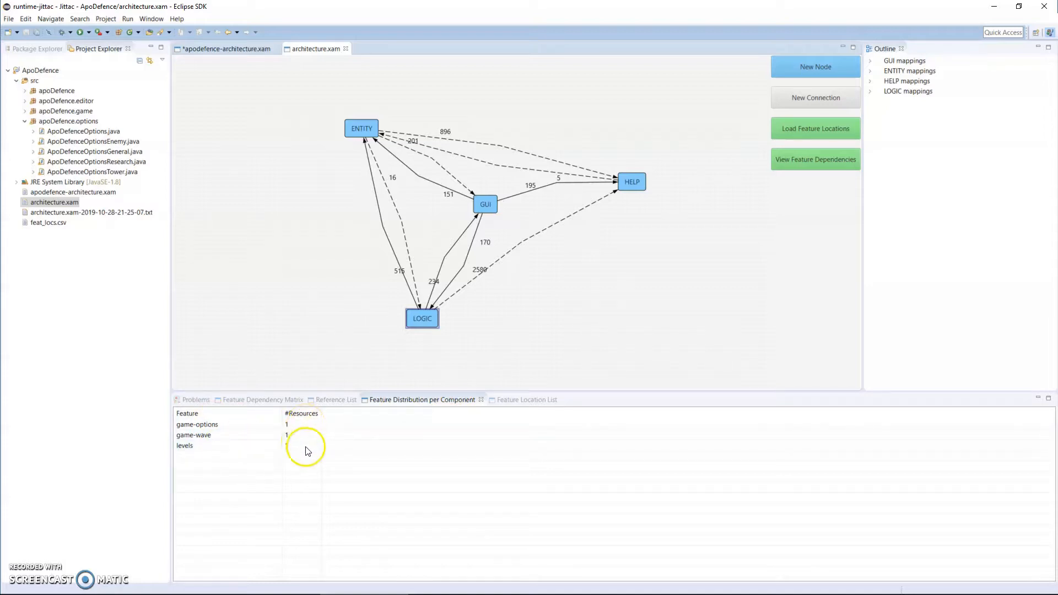
mouse_move(420, 272)
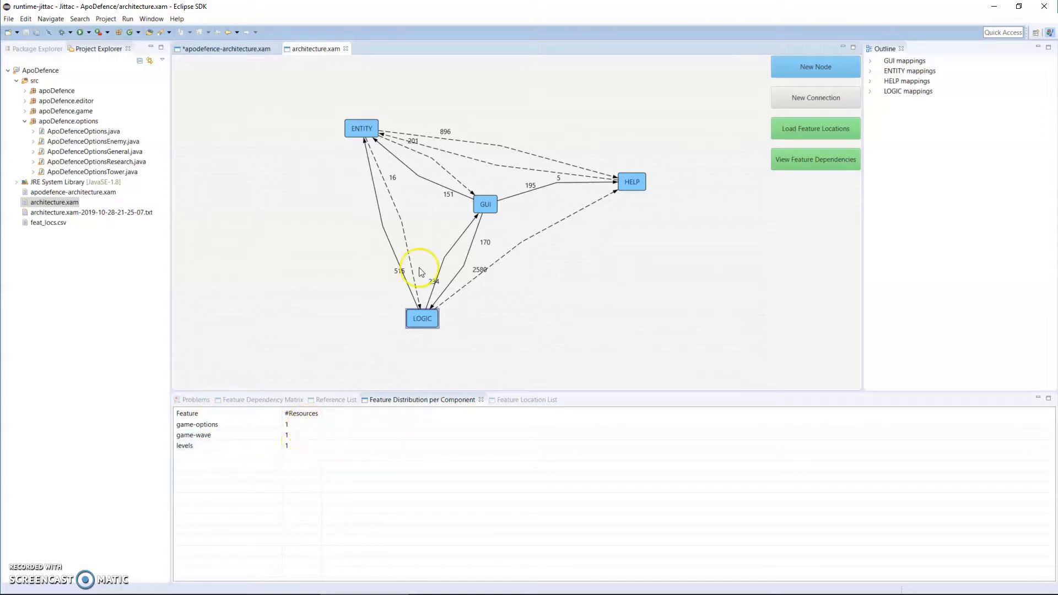
click(484, 204)
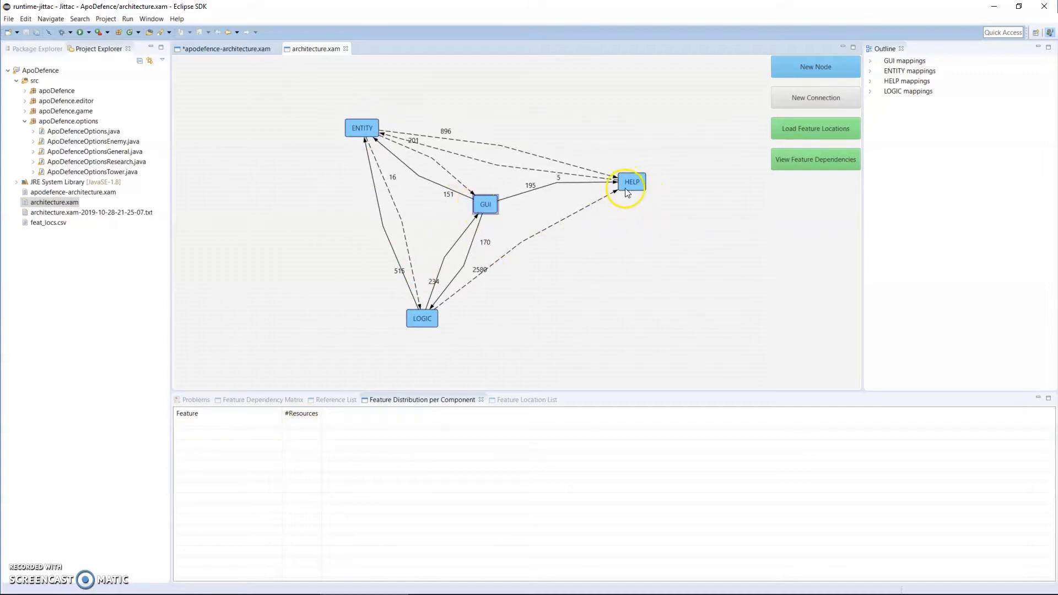
click(630, 181)
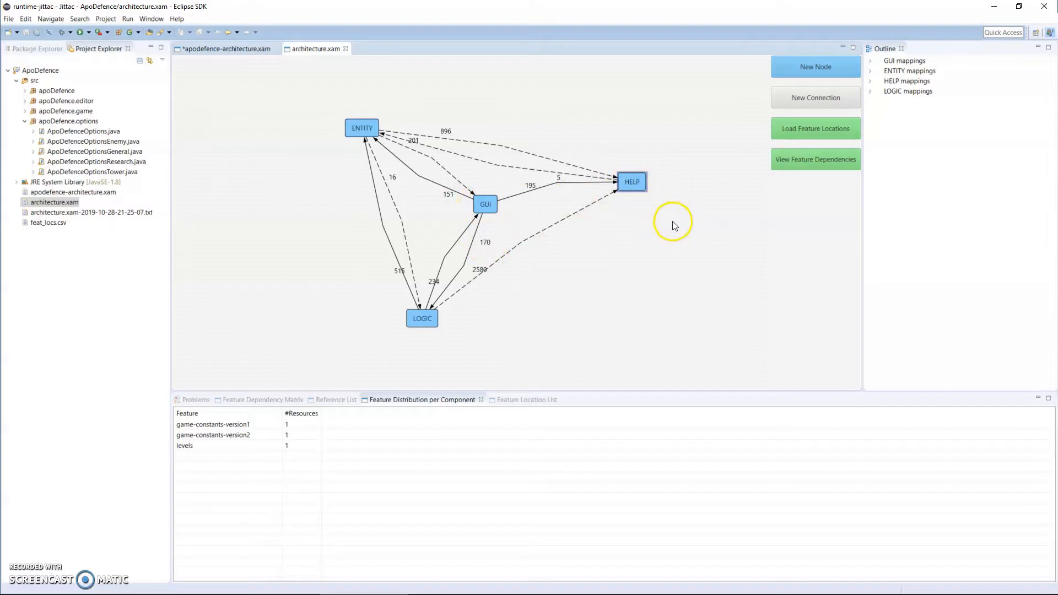
mouse_move(668, 226)
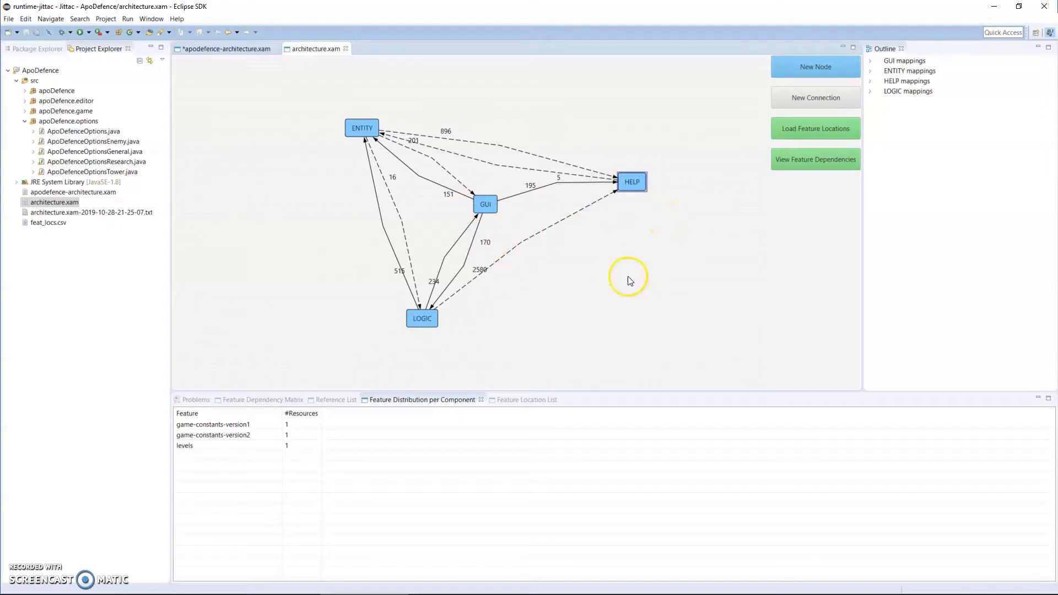
mouse_move(560, 327)
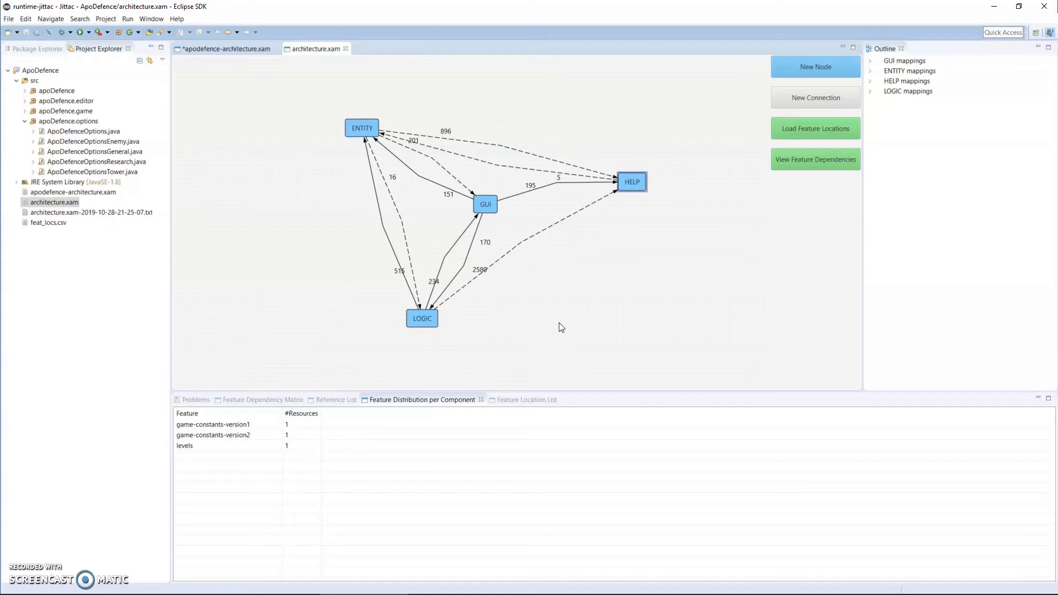
mouse_move(477, 400)
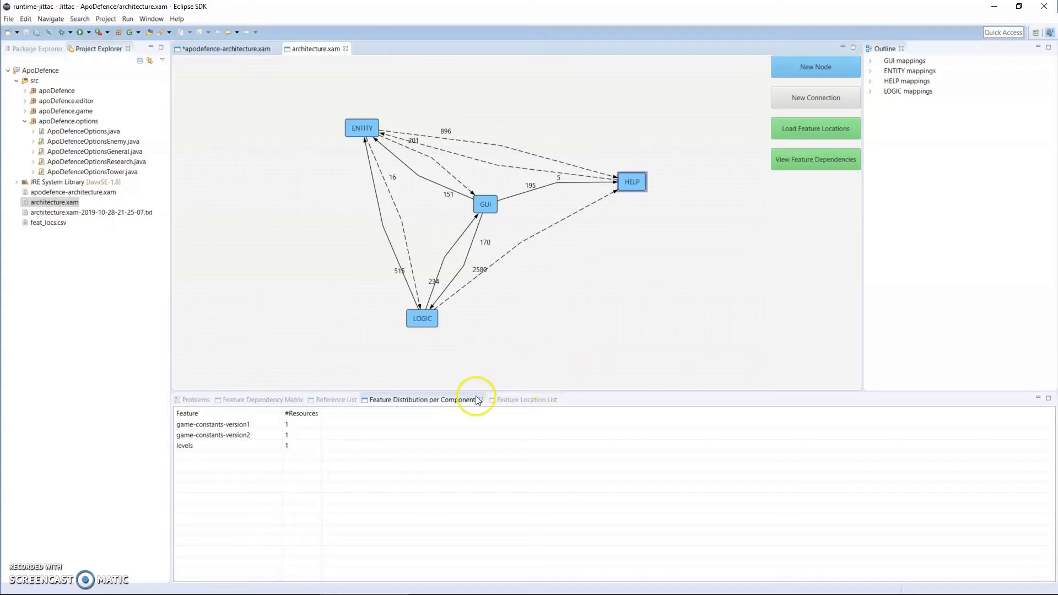
mouse_move(421, 346)
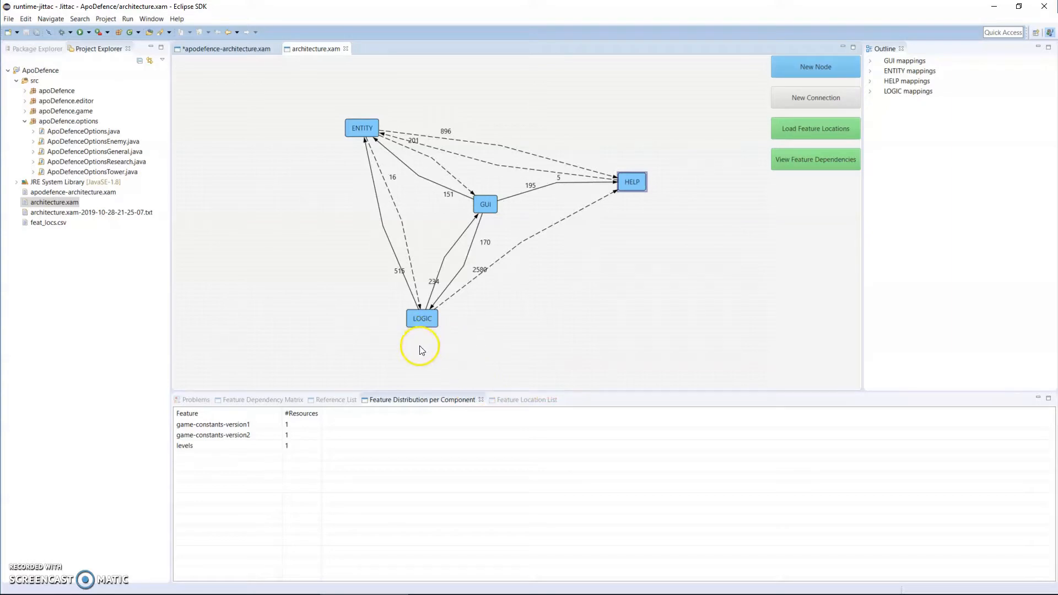
mouse_move(336, 182)
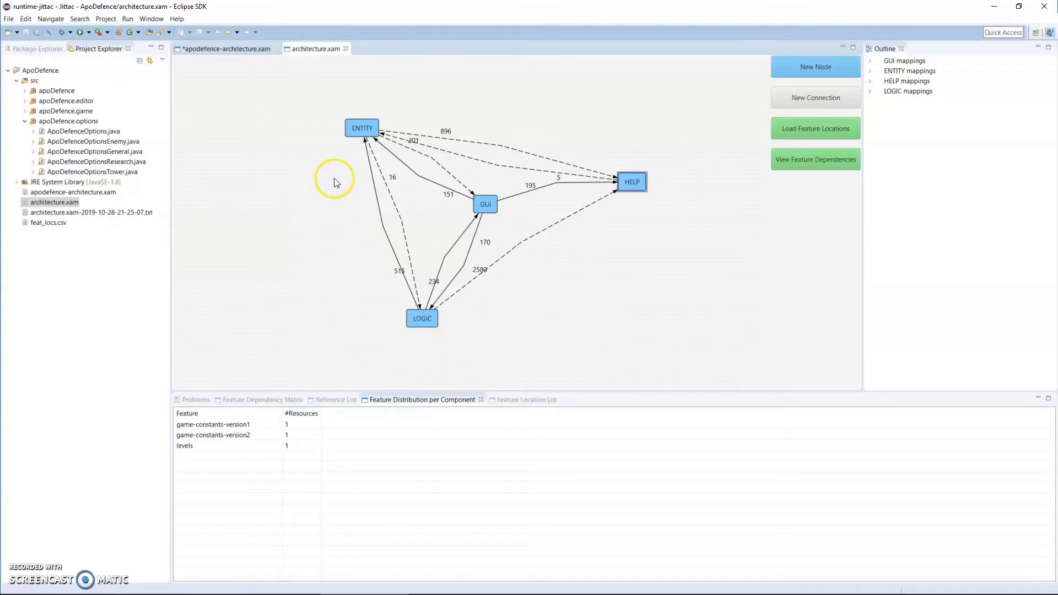
mouse_move(363, 410)
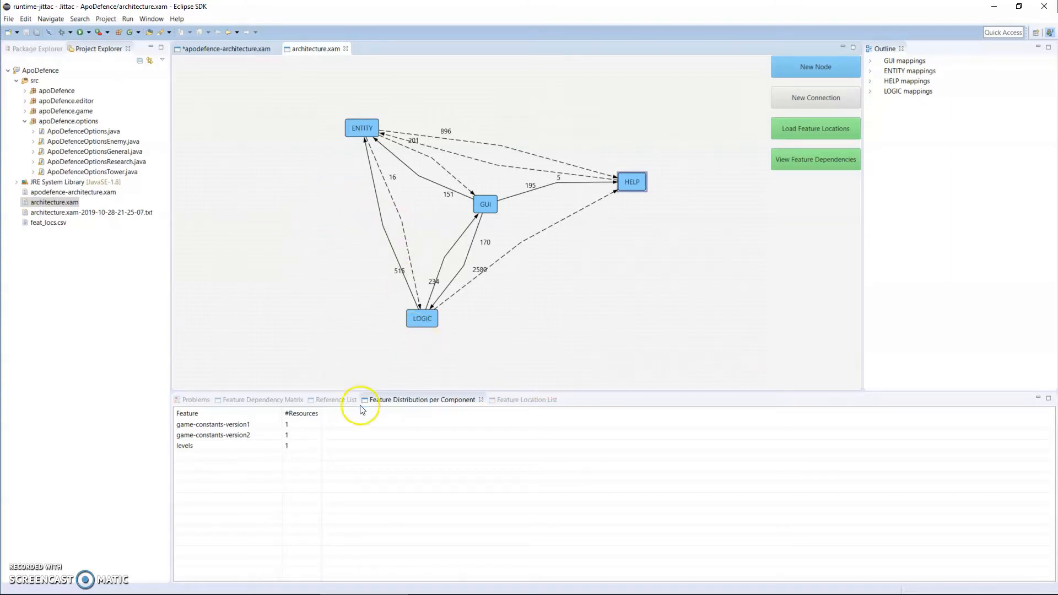
List and scroll through the code references behind the LOGIC→HELP dependency
click(336, 400)
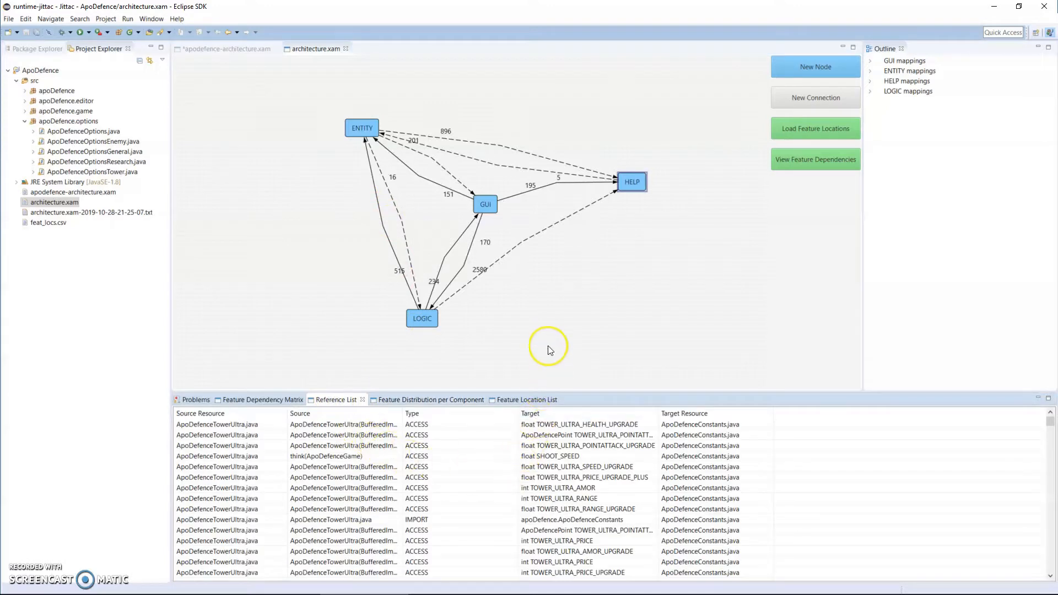
mouse_move(498, 372)
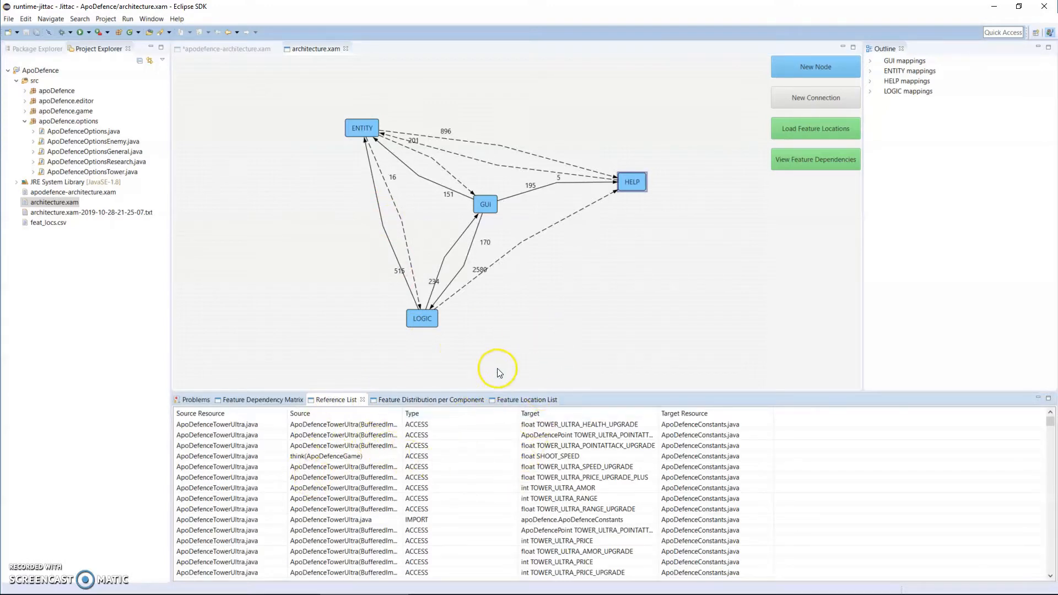
mouse_move(644, 189)
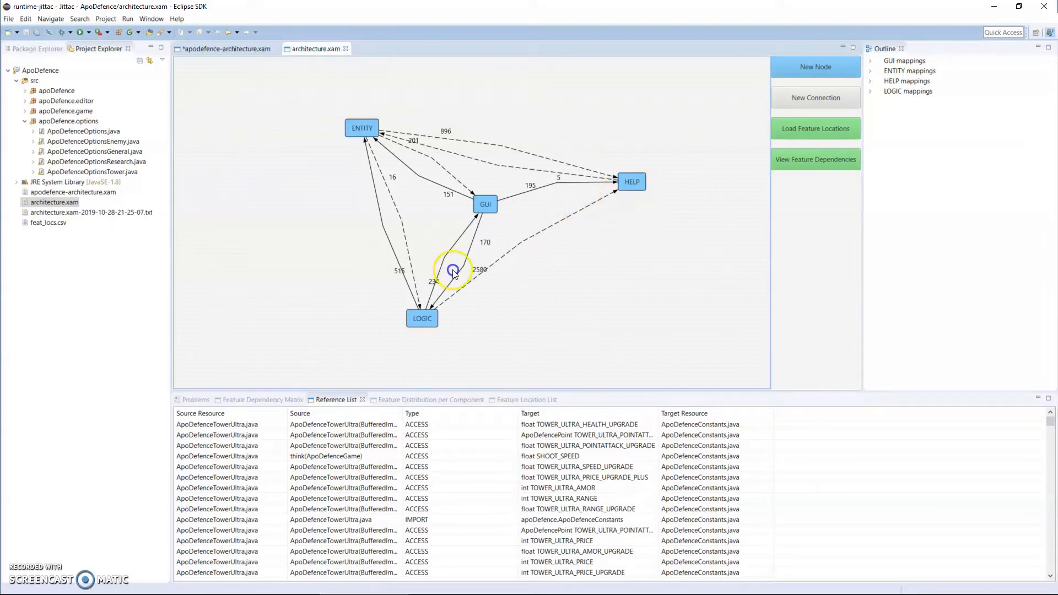
click(422, 318)
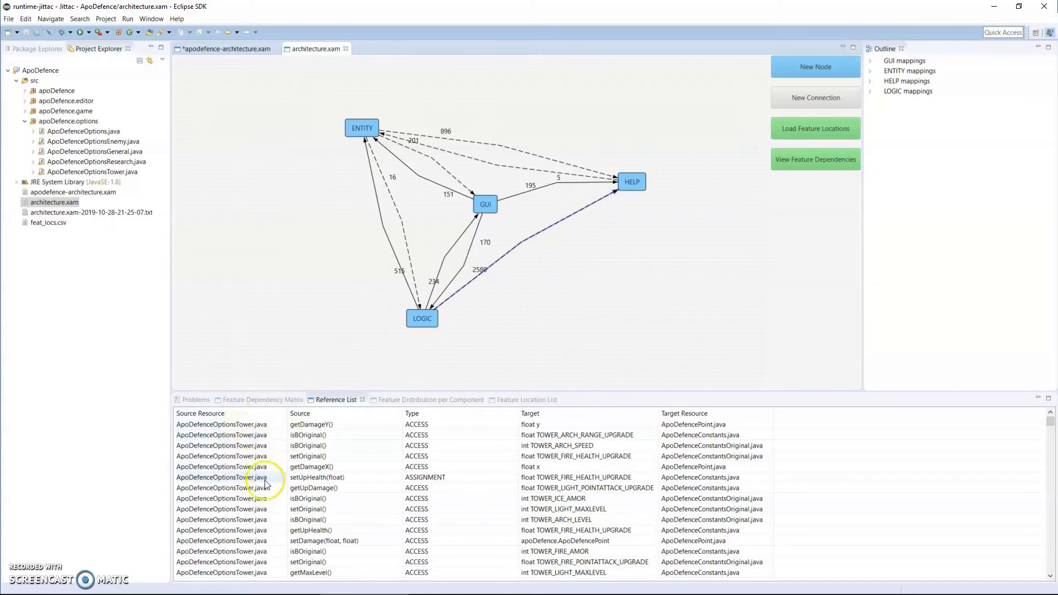
mouse_move(277, 566)
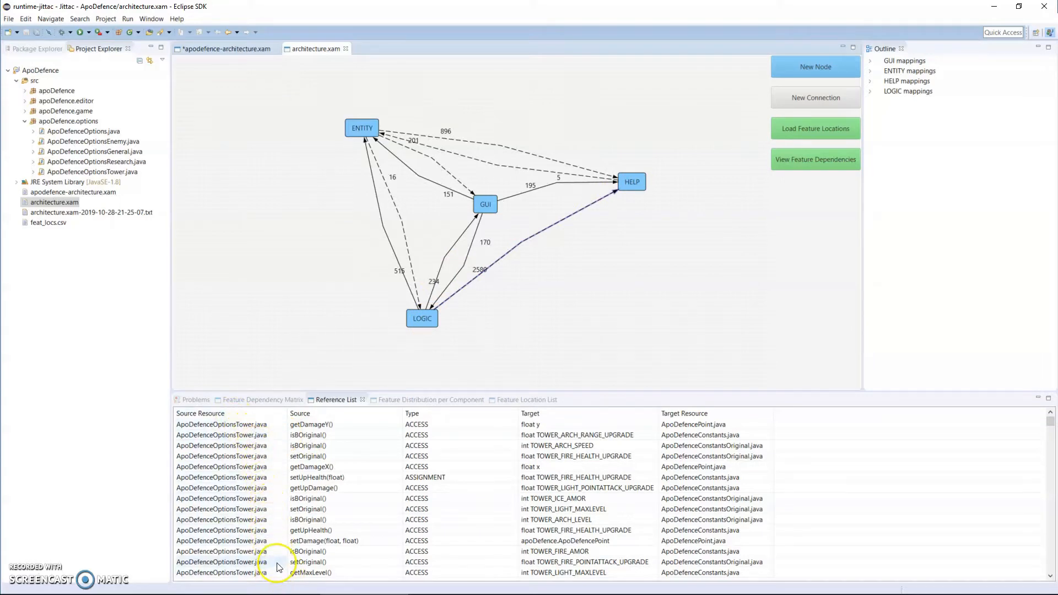
mouse_move(344, 472)
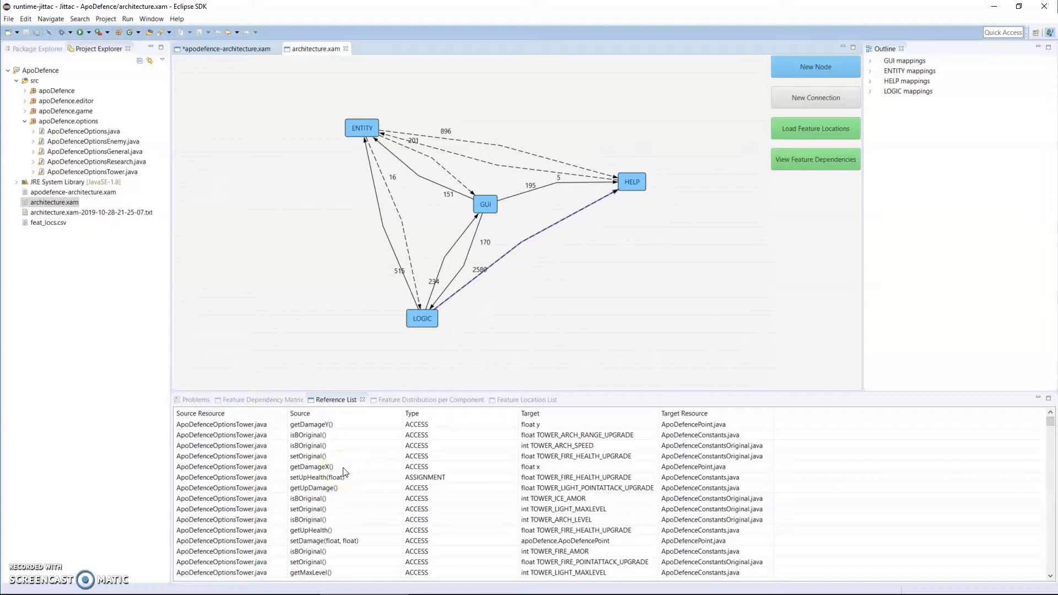
mouse_move(436, 435)
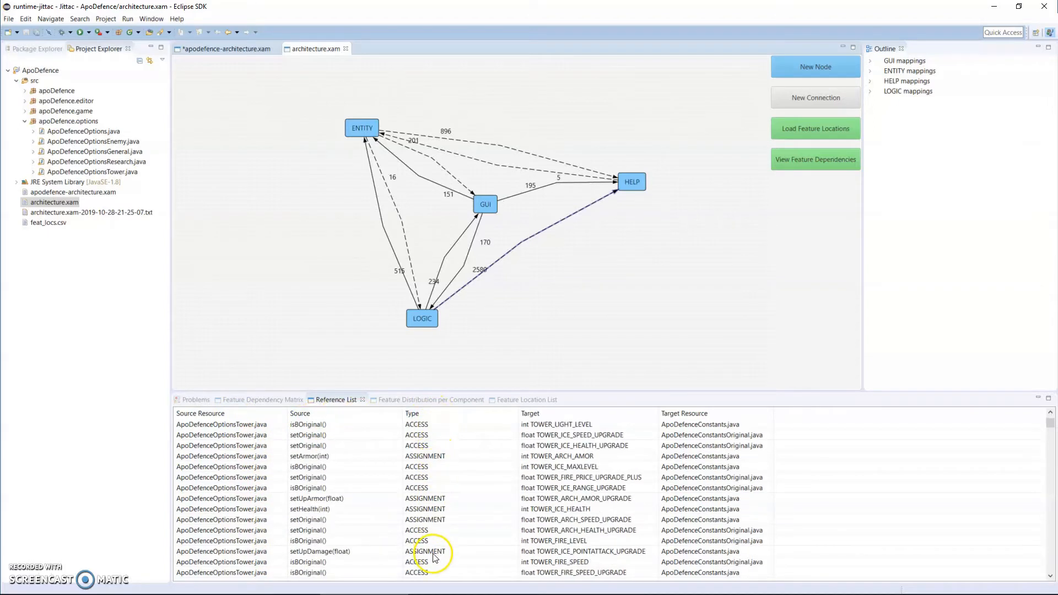
scroll(down, 3)
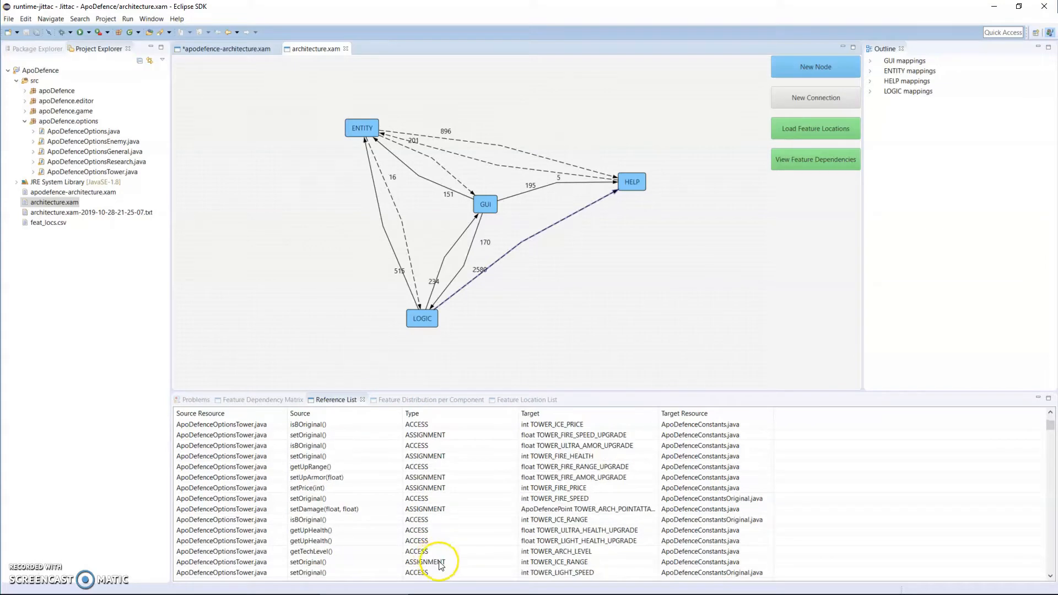
scroll(down, 3)
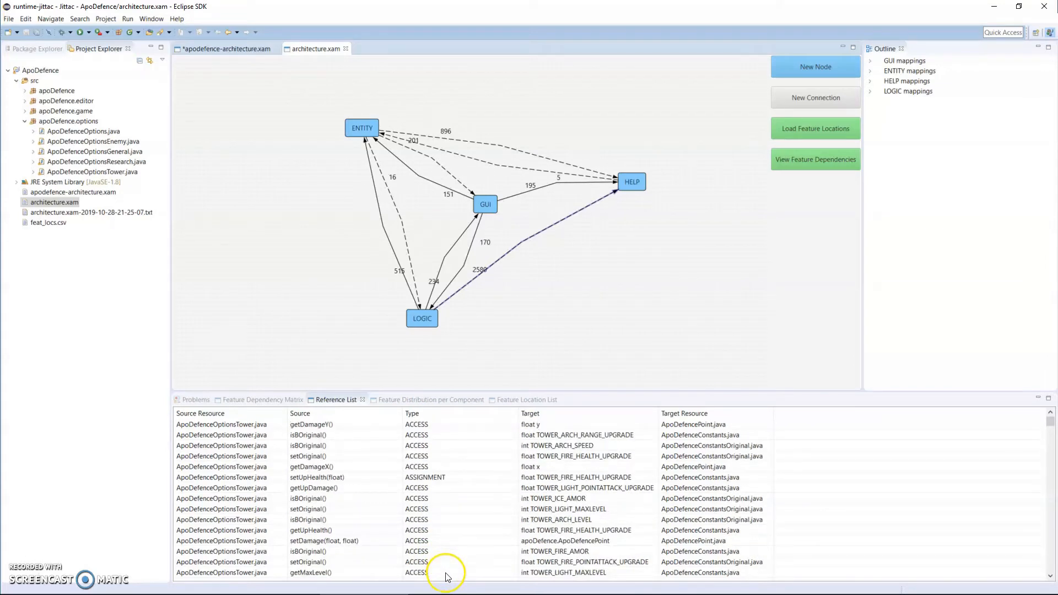
mouse_move(577, 488)
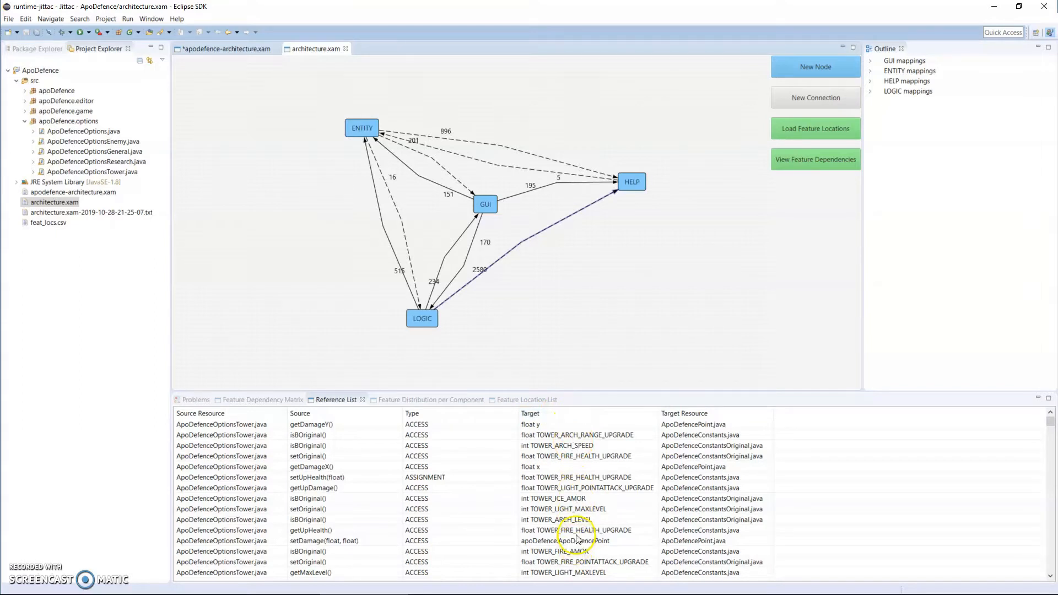
mouse_move(722, 536)
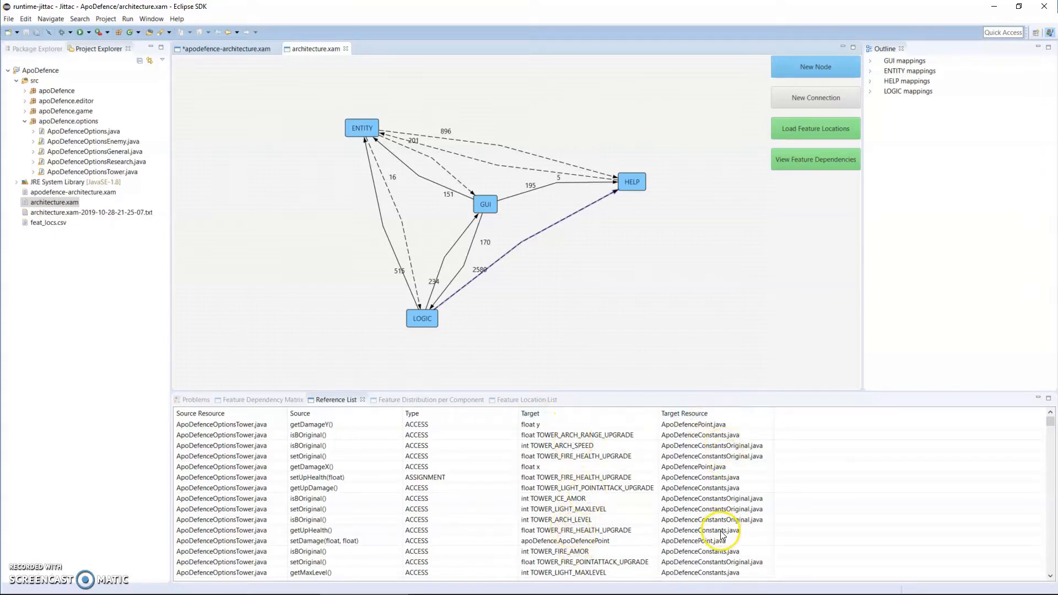
Show the Feature Dependency Matrix for the LOGIC→HELP dependency
click(262, 400)
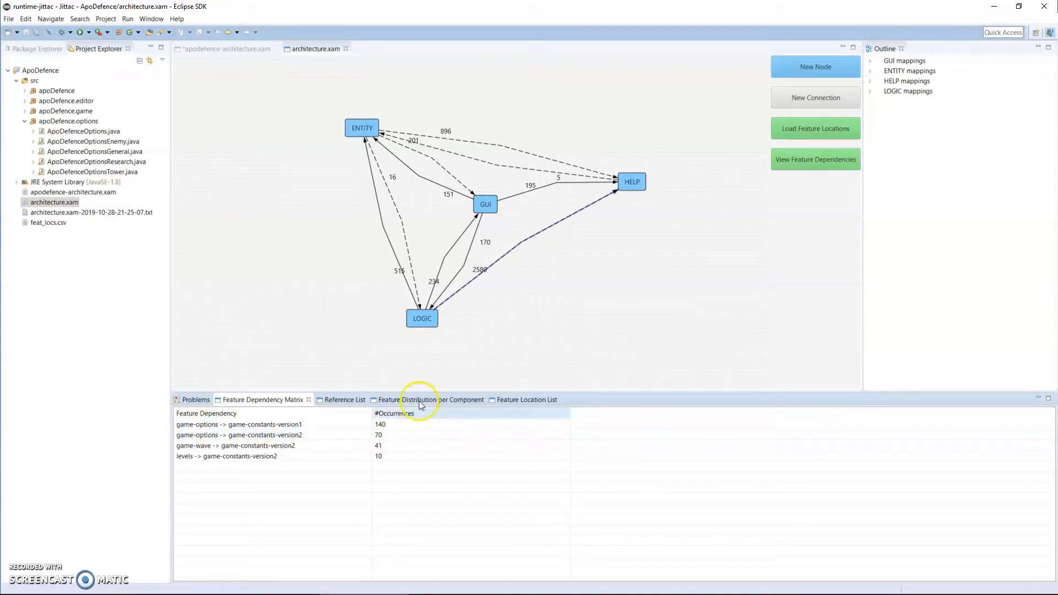
mouse_move(341, 421)
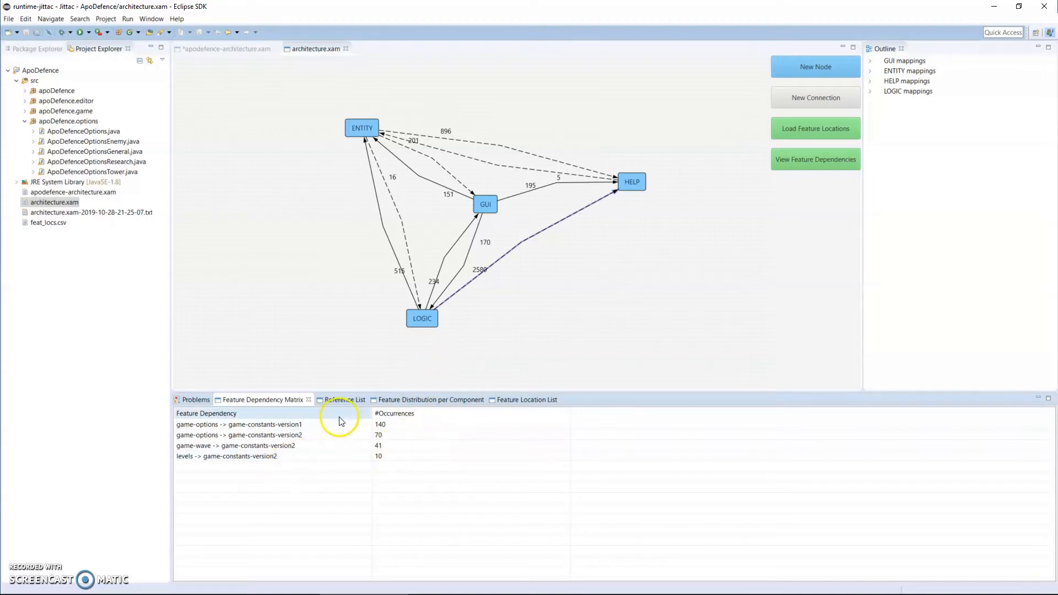
mouse_move(799, 189)
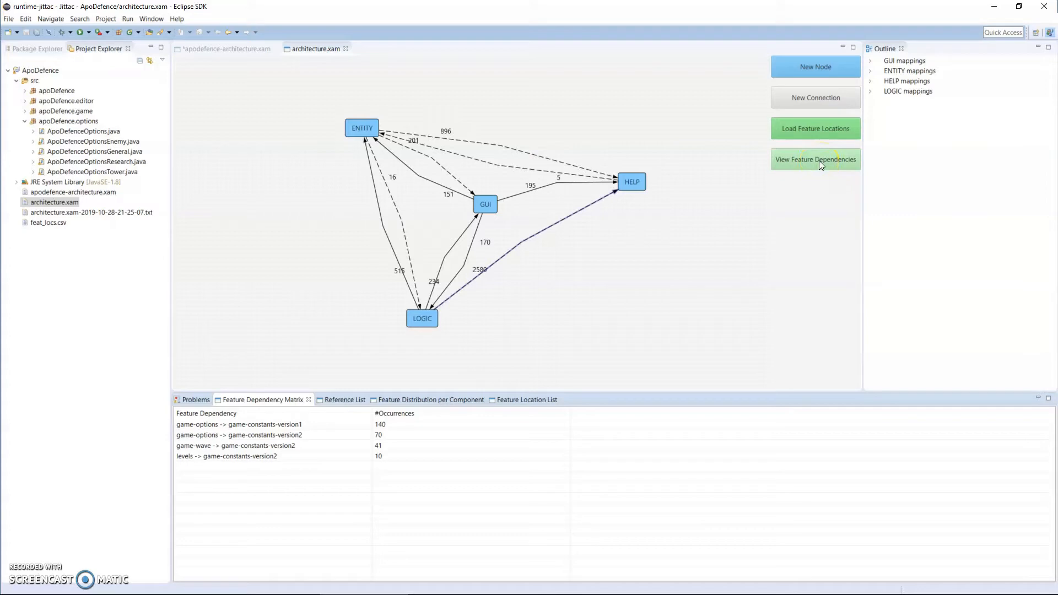
Chart the LOGIC→HELP connection's feature dependencies as a Sankey diagram
click(815, 160)
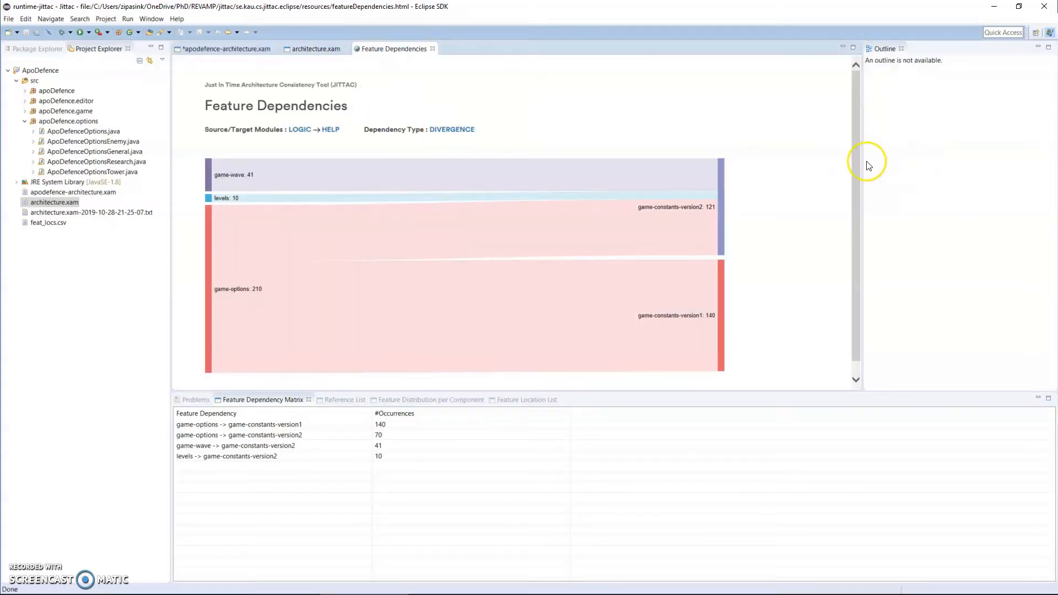
mouse_move(863, 161)
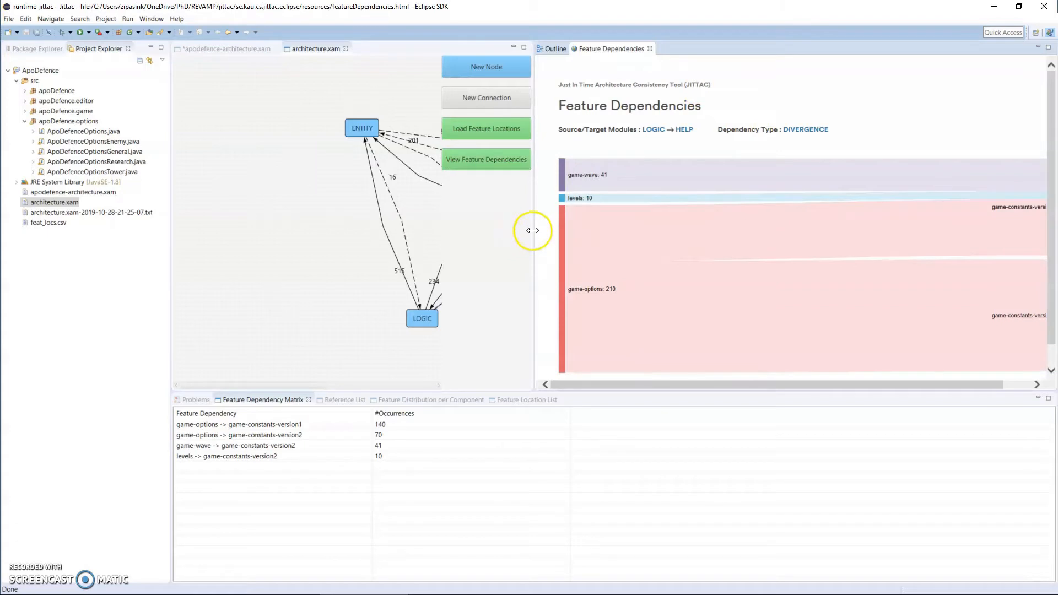
mouse_move(297, 392)
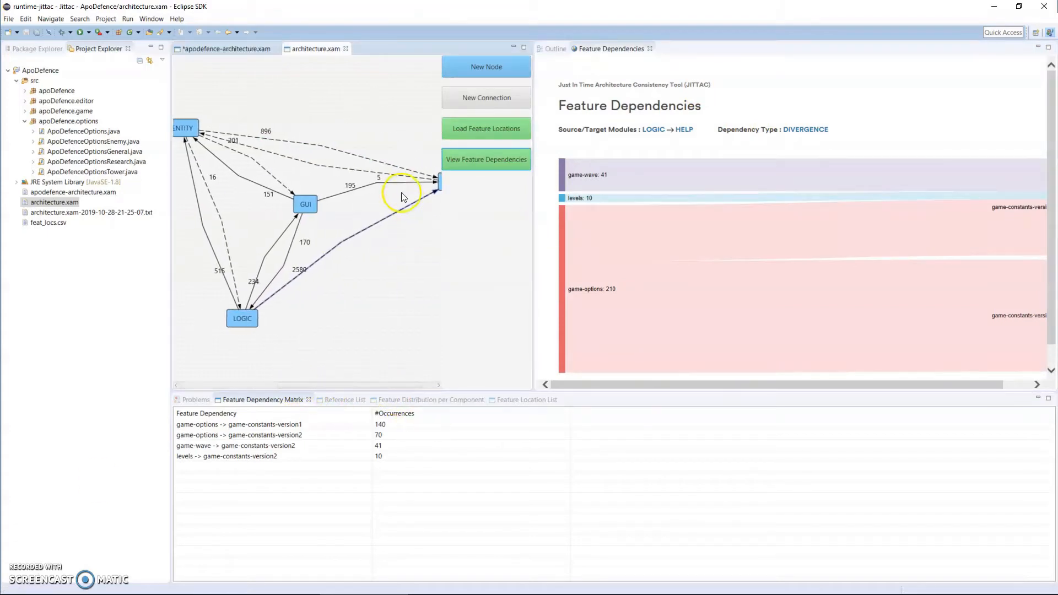
Tighten the layout: GUI beside ENTITY, HELP spread right, GUI between ENTITY and HELP
drag(304, 204, 239, 211)
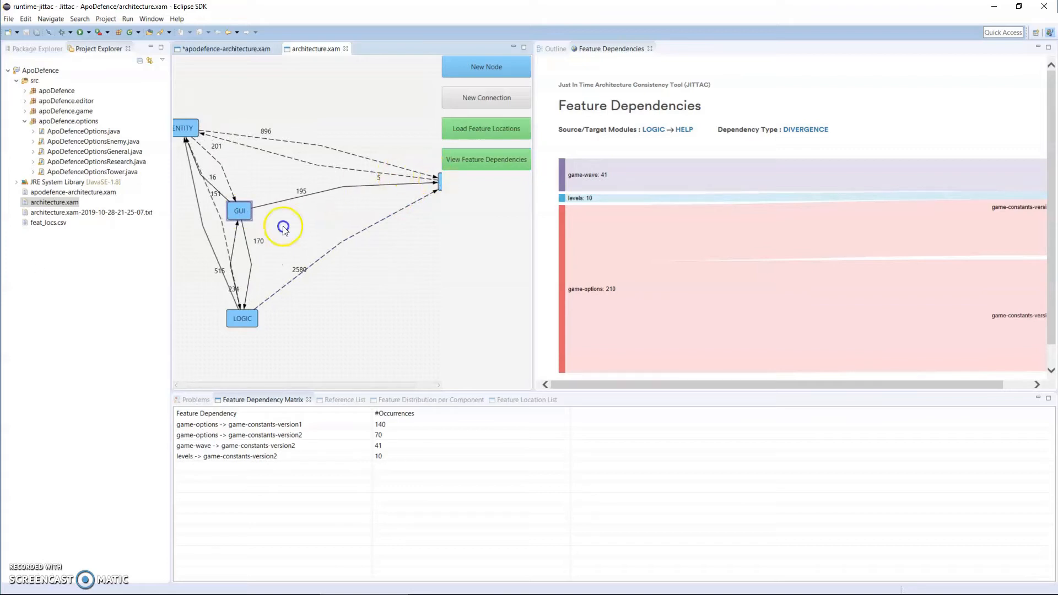
click(439, 182)
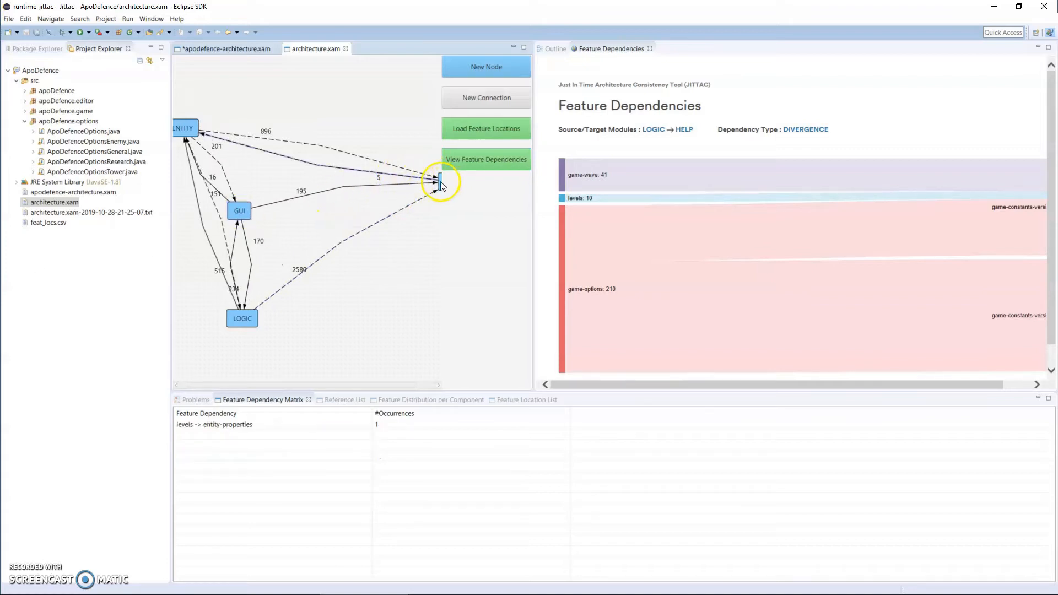
mouse_move(439, 185)
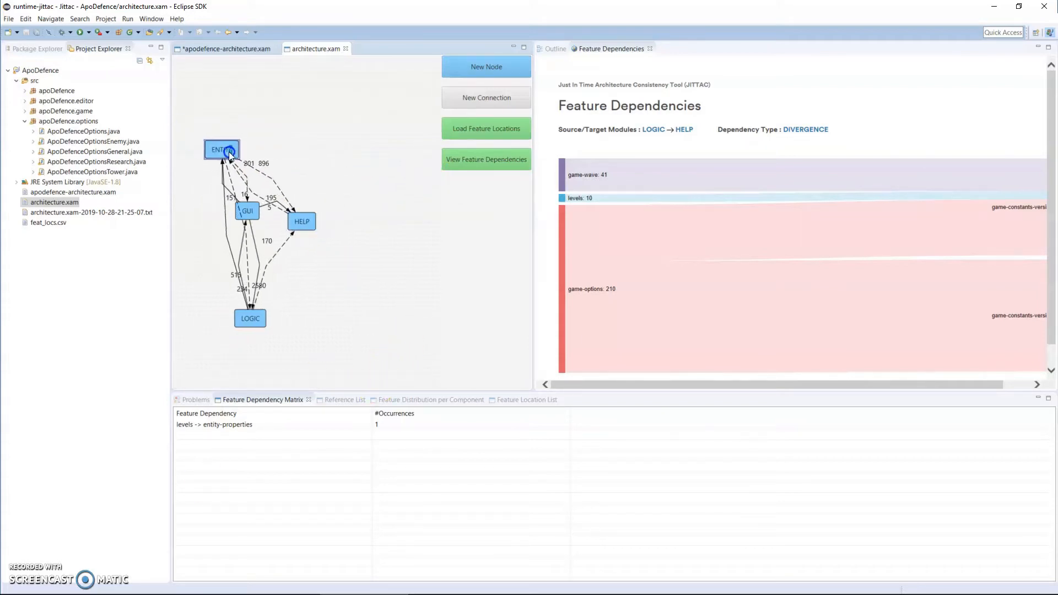
drag(301, 221, 385, 183)
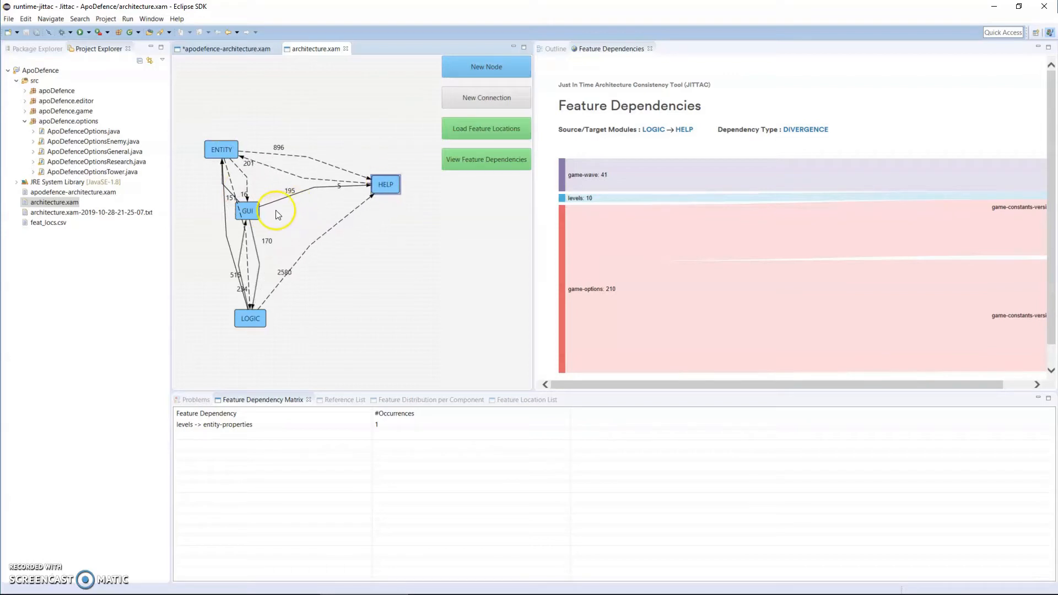
drag(247, 210, 282, 216)
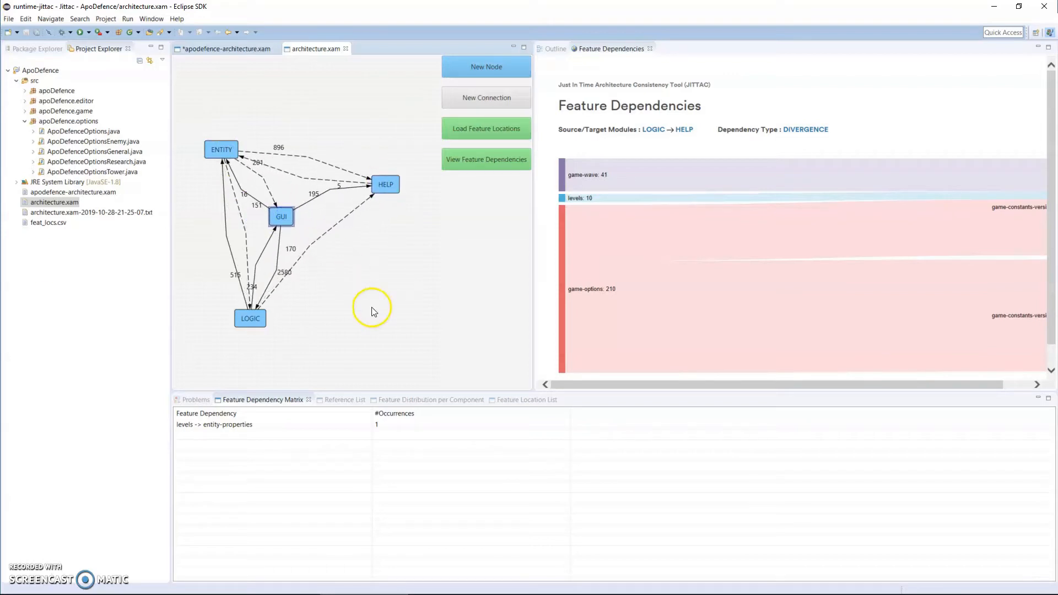
mouse_move(328, 236)
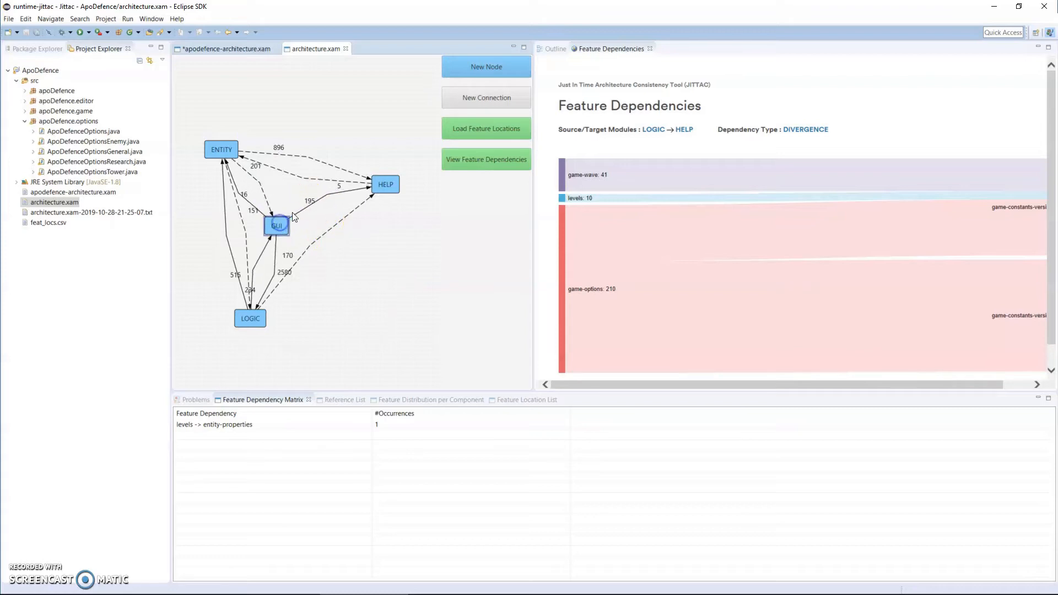
Chart the GUI→HELP, then HELP→ENTITY connector, showing levels → entity-properties (1 occurrence)
click(485, 159)
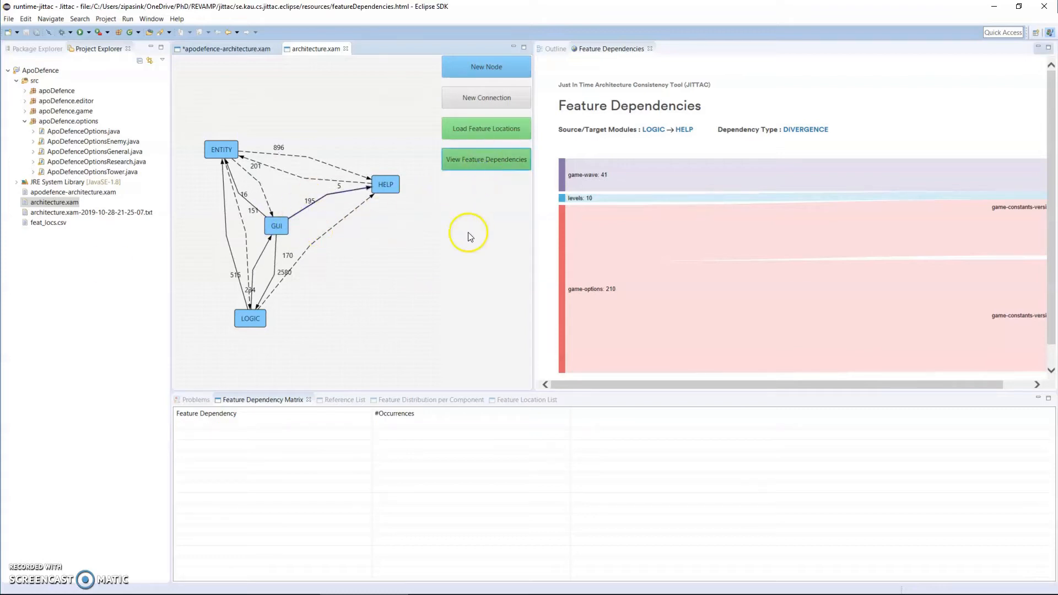
click(331, 202)
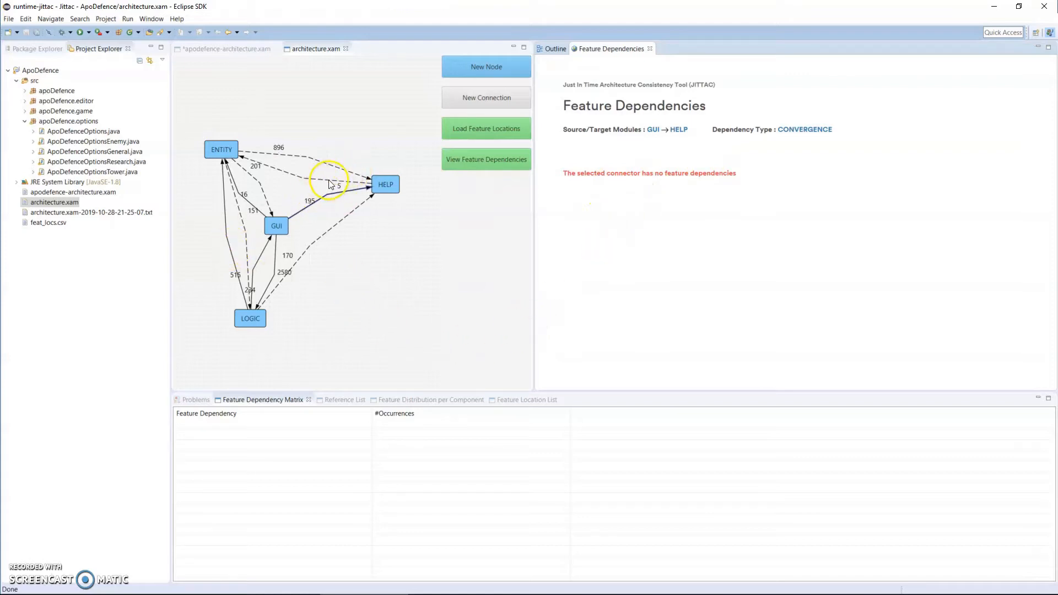
click(222, 149)
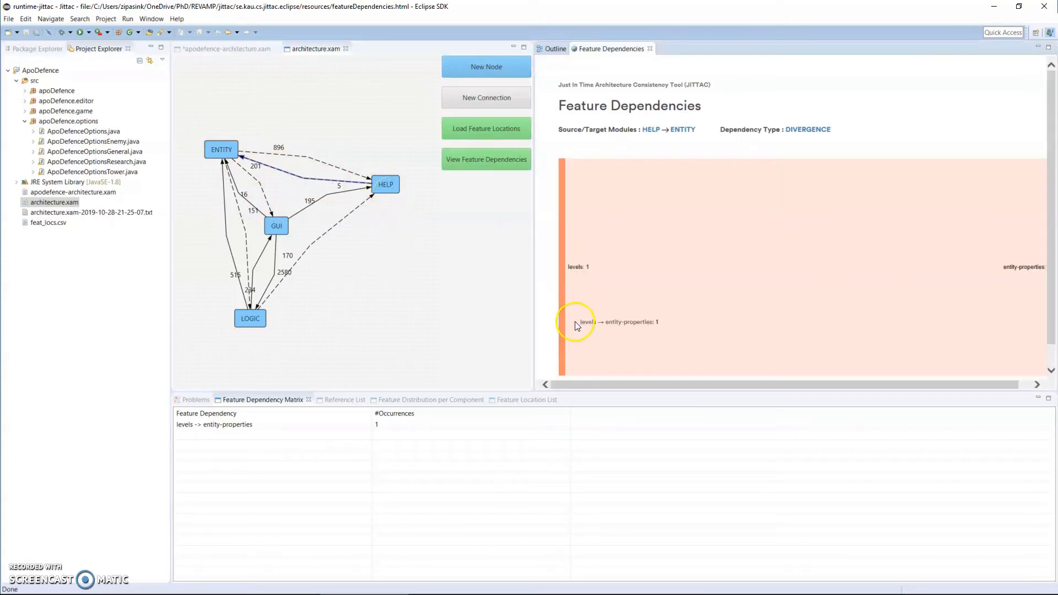
mouse_move(532, 313)
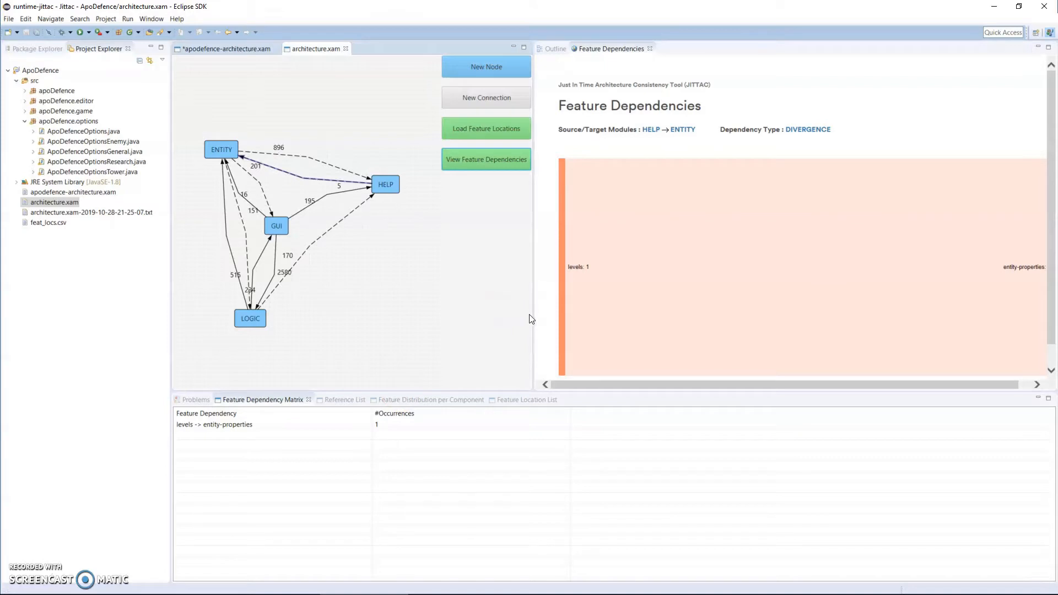
mouse_move(605, 358)
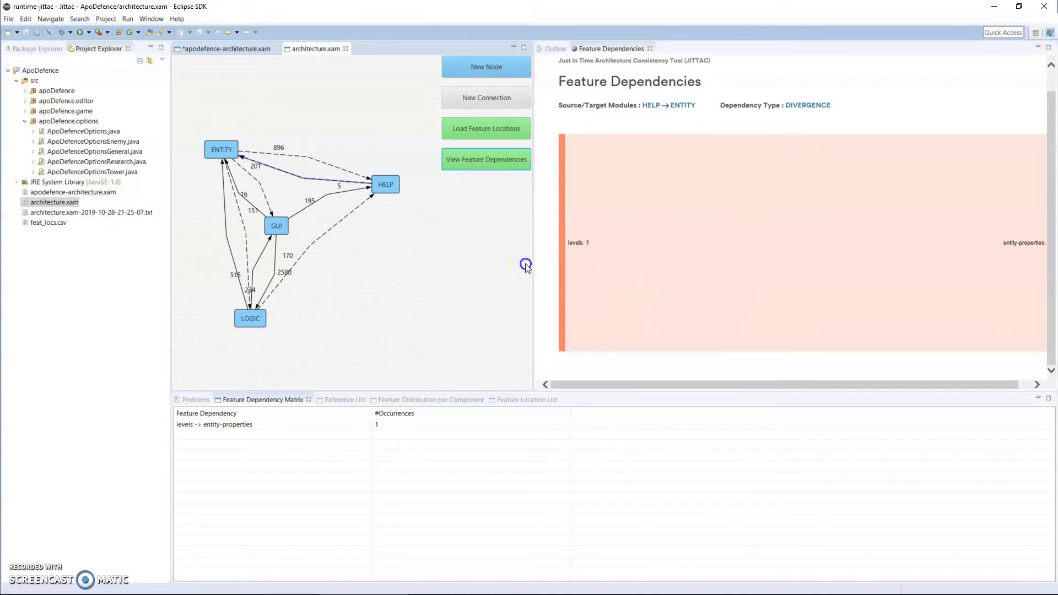
mouse_move(533, 262)
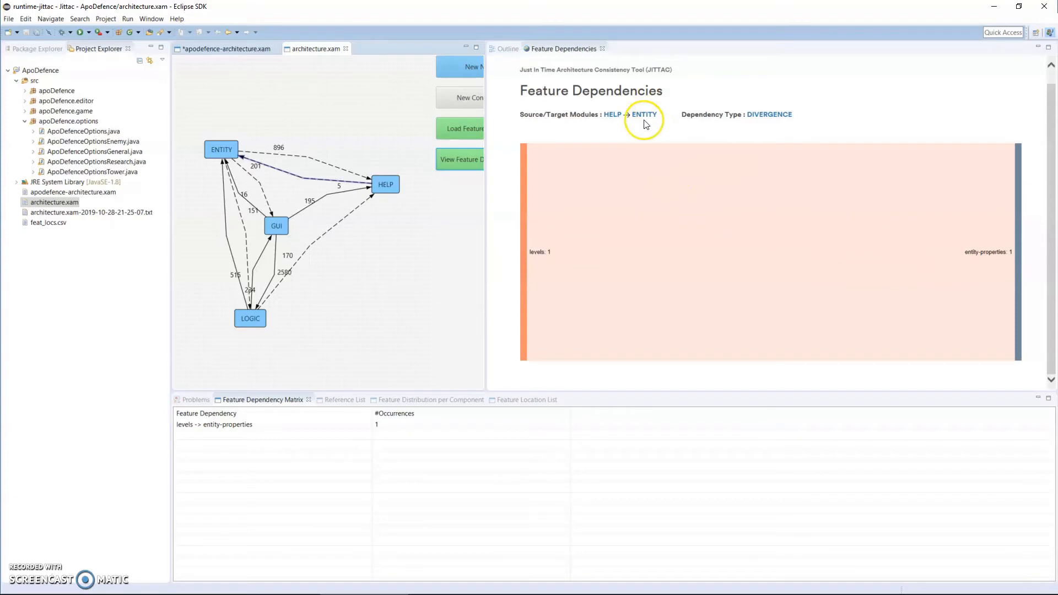
mouse_move(515, 269)
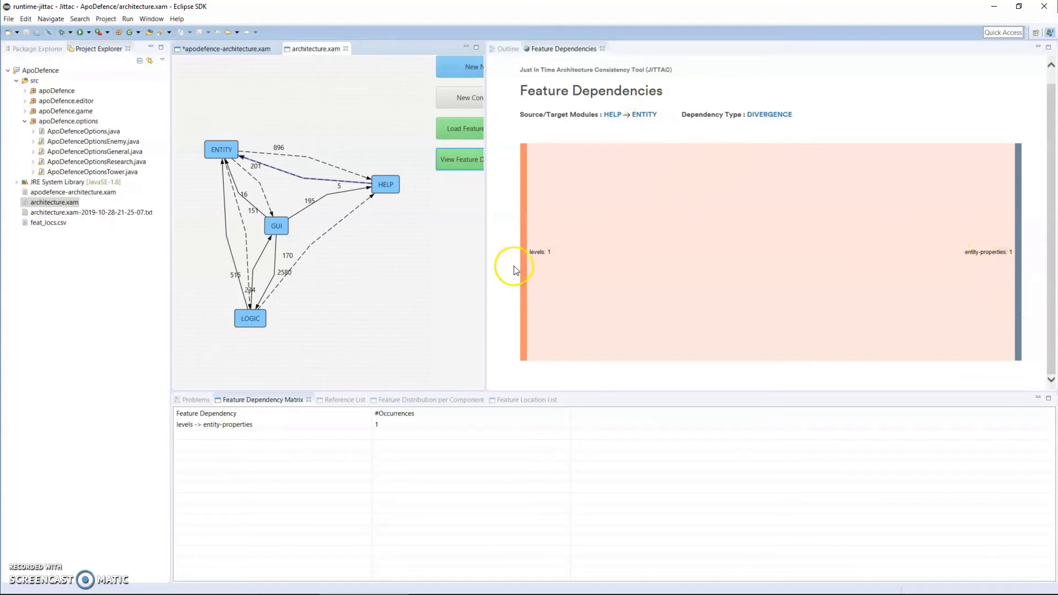
mouse_move(652, 272)
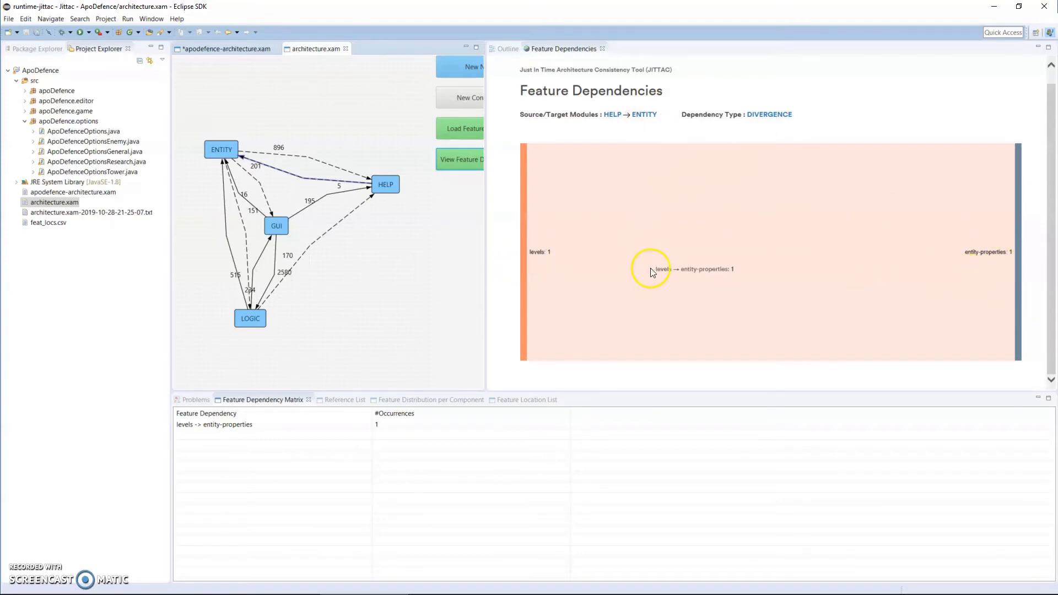
mouse_move(341, 229)
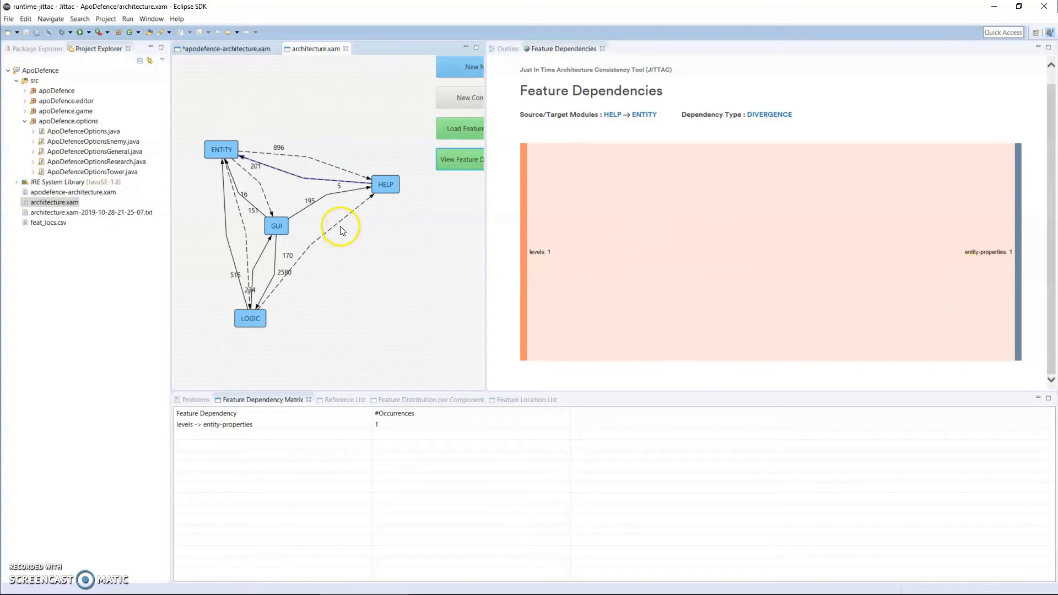
Reselect the LOGIC→HELP divergence and chart its four feature dependencies as a Sankey
click(462, 159)
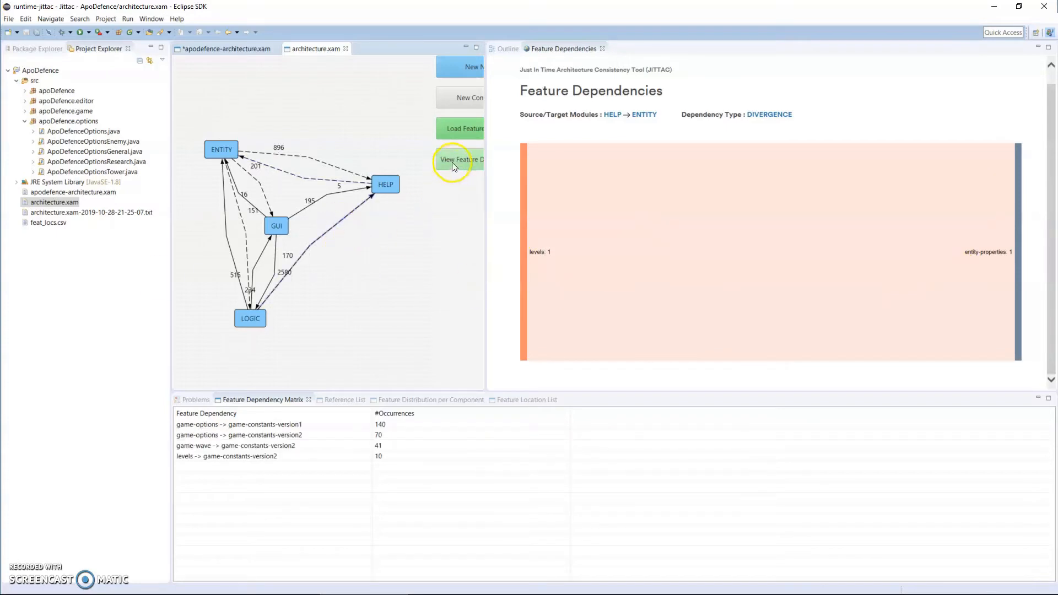
click(461, 159)
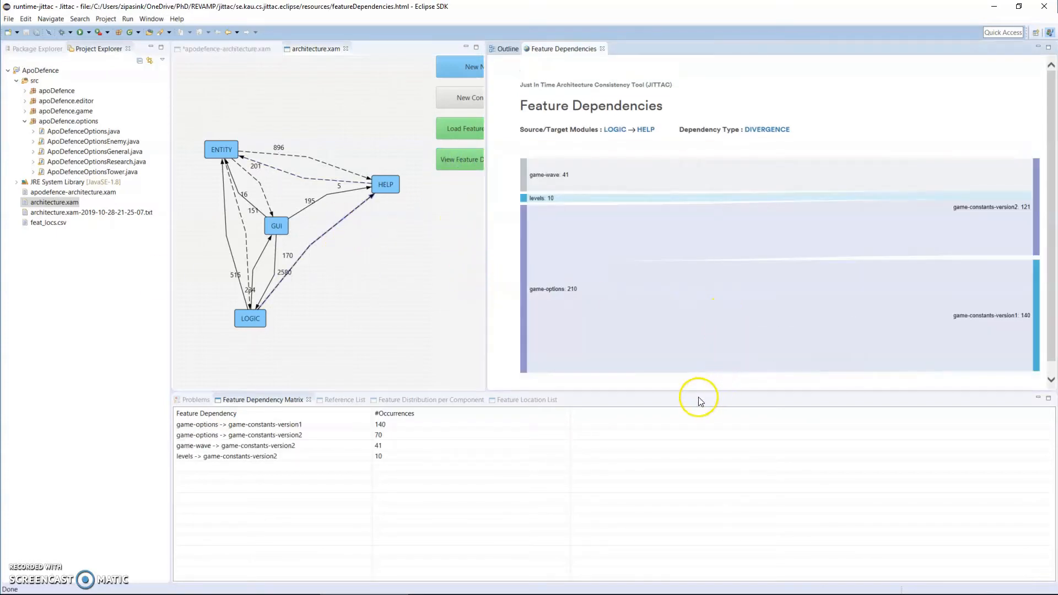
mouse_move(674, 142)
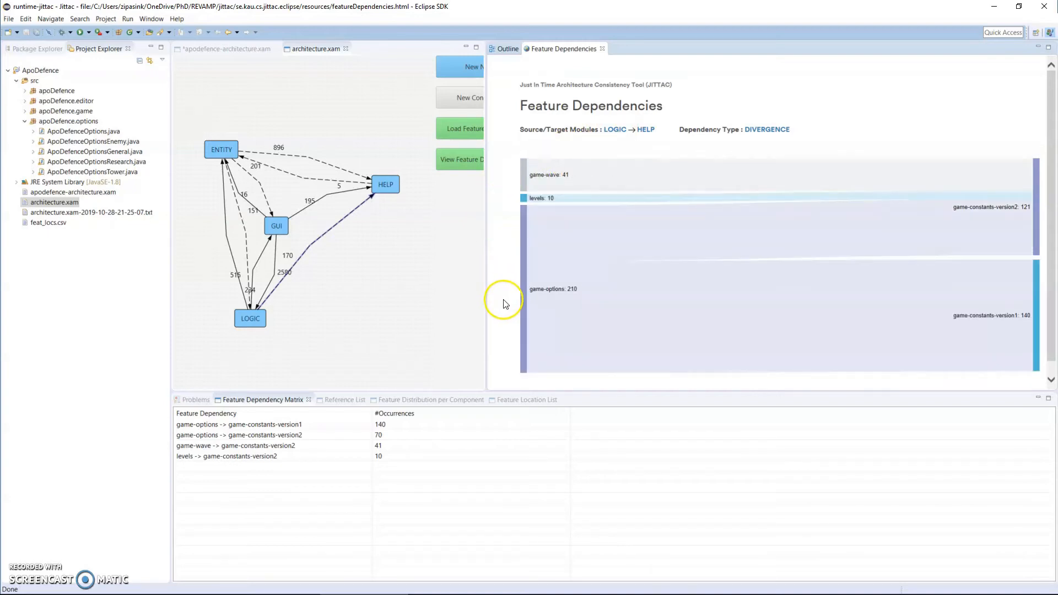
mouse_move(938, 91)
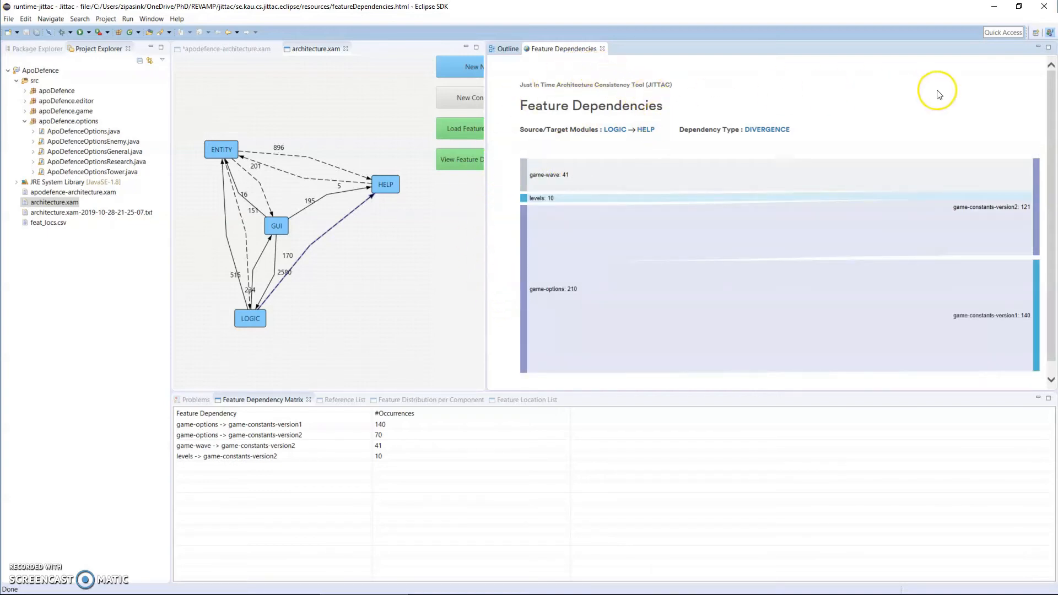
mouse_move(1037, 216)
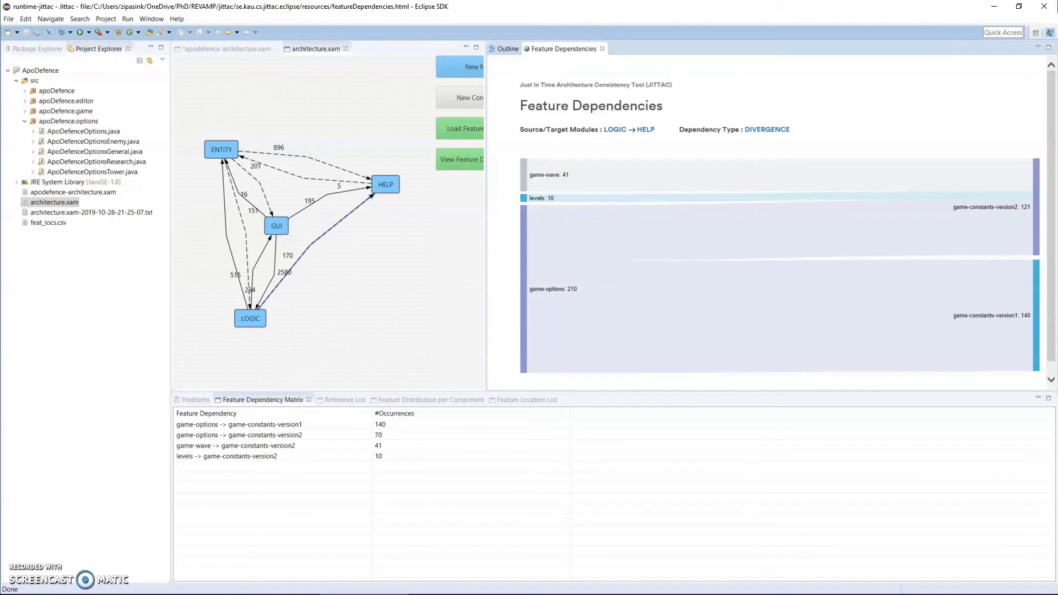
mouse_move(936, 69)
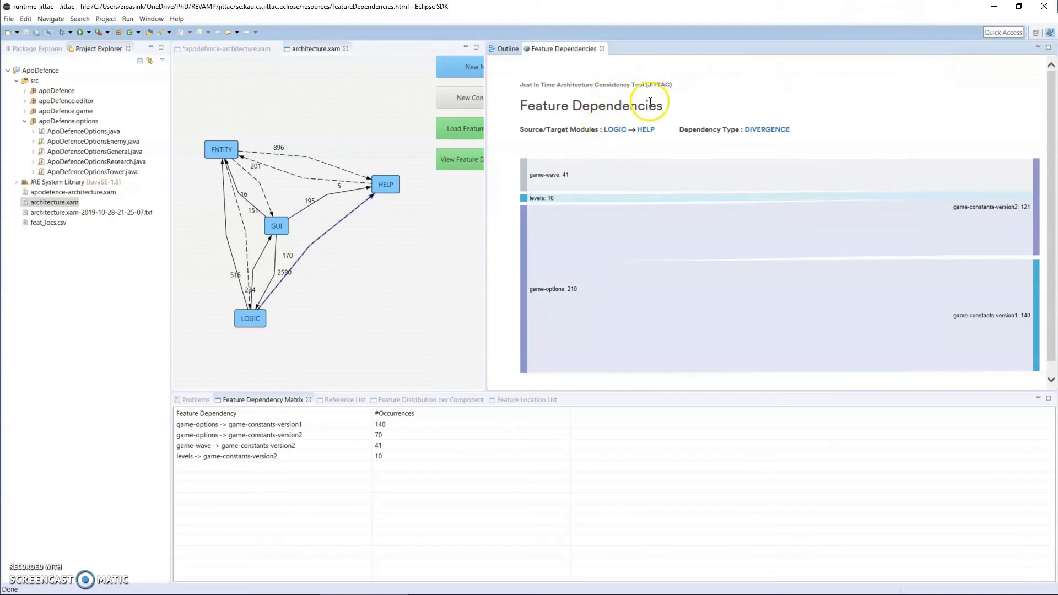
mouse_move(764, 90)
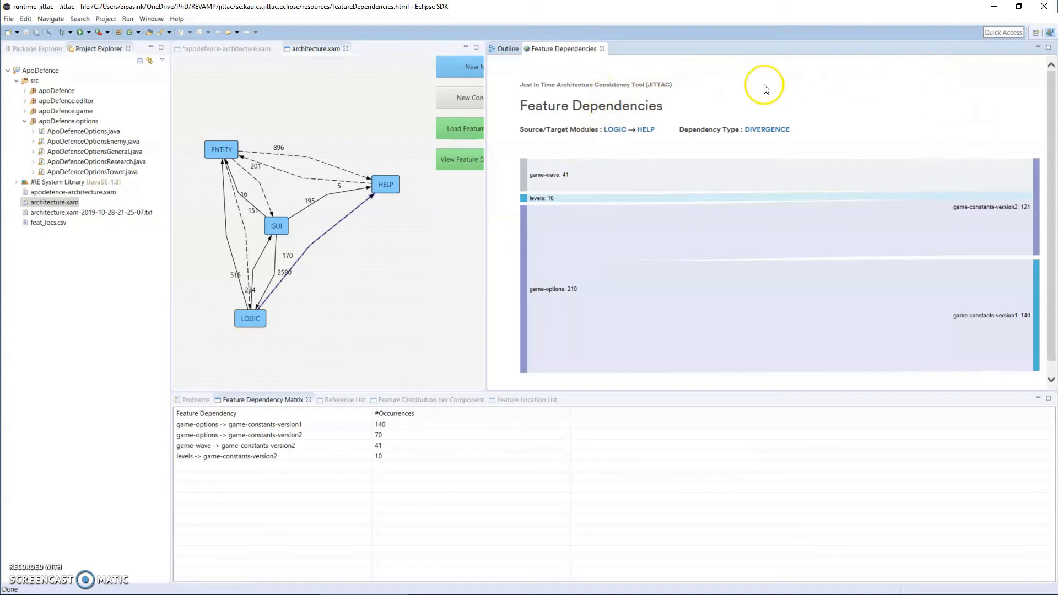
mouse_move(573, 177)
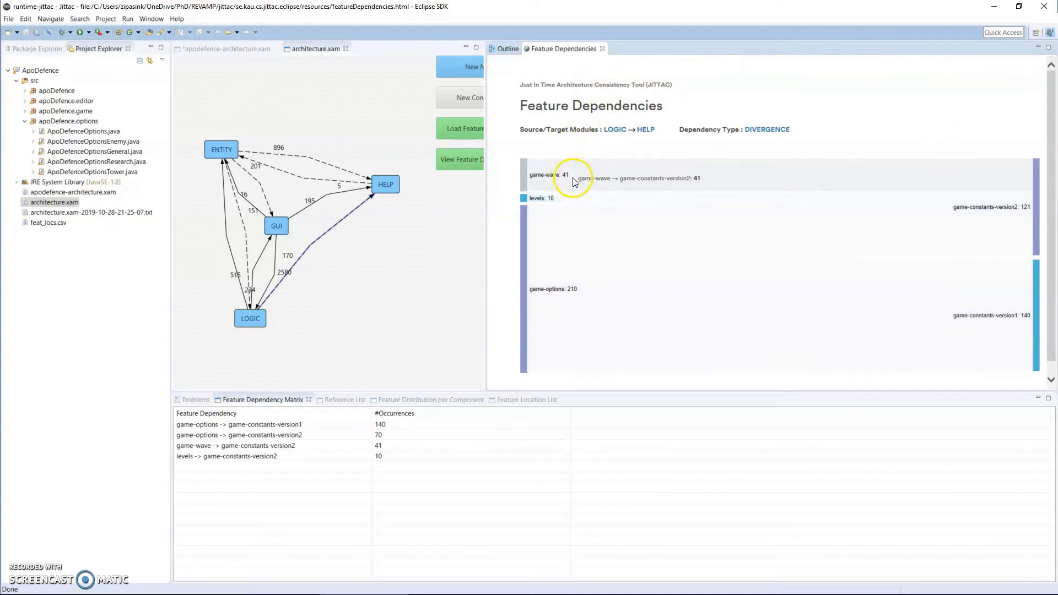
mouse_move(598, 259)
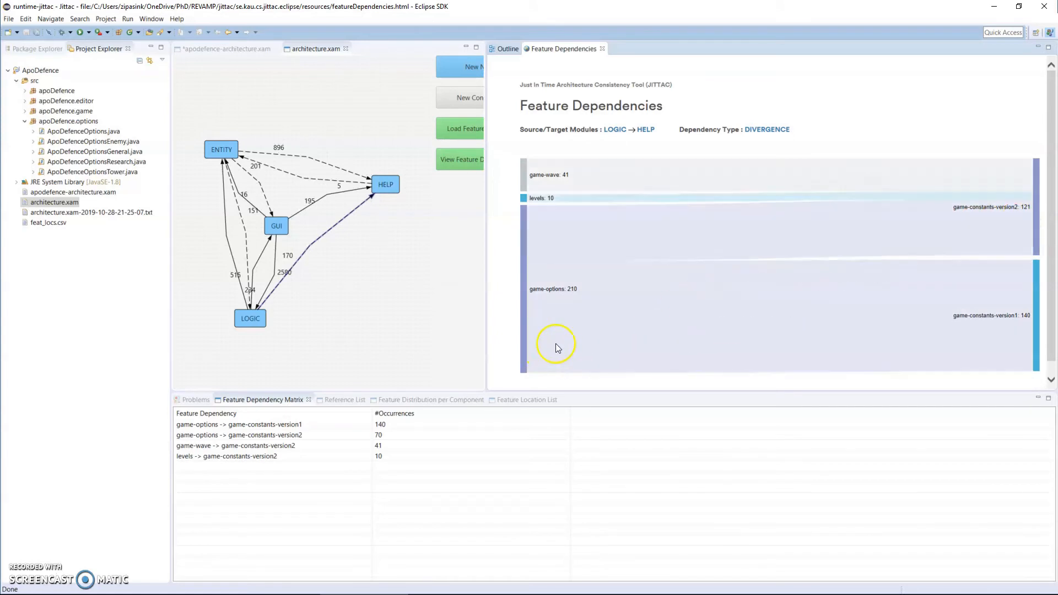
mouse_move(1008, 339)
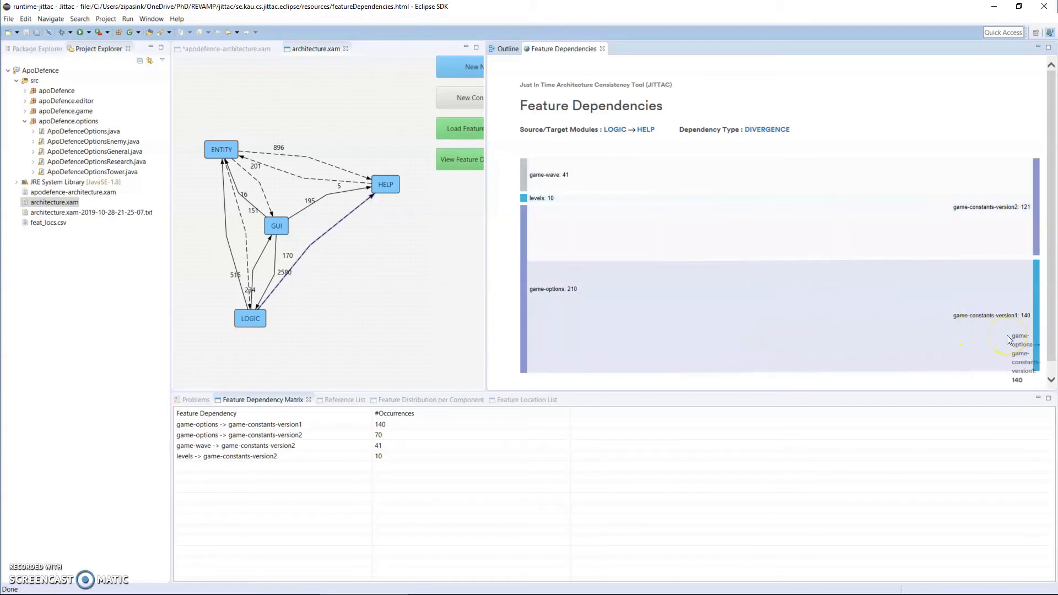
mouse_move(665, 308)
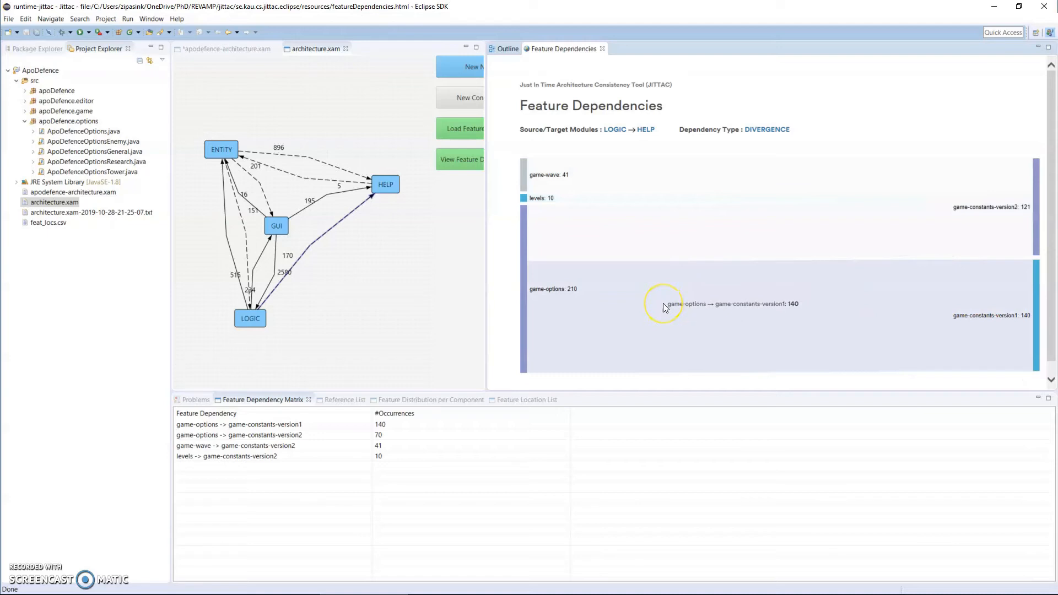
mouse_move(675, 244)
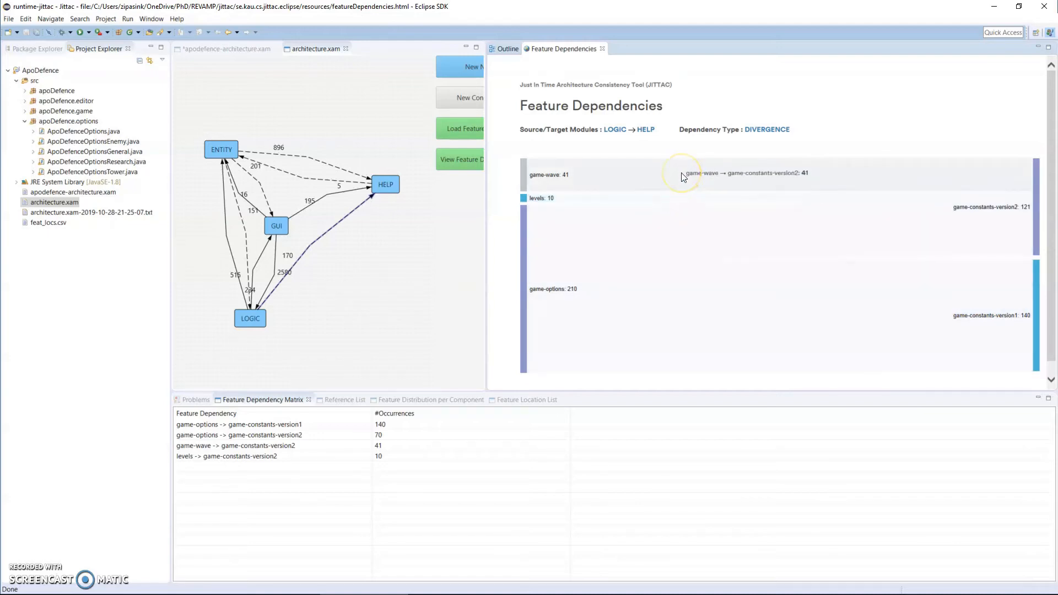
mouse_move(797, 27)
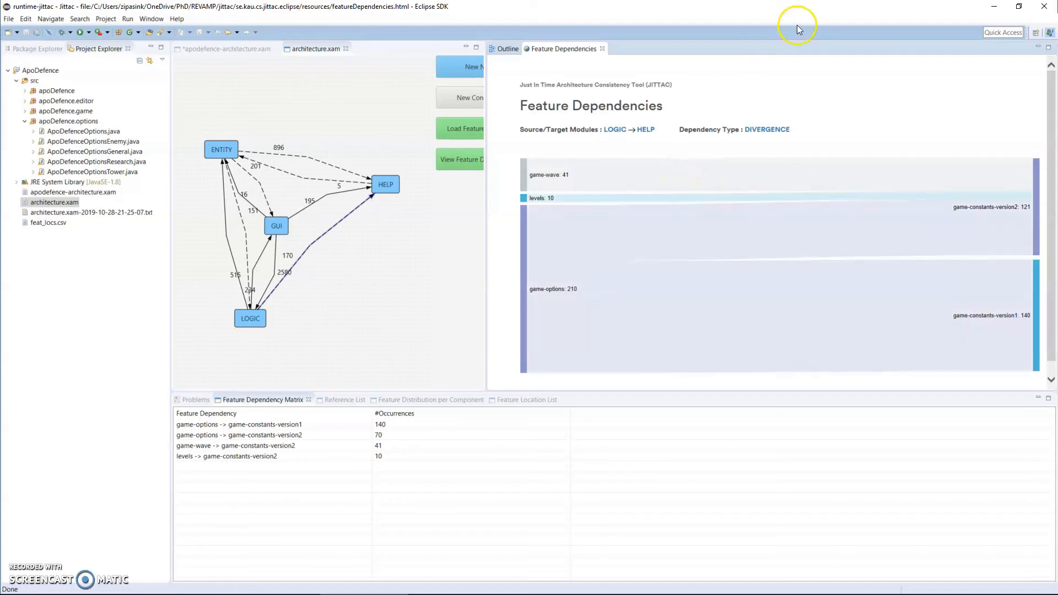
mouse_move(840, 105)
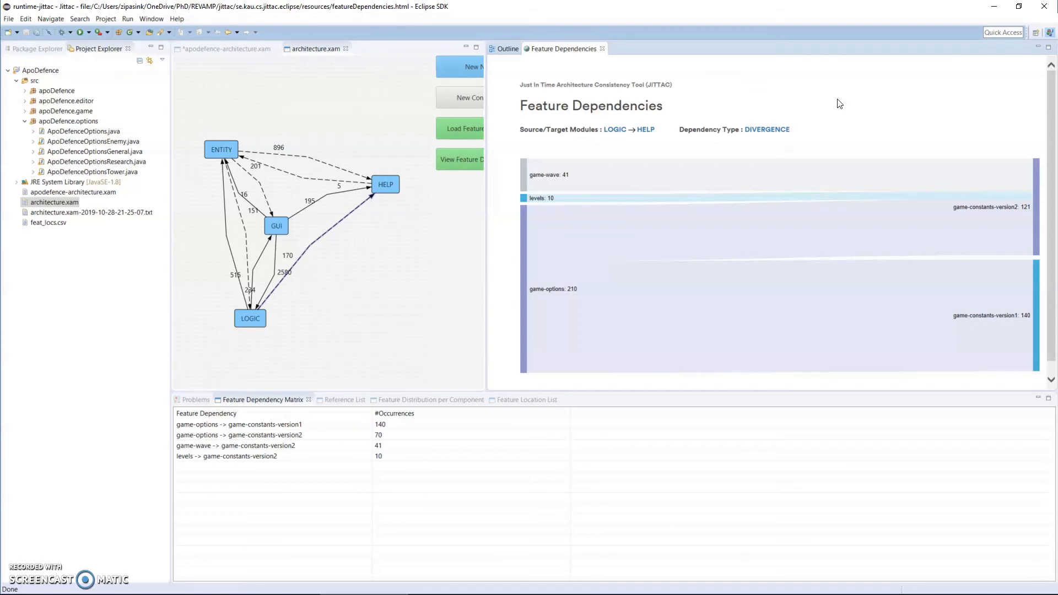
mouse_move(817, 108)
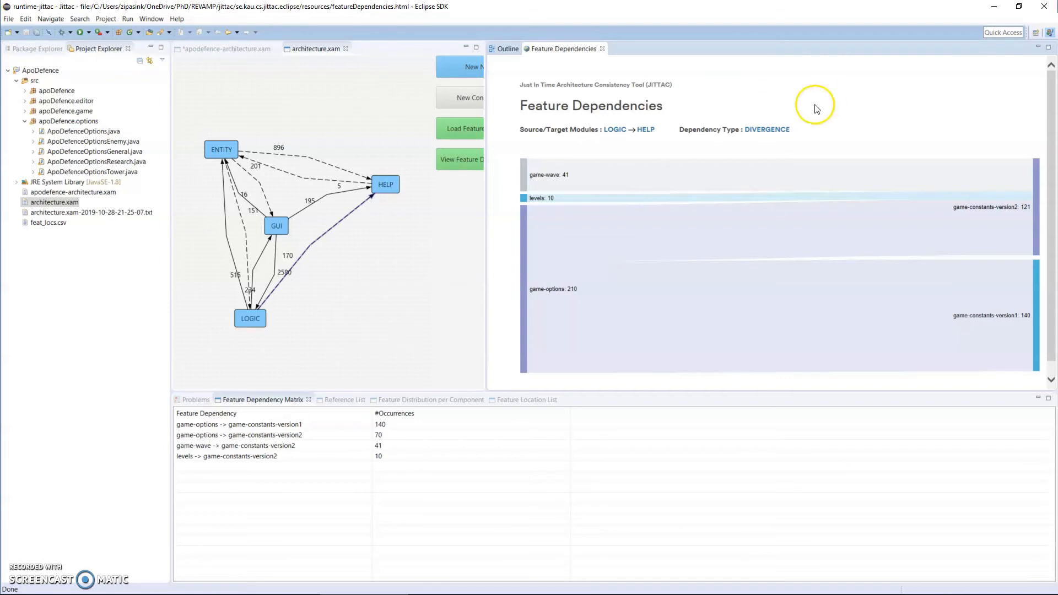
mouse_move(650, 160)
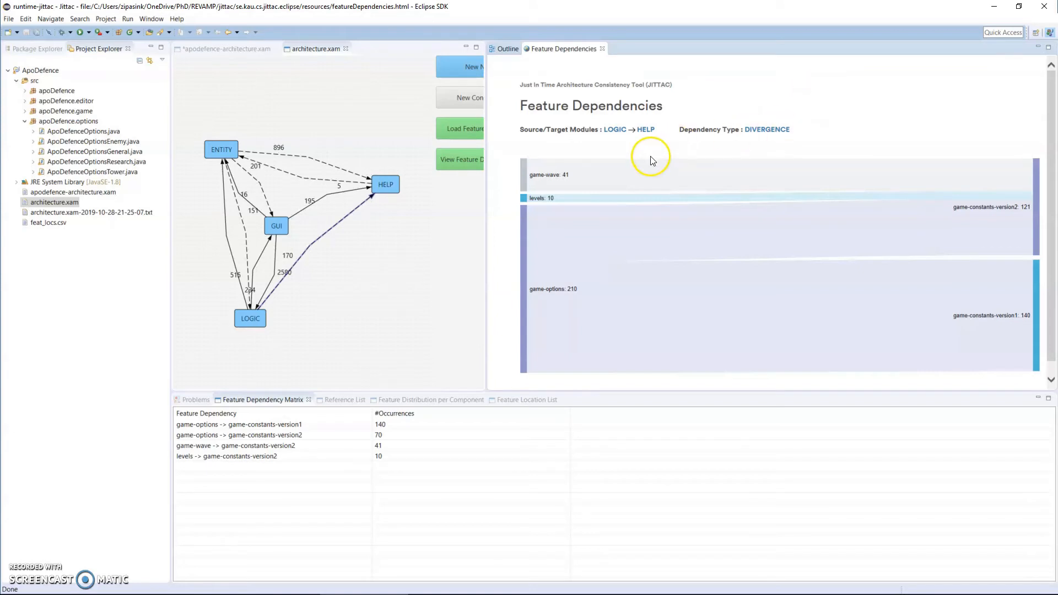
mouse_move(641, 337)
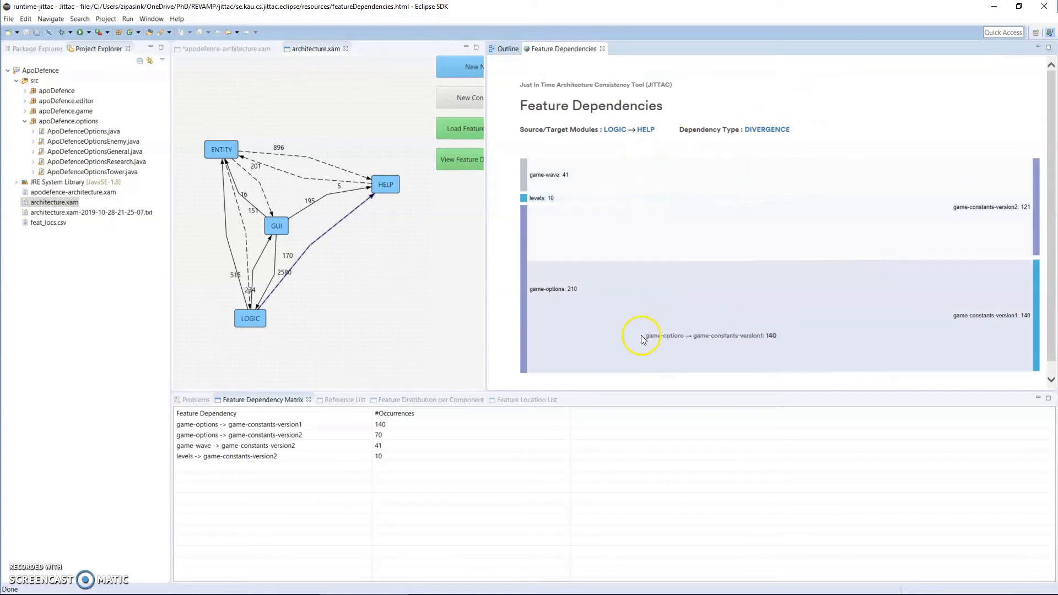
mouse_move(395, 331)
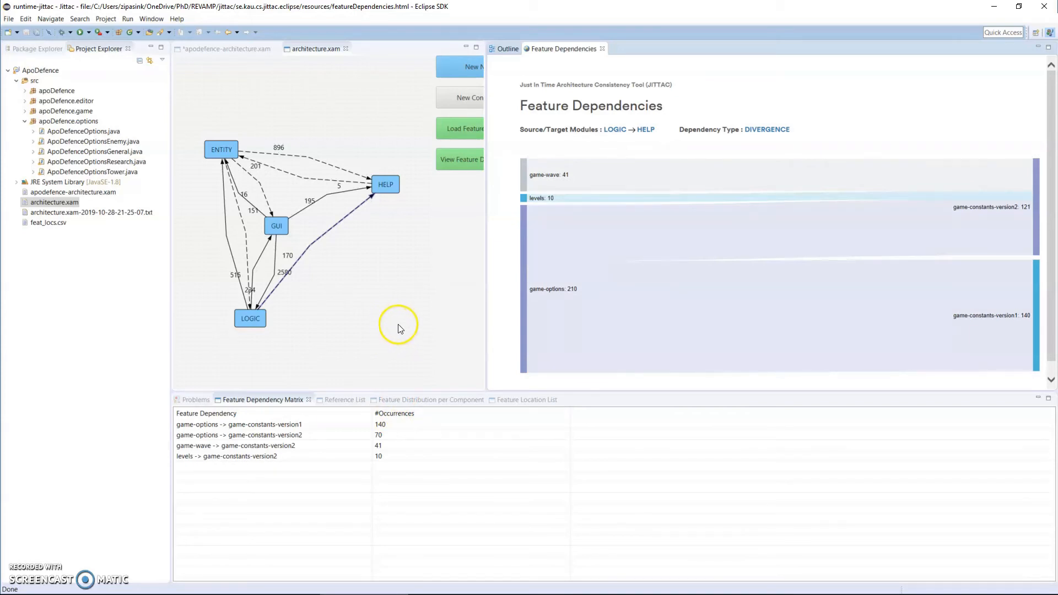
mouse_move(485, 274)
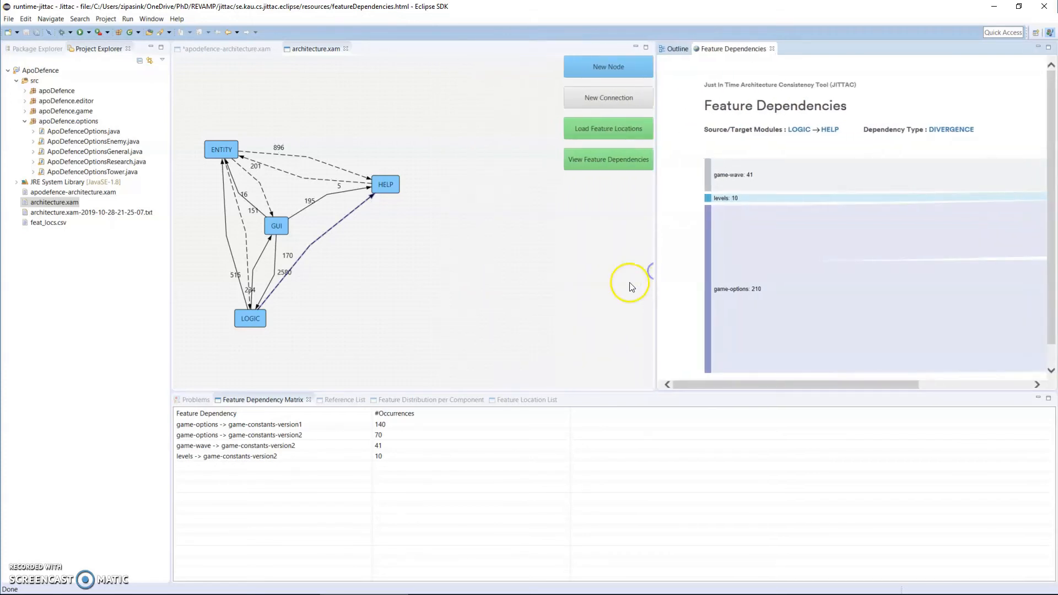
mouse_move(544, 280)
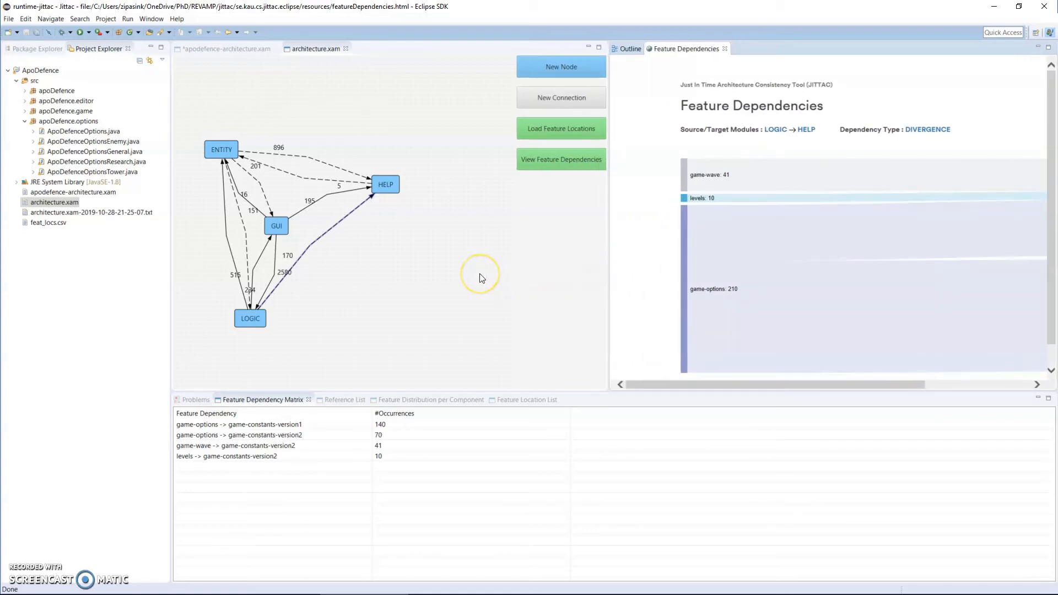
mouse_move(499, 285)
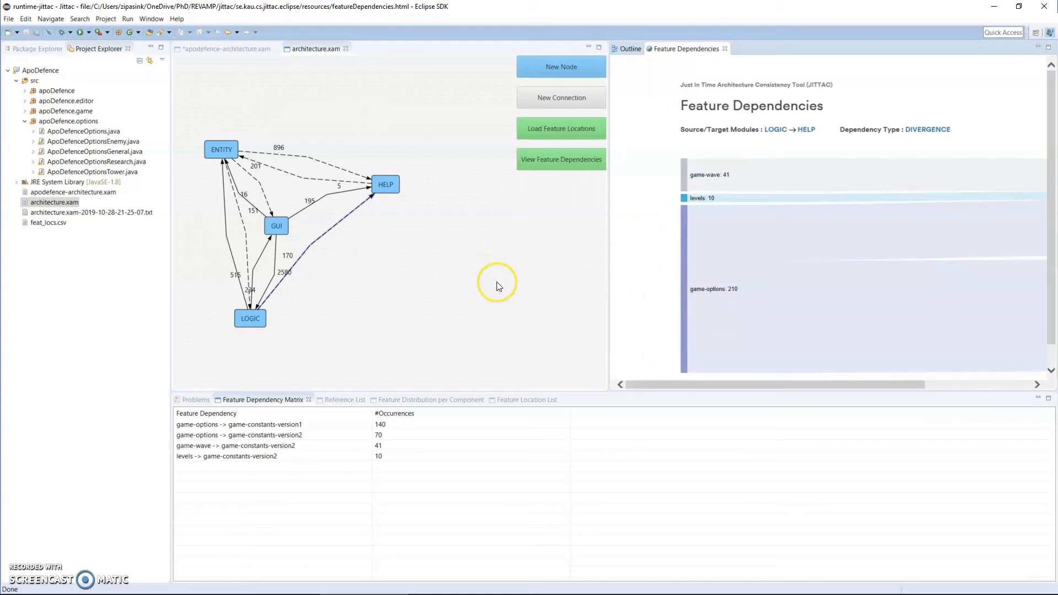
mouse_move(512, 291)
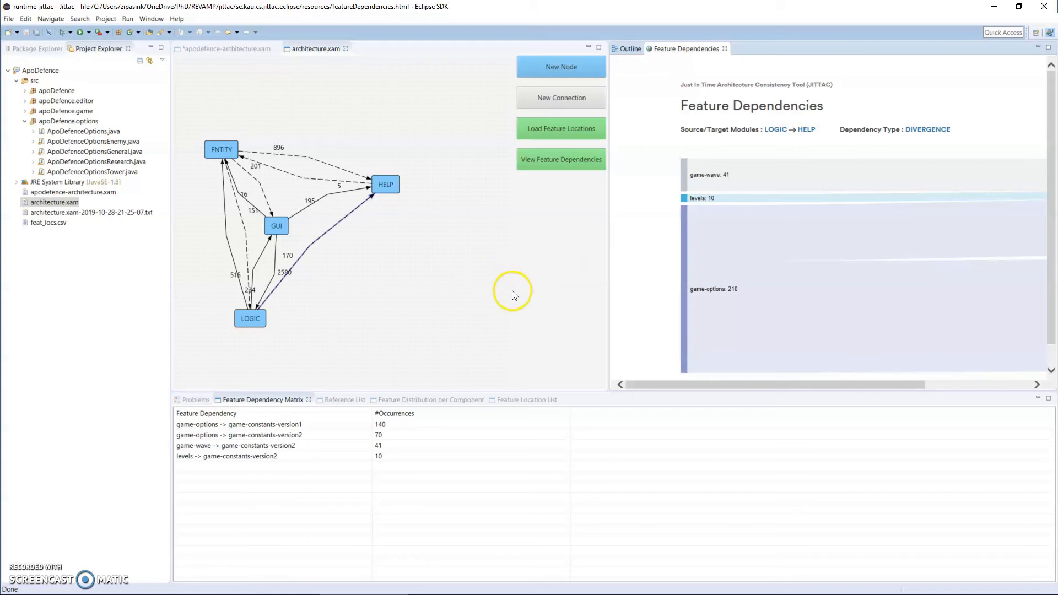
mouse_move(561, 129)
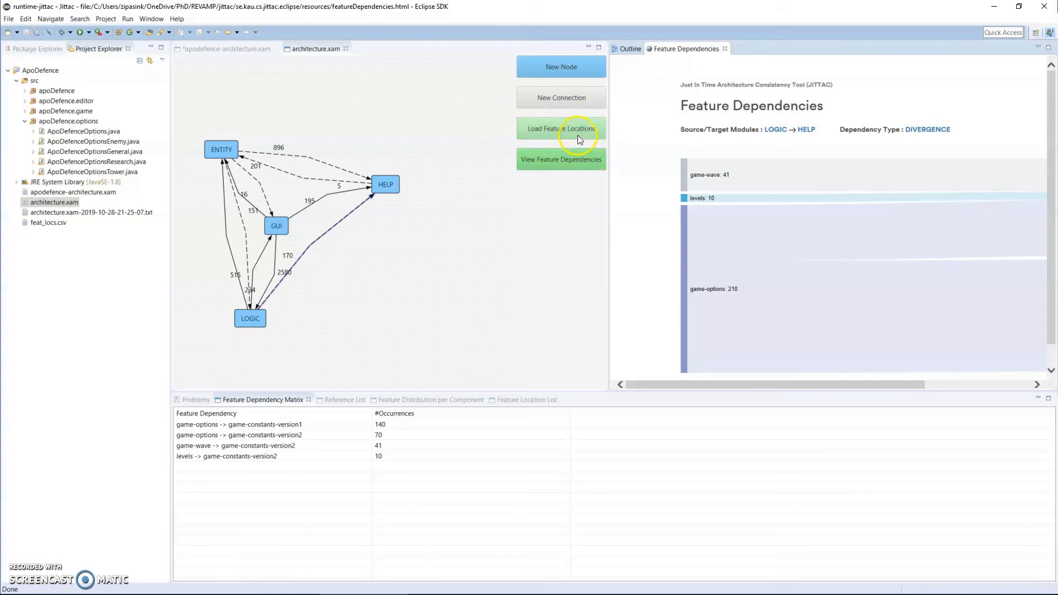
mouse_move(540, 287)
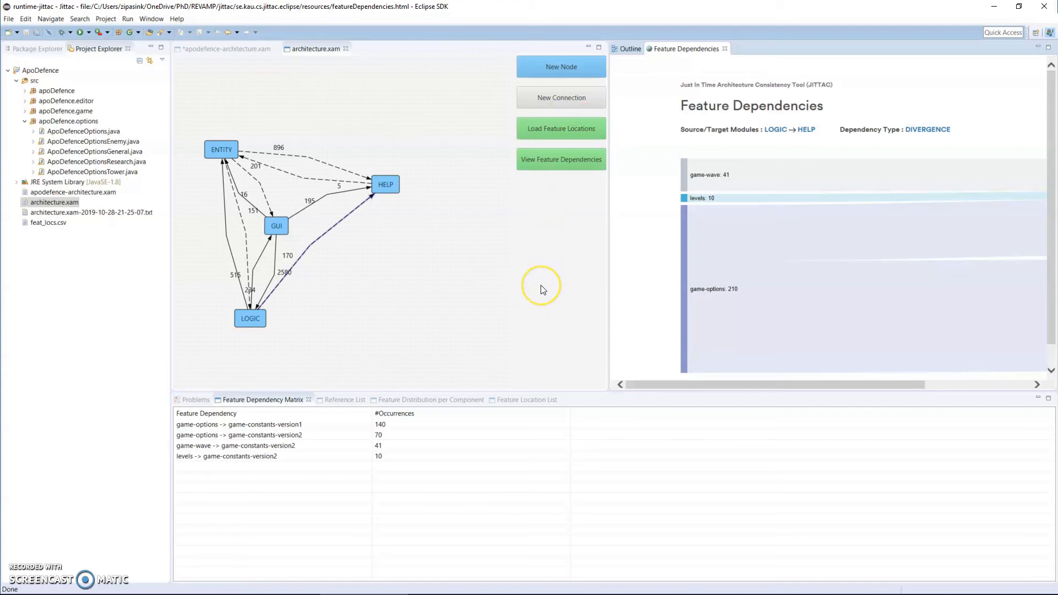
mouse_move(541, 286)
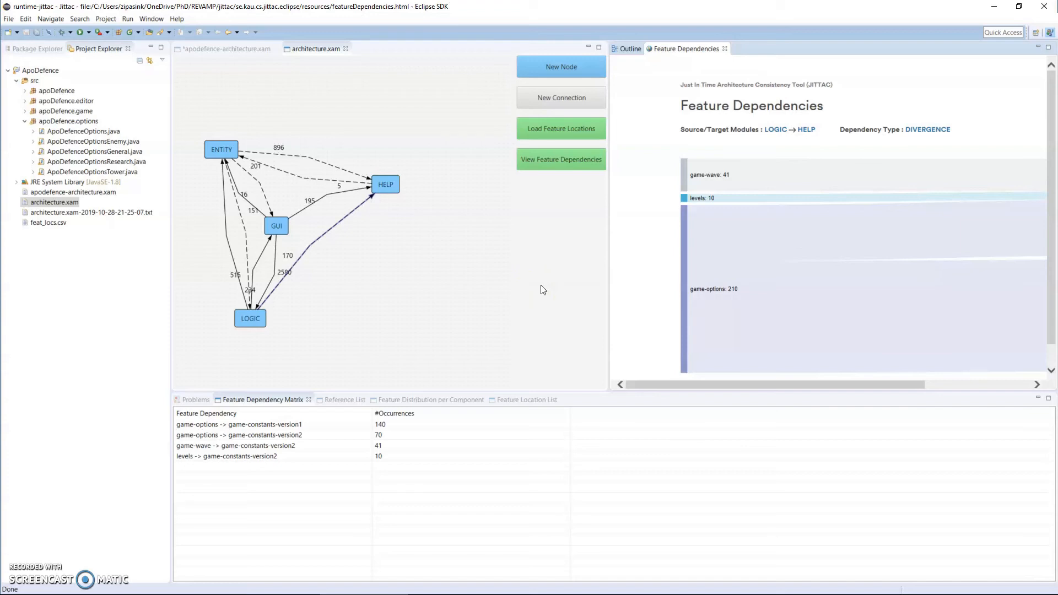
mouse_move(547, 281)
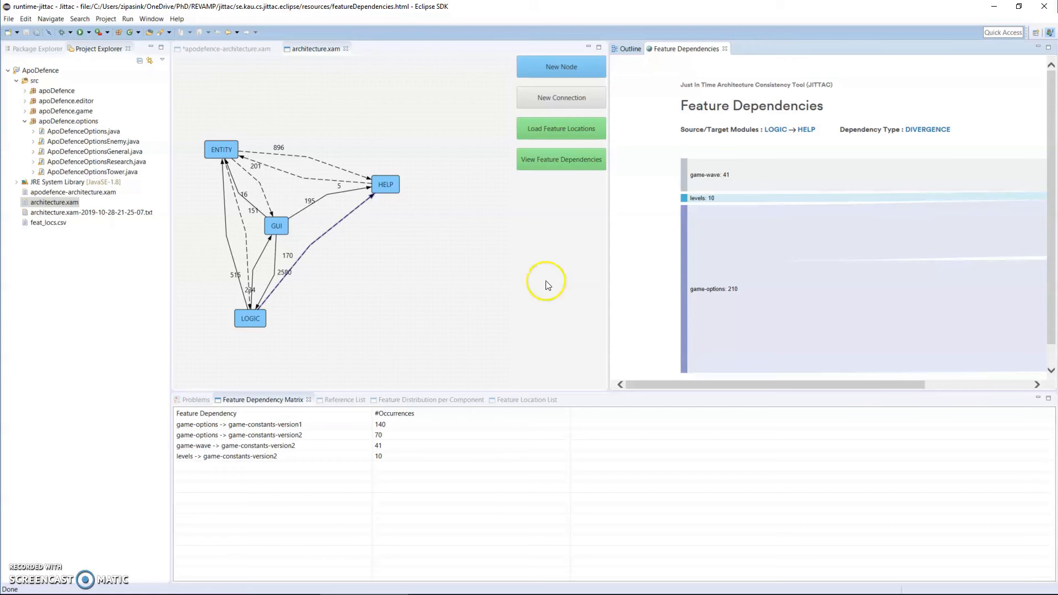
mouse_move(562, 128)
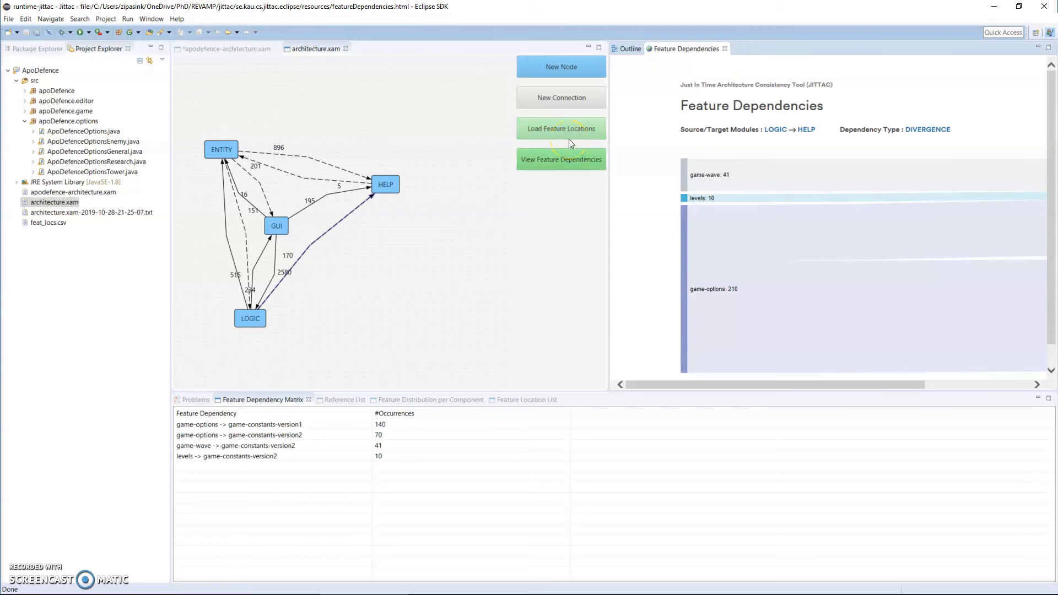
mouse_move(390, 97)
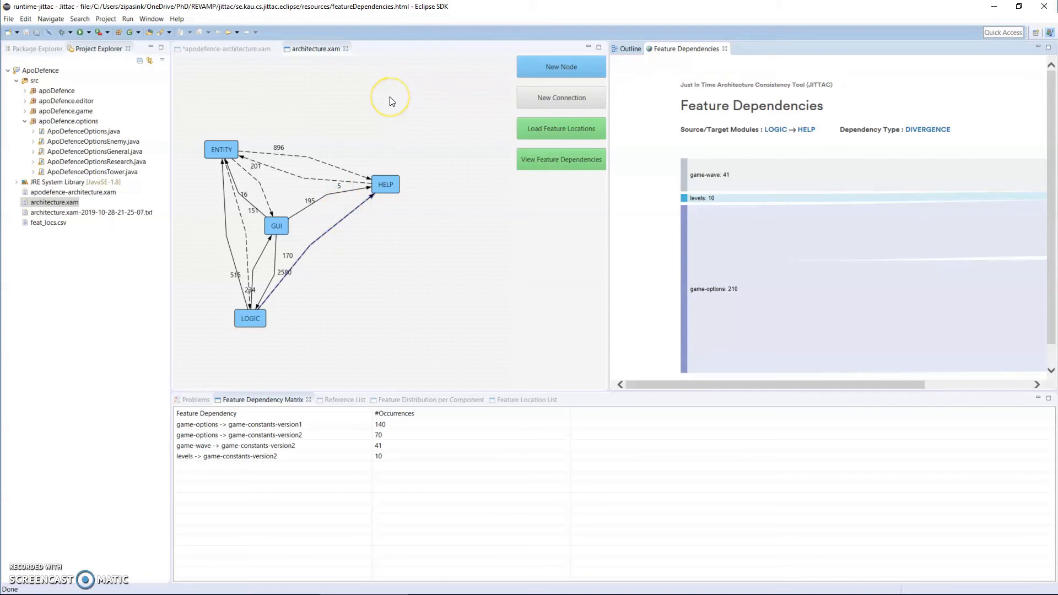
mouse_move(405, 132)
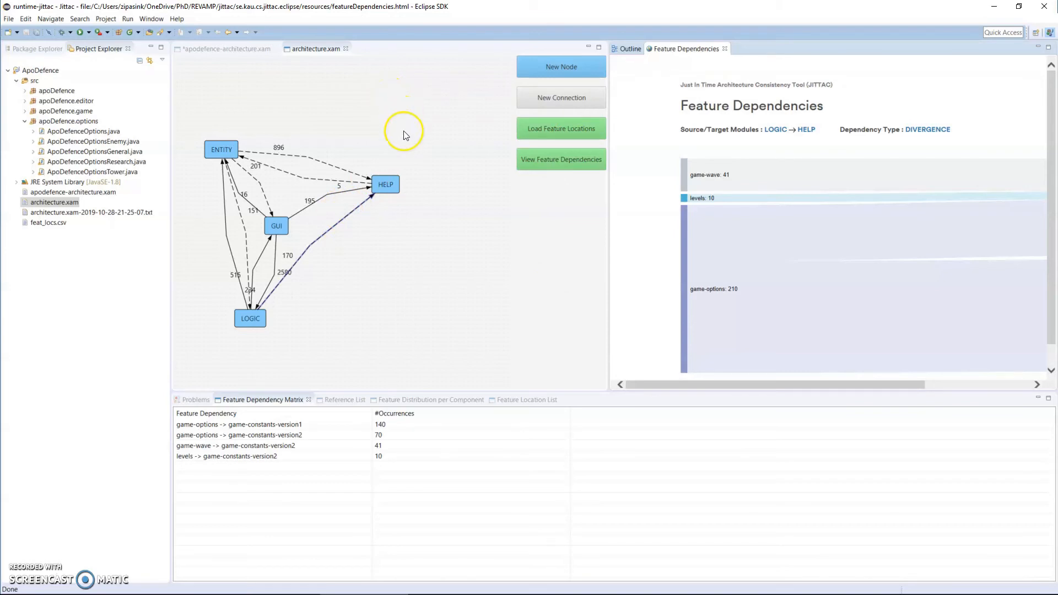
mouse_move(414, 120)
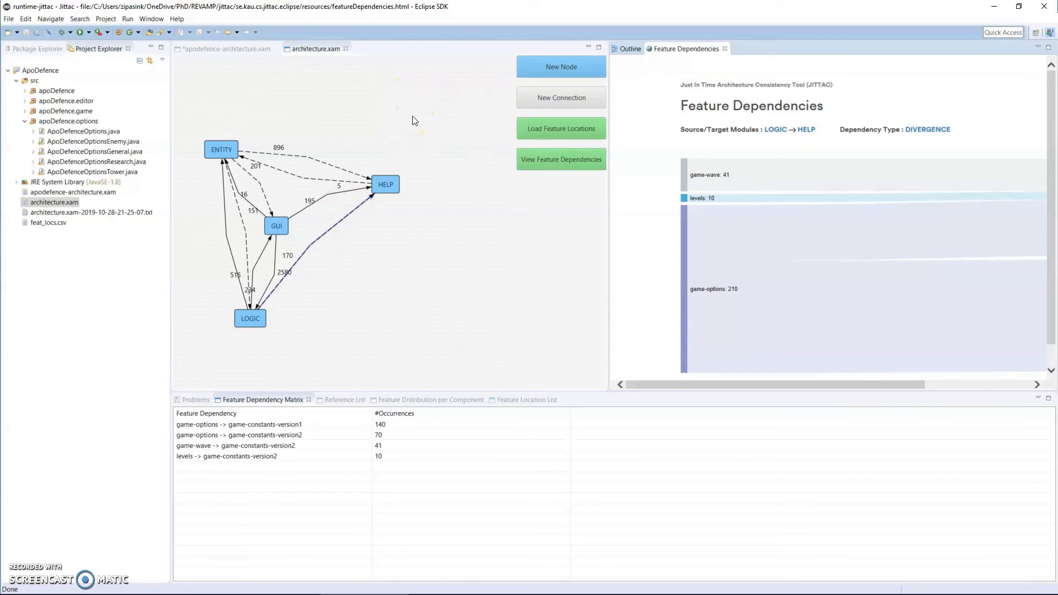
mouse_move(412, 128)
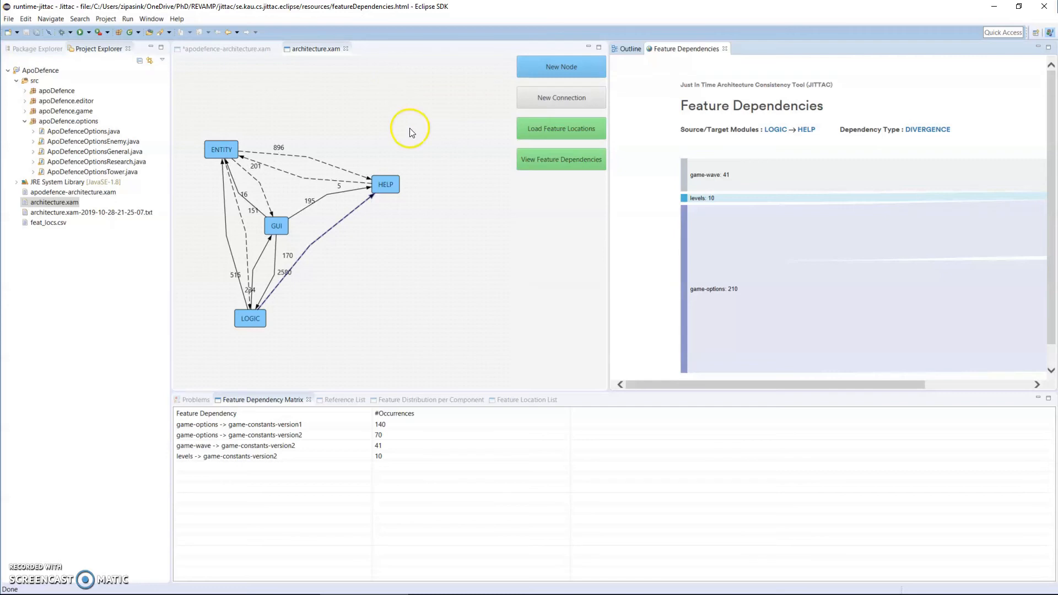
mouse_move(418, 140)
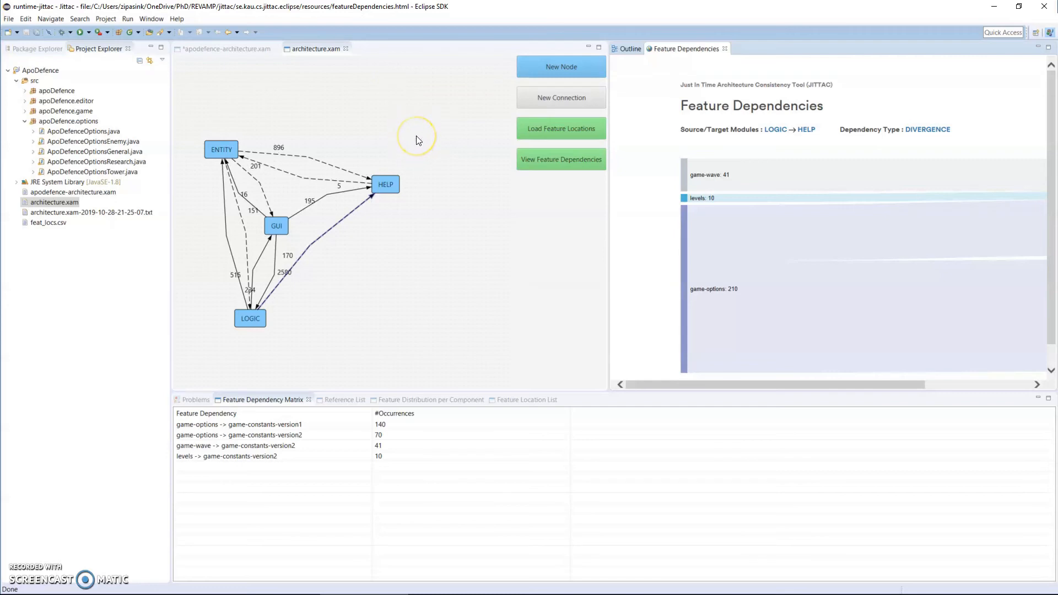
mouse_move(445, 162)
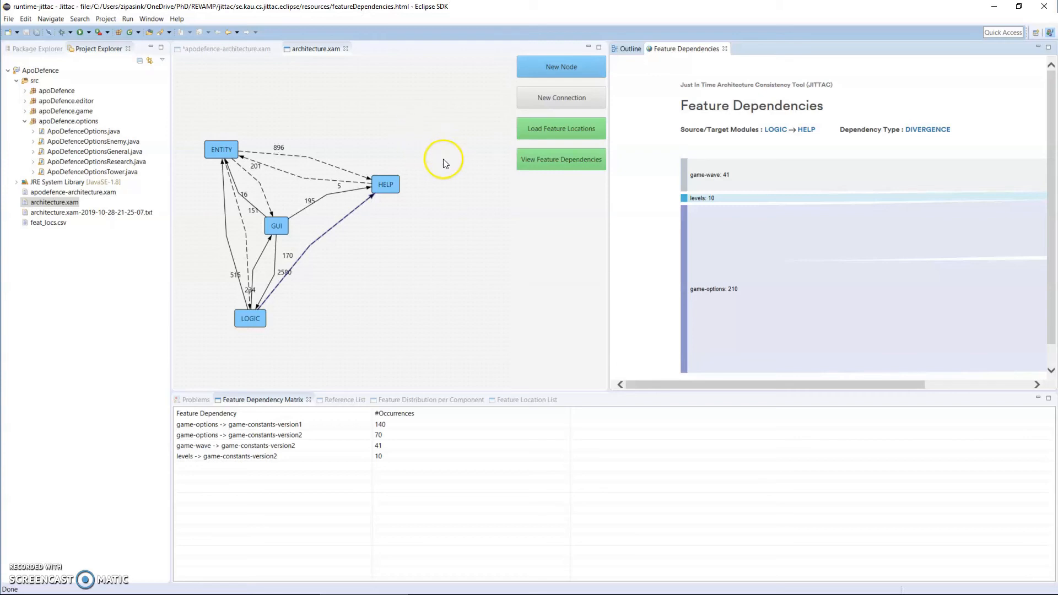
mouse_move(448, 153)
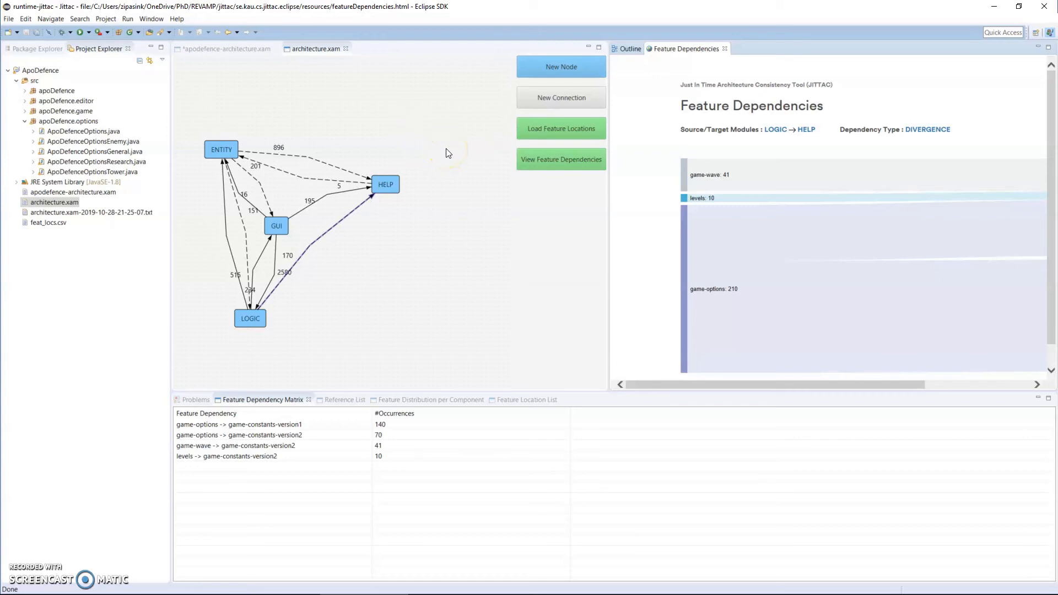
mouse_move(445, 155)
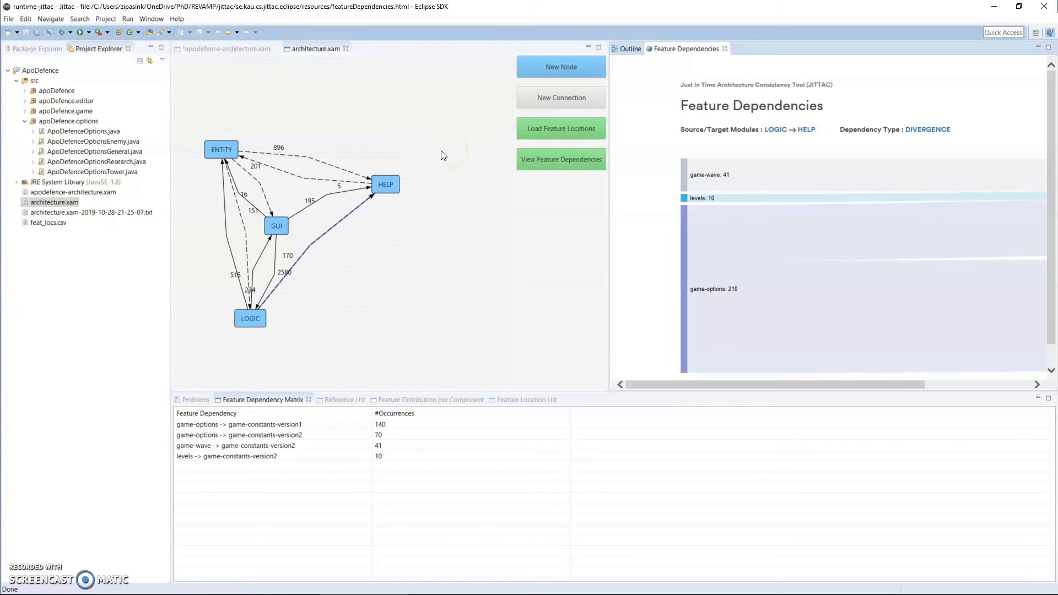
mouse_move(387, 146)
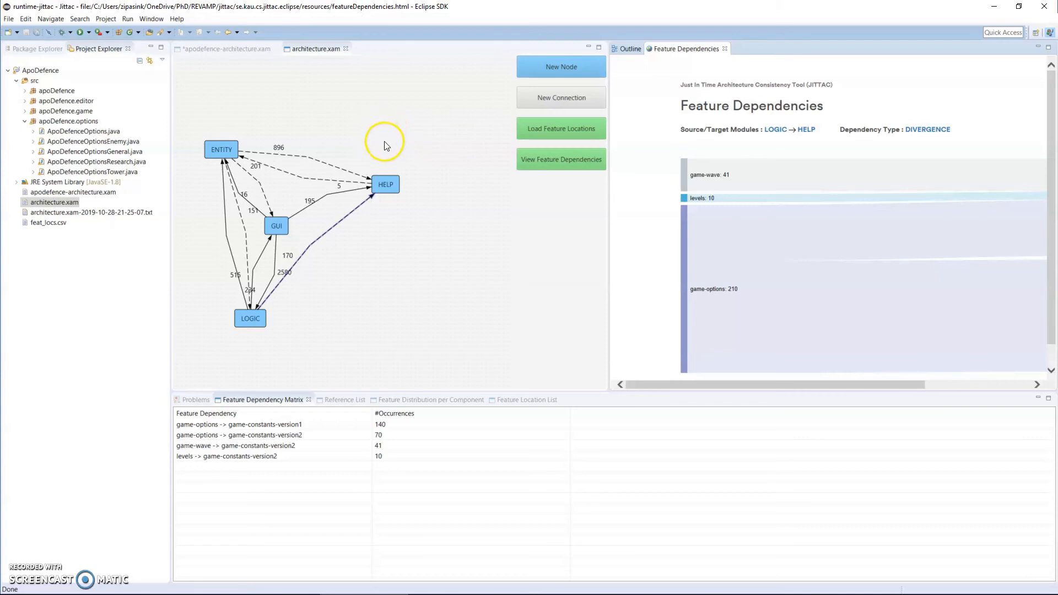
mouse_move(421, 203)
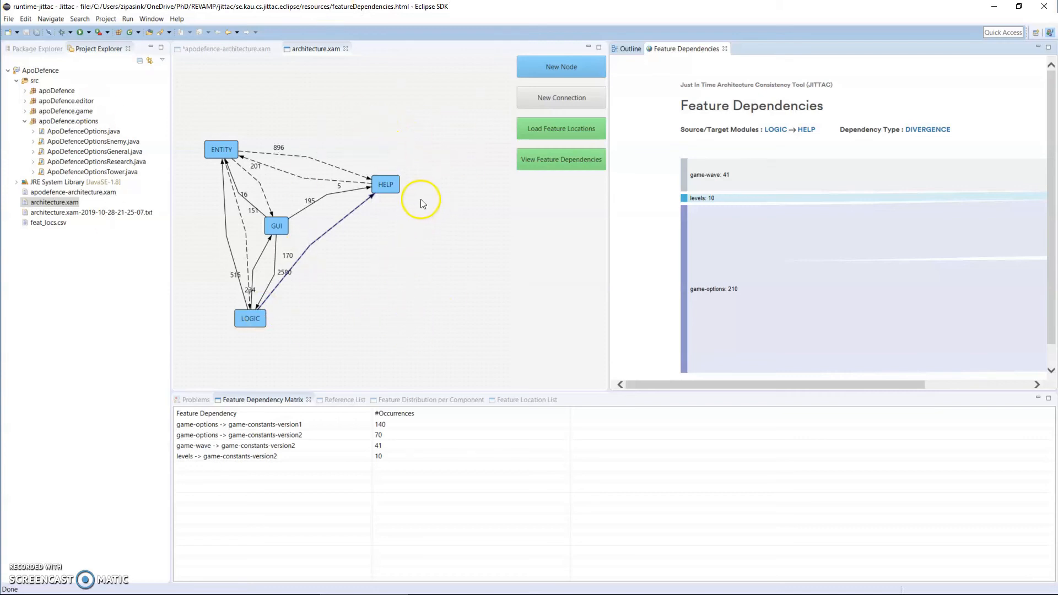
mouse_move(364, 300)
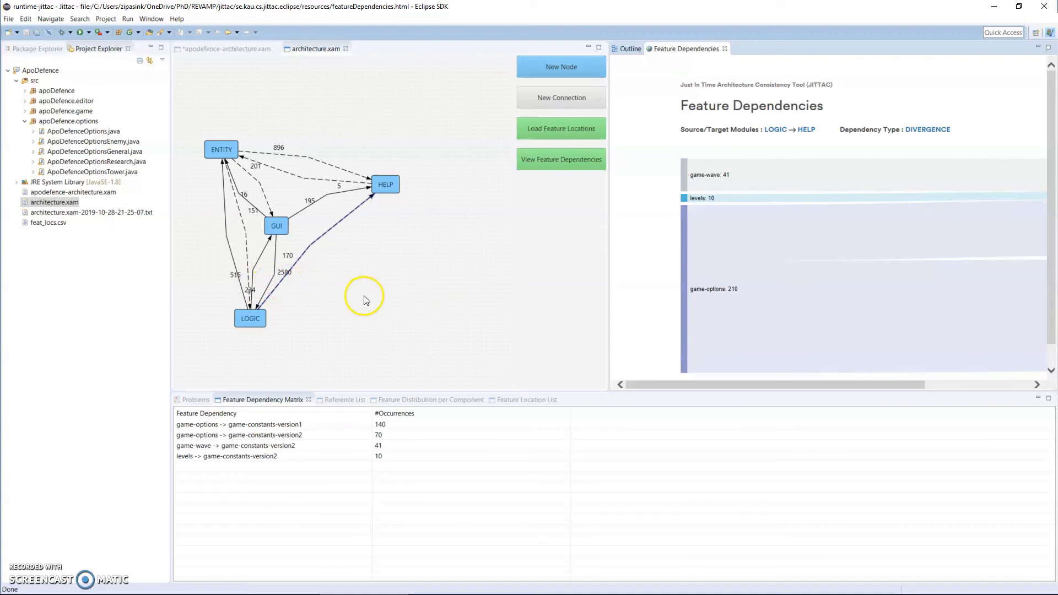
mouse_move(365, 300)
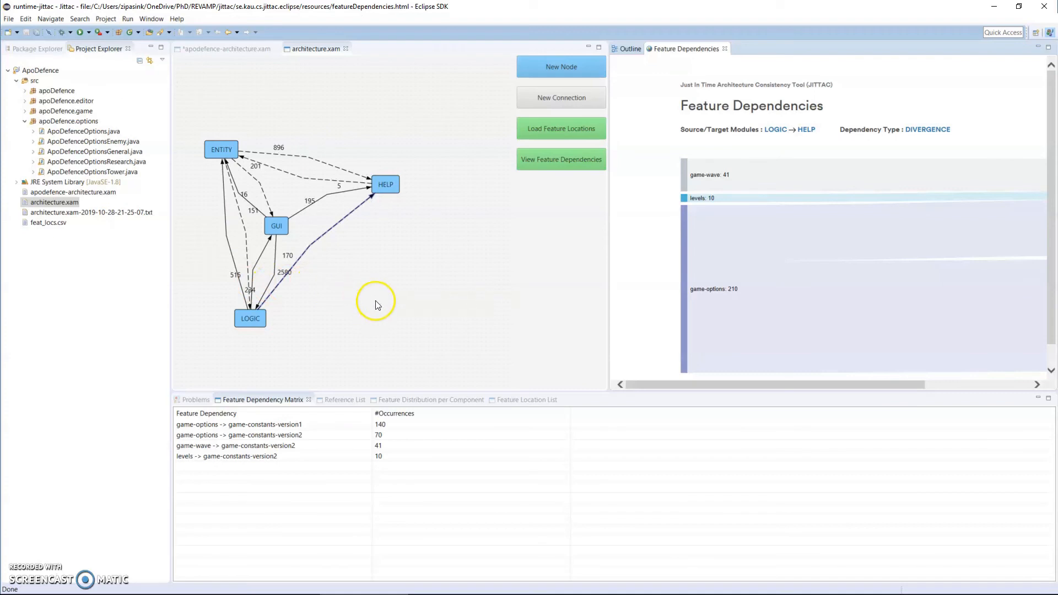
mouse_move(388, 298)
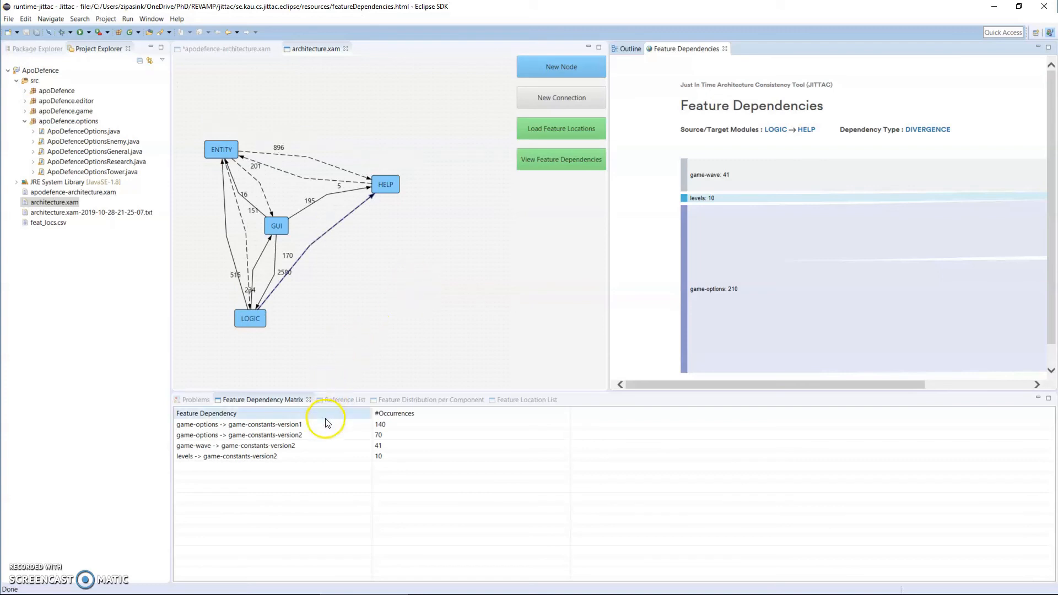
mouse_move(478, 288)
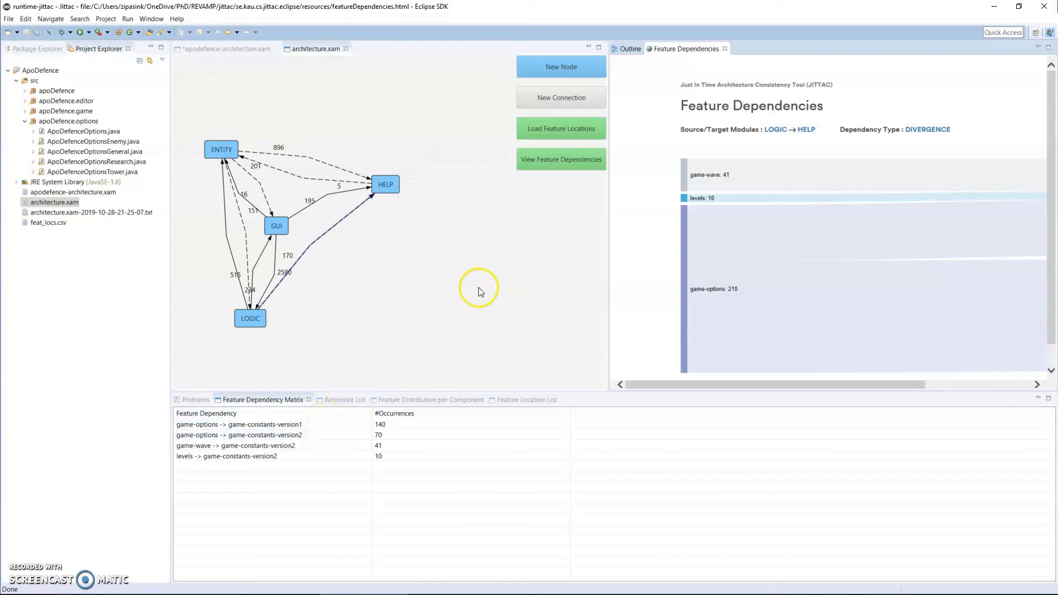